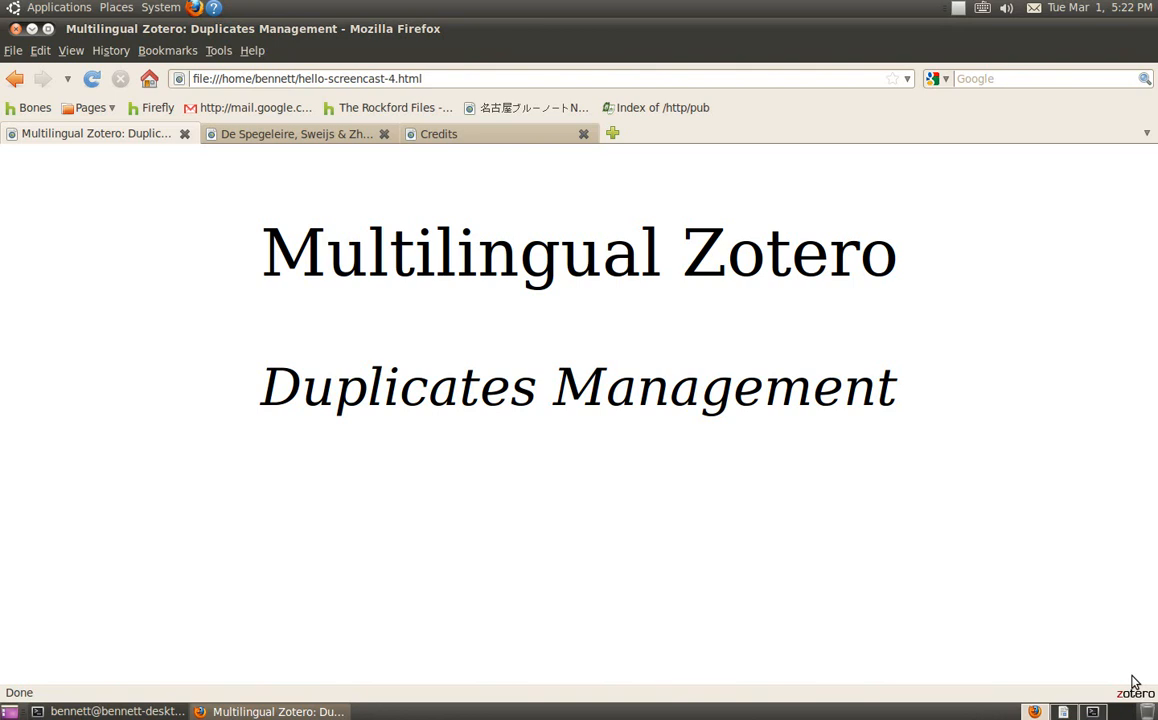
pyautogui.moveTo(563, 443)
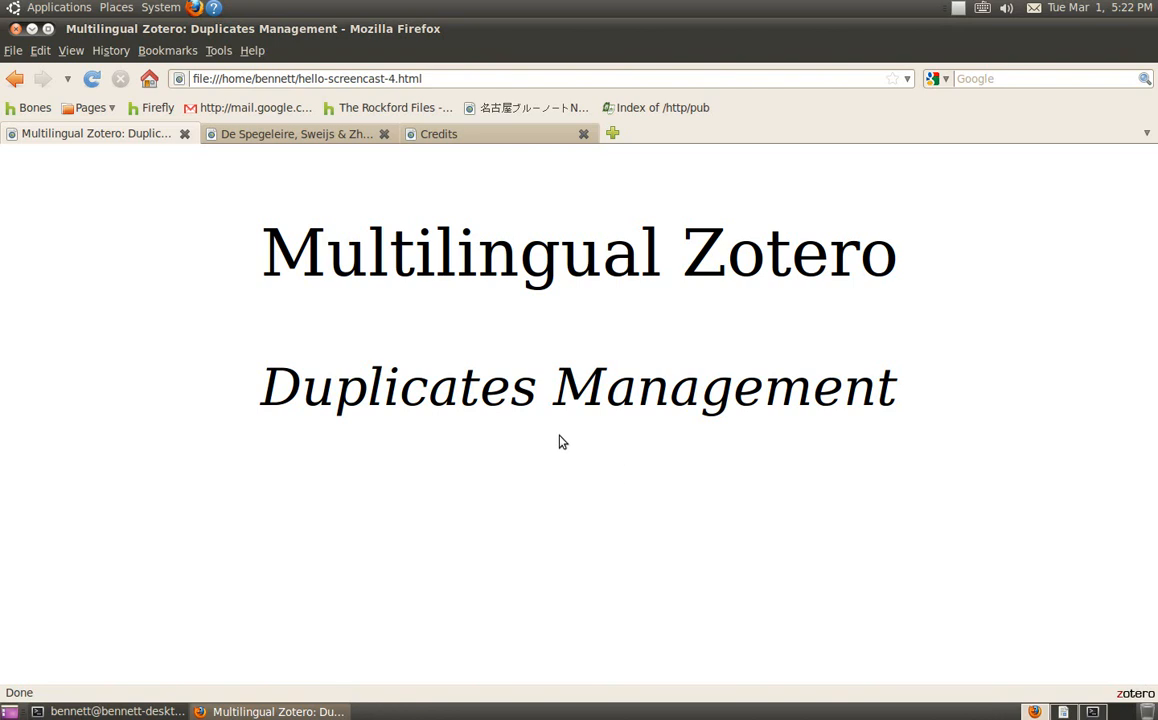
pyautogui.moveTo(1140, 698)
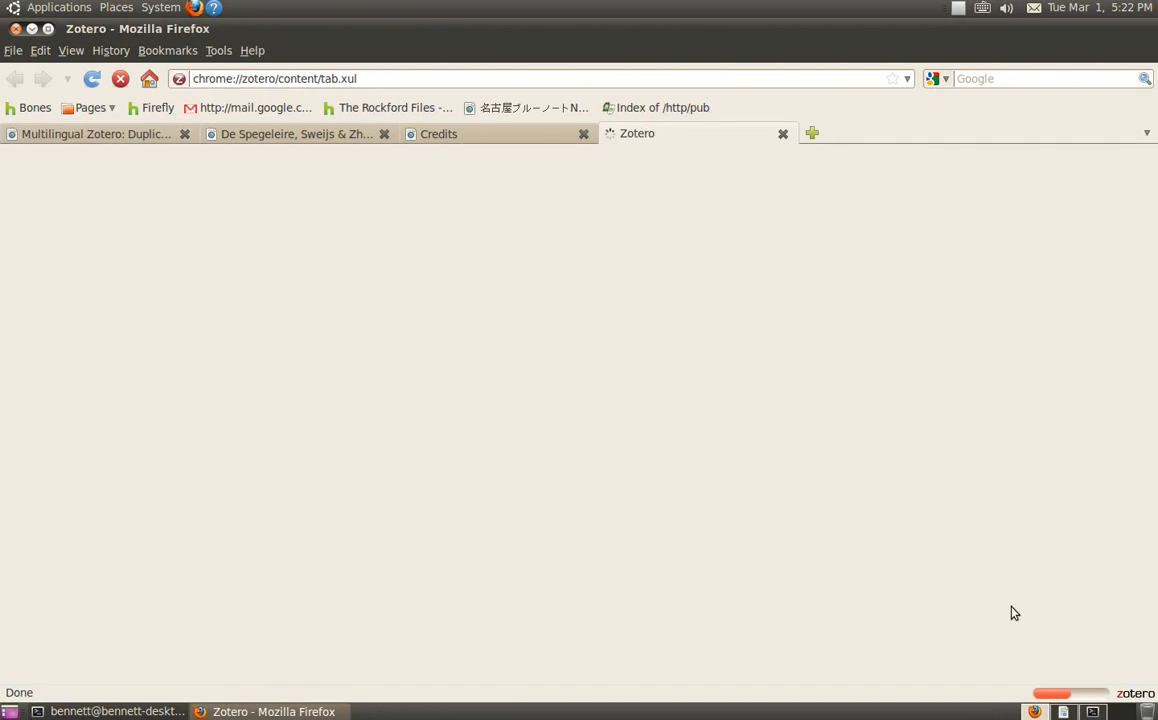
# View the 21世纪:是战争,还是和平 item's English and pinyin title variants, then browse Sample Items.
pyautogui.click(637, 133)
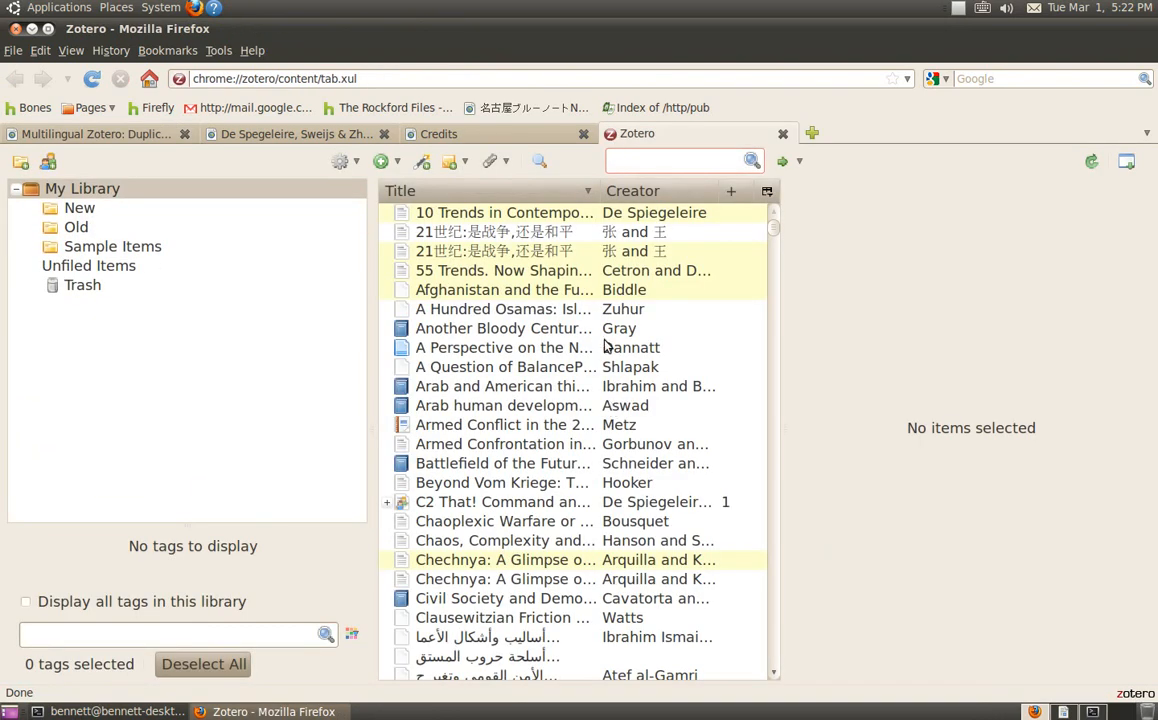
pyautogui.moveTo(558, 314)
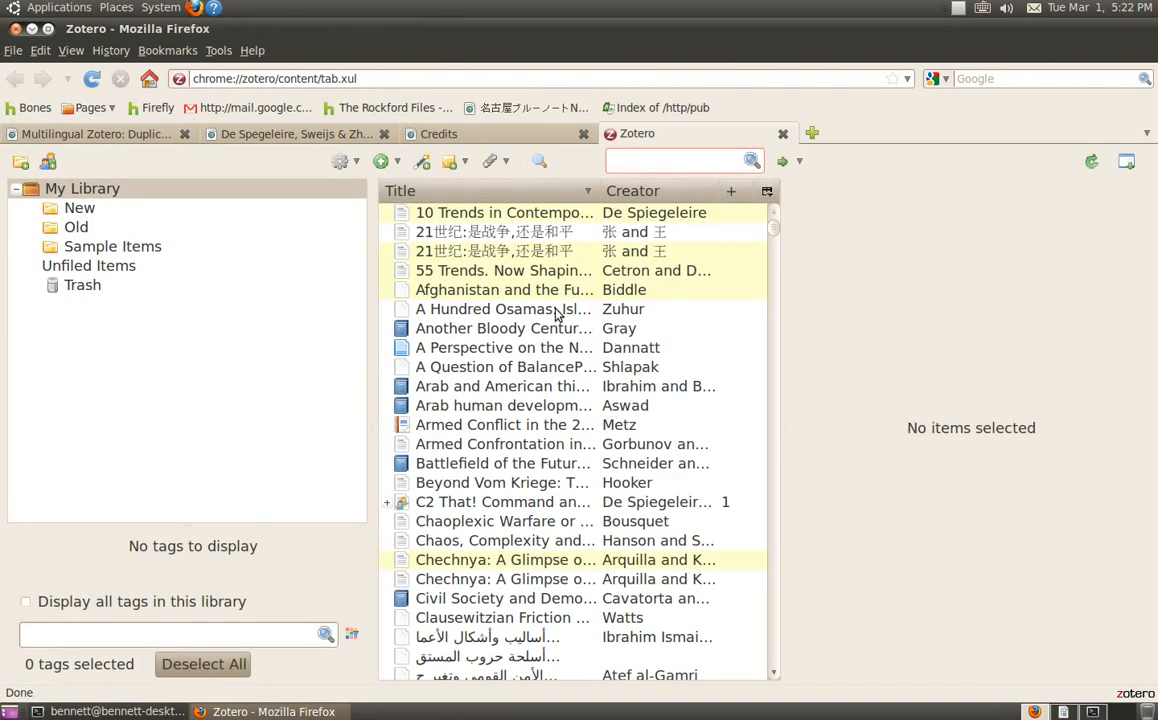
pyautogui.click(675, 160)
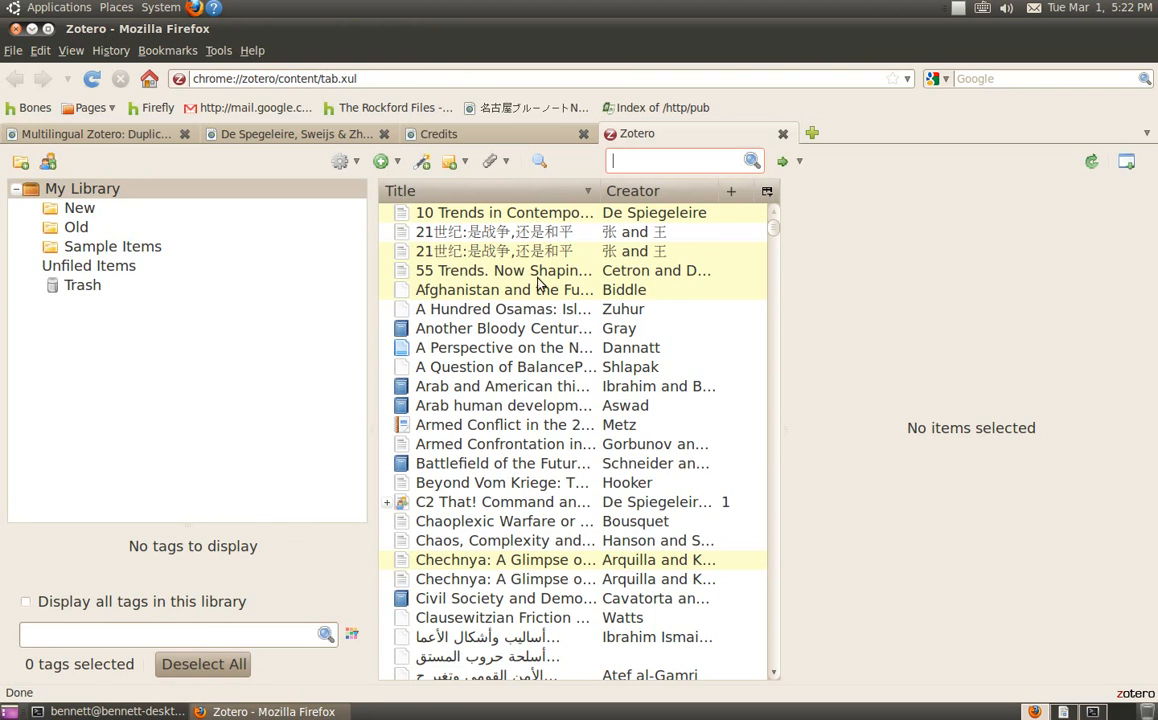
pyautogui.moveTo(537, 237)
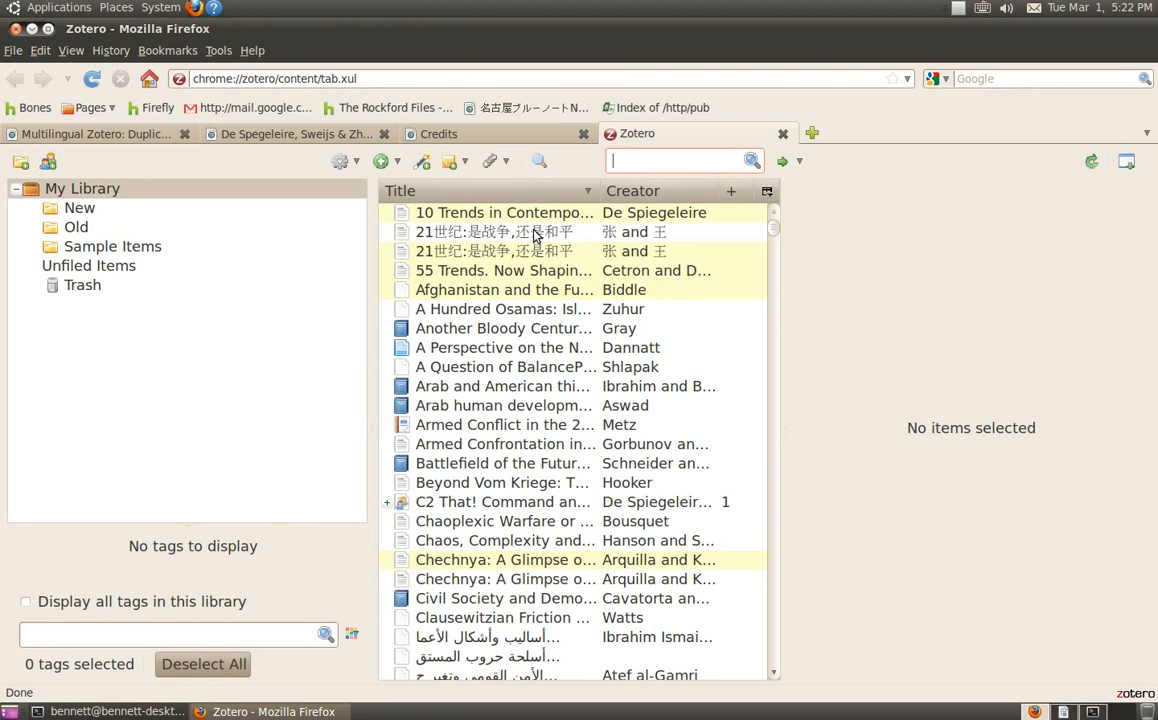
pyautogui.click(491, 231)
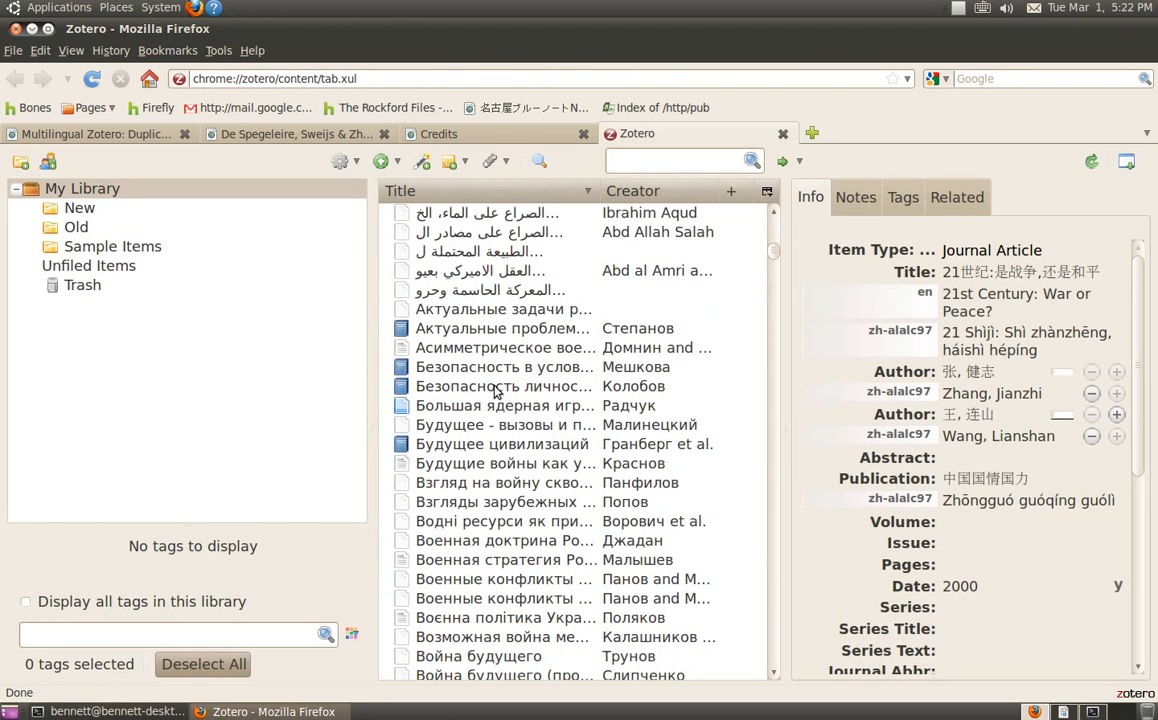
pyautogui.scroll(-3)
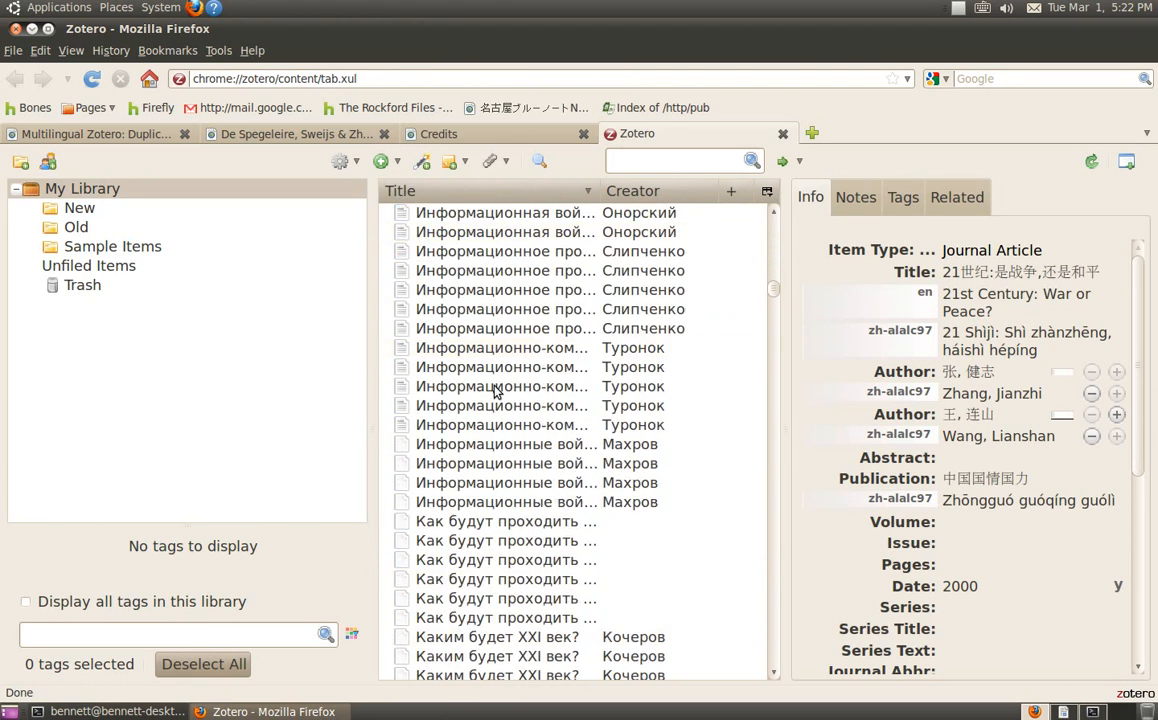
pyautogui.scroll(-3)
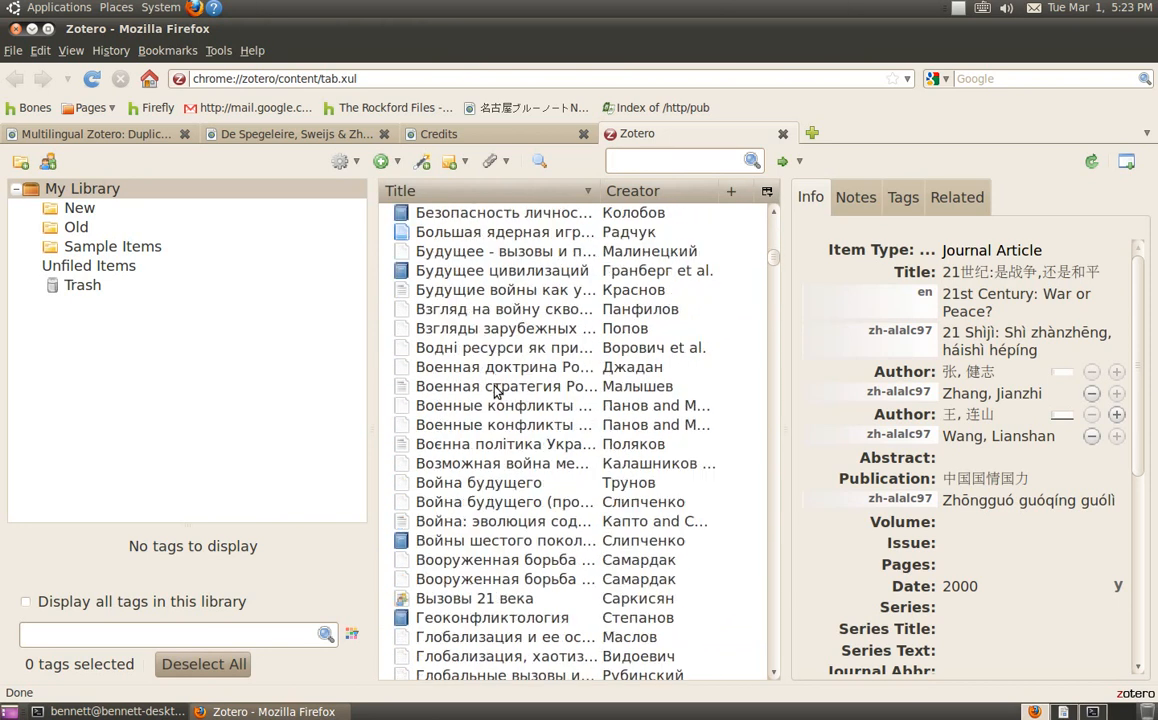
pyautogui.click(400, 190)
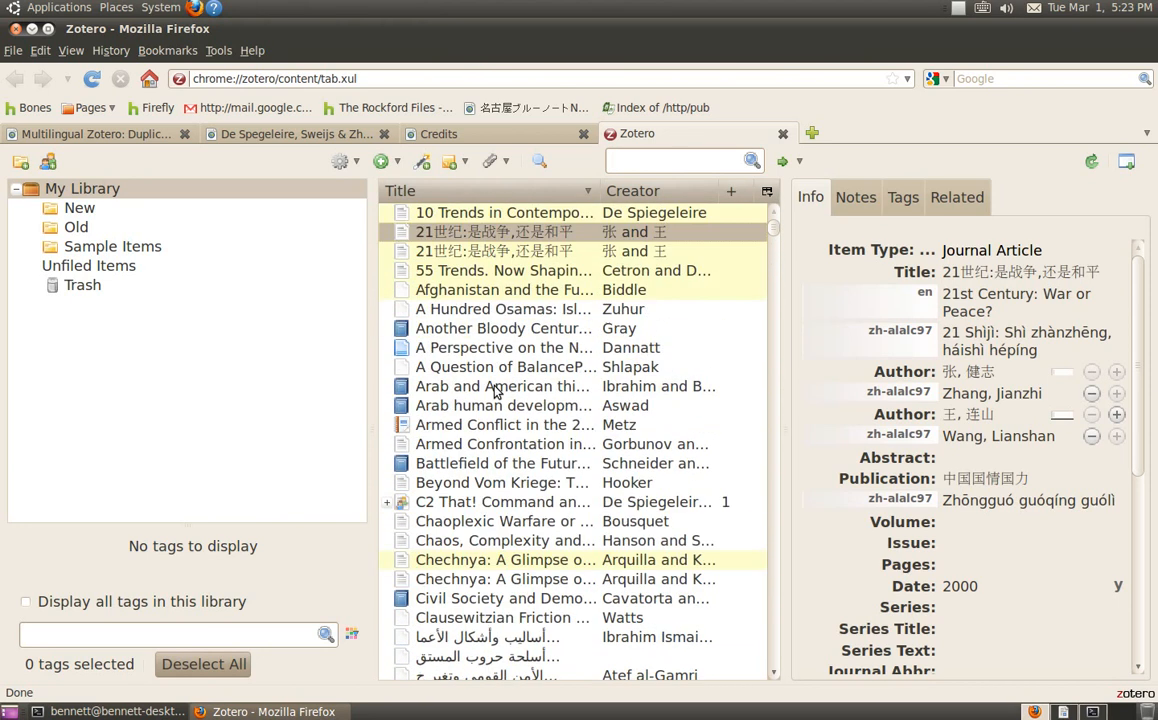
pyautogui.moveTo(516, 350)
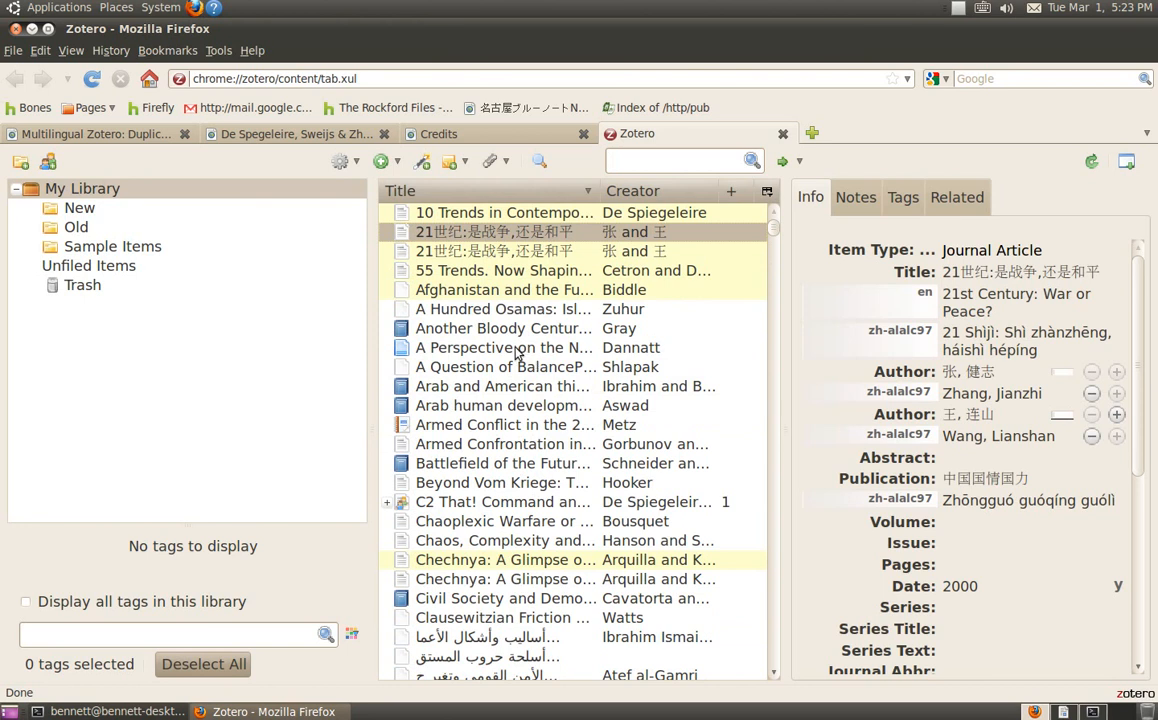
pyautogui.click(112, 246)
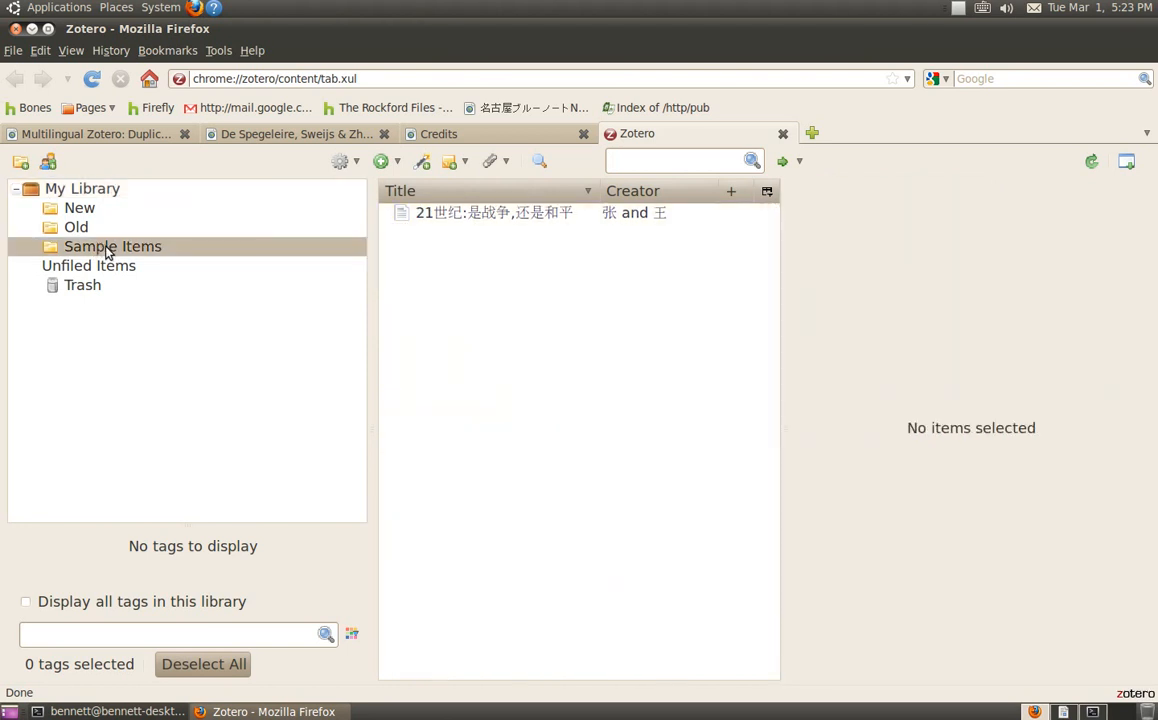
pyautogui.moveTo(424, 212)
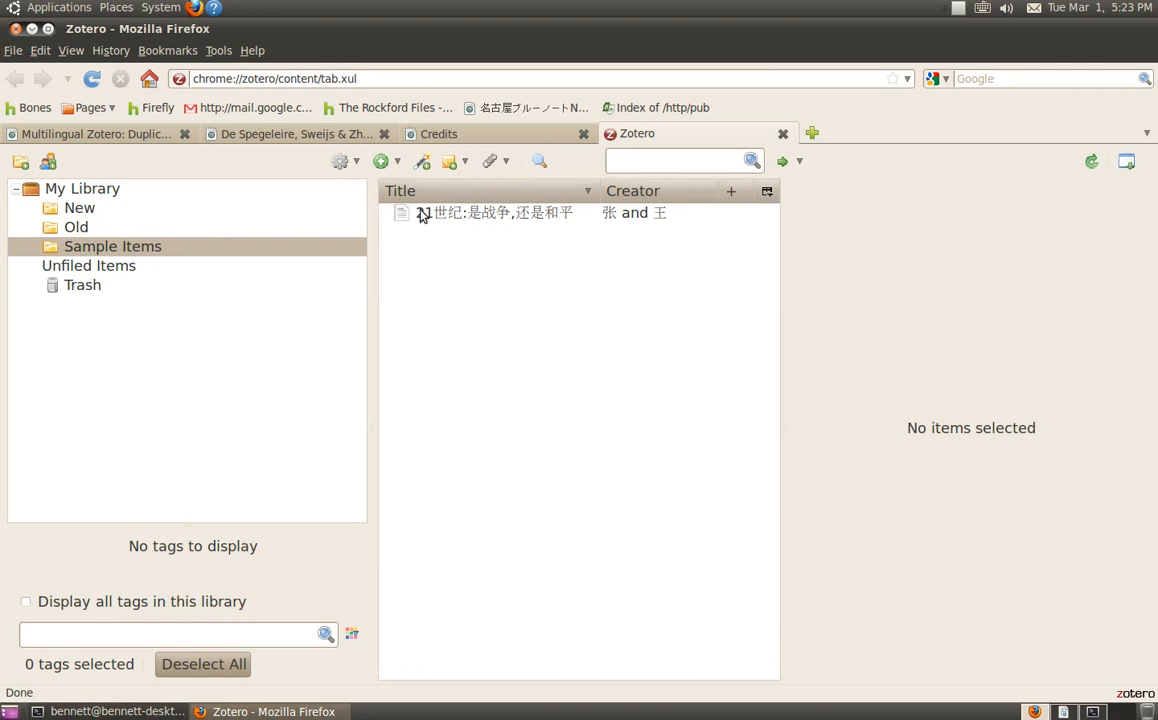
pyautogui.click(82, 188)
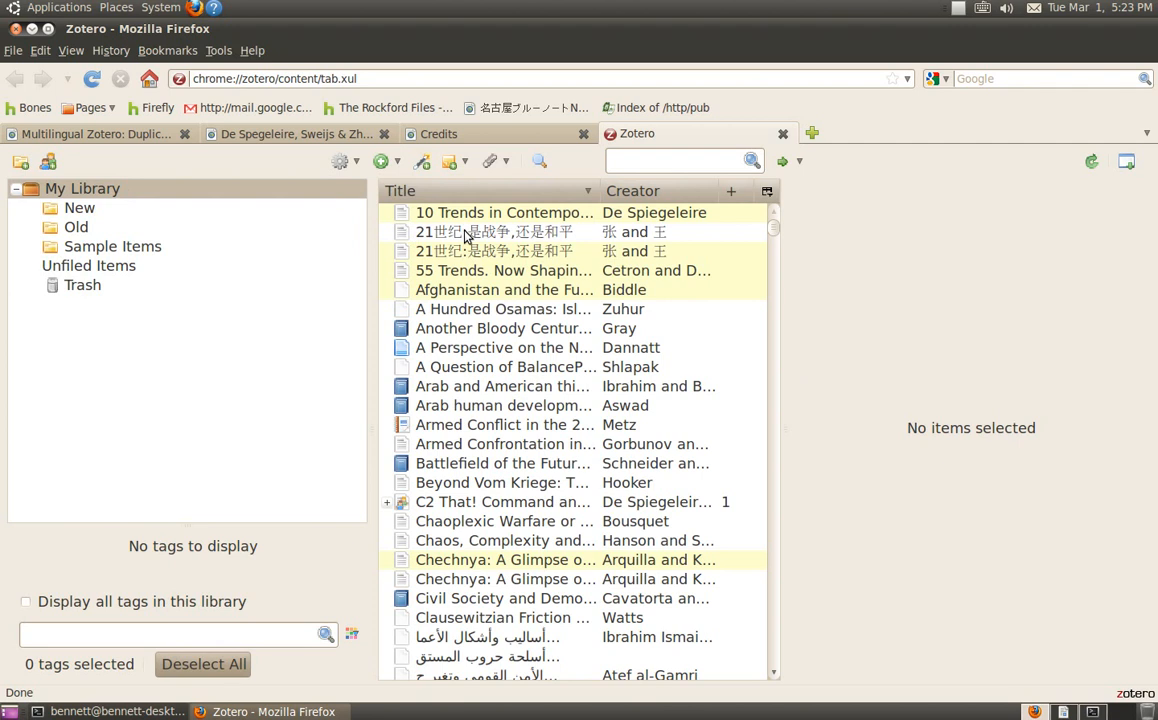
pyautogui.moveTo(484, 268)
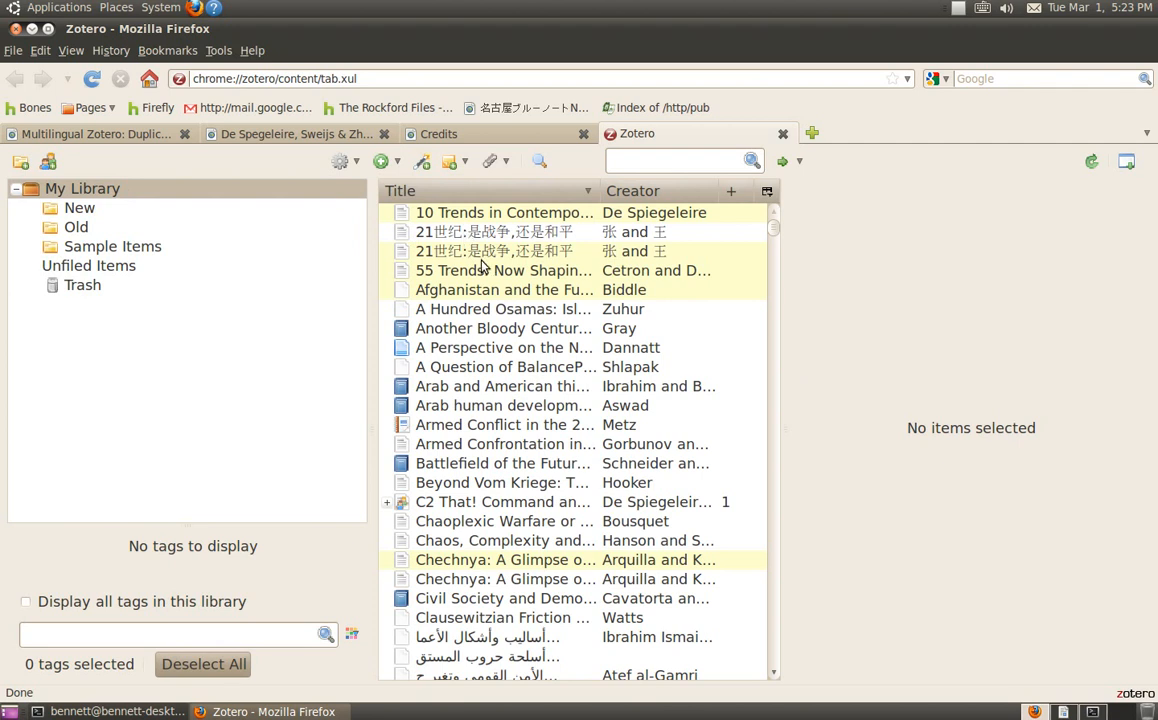
pyautogui.moveTo(490, 313)
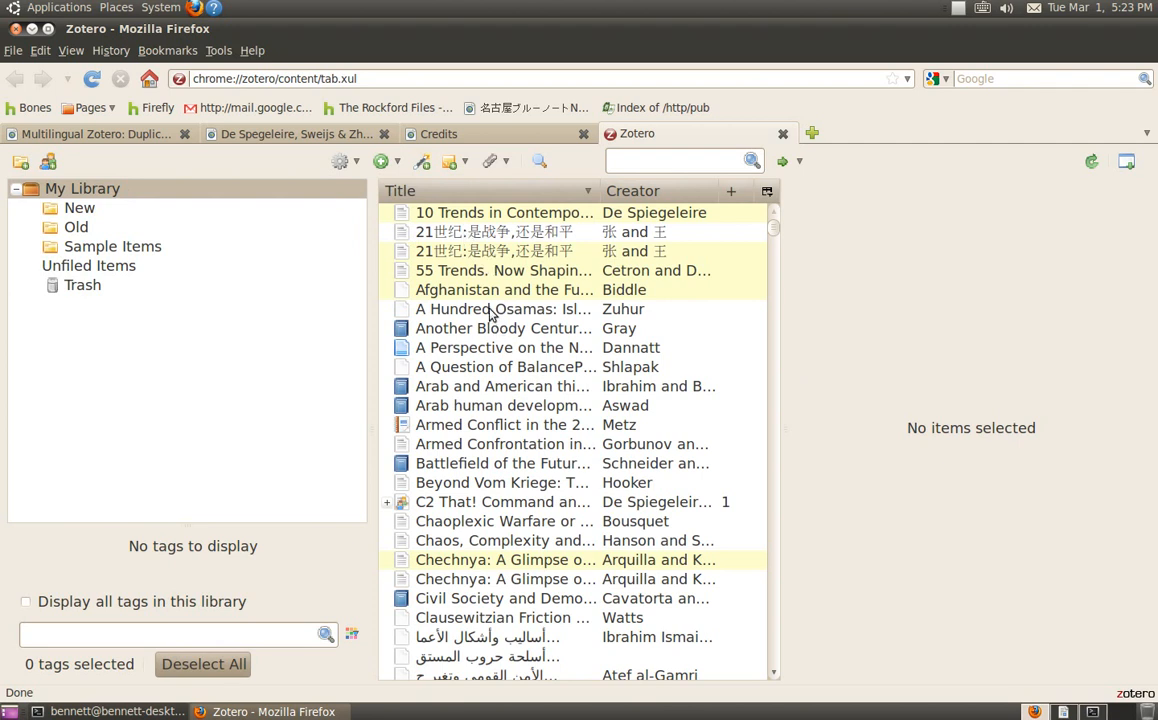
# Duplicate Dannatt's A Perspective on the Nature of Future Conflict into Sample Items and return to My Library.
pyautogui.click(503, 347)
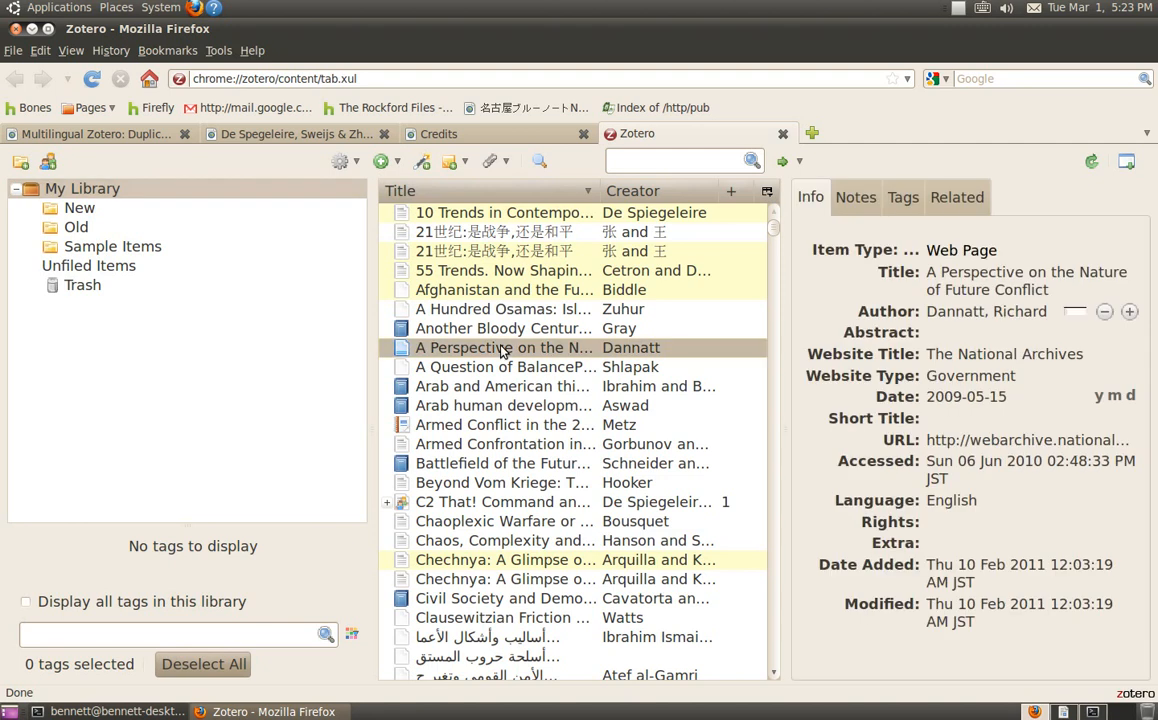
pyautogui.rightClick(503, 347)
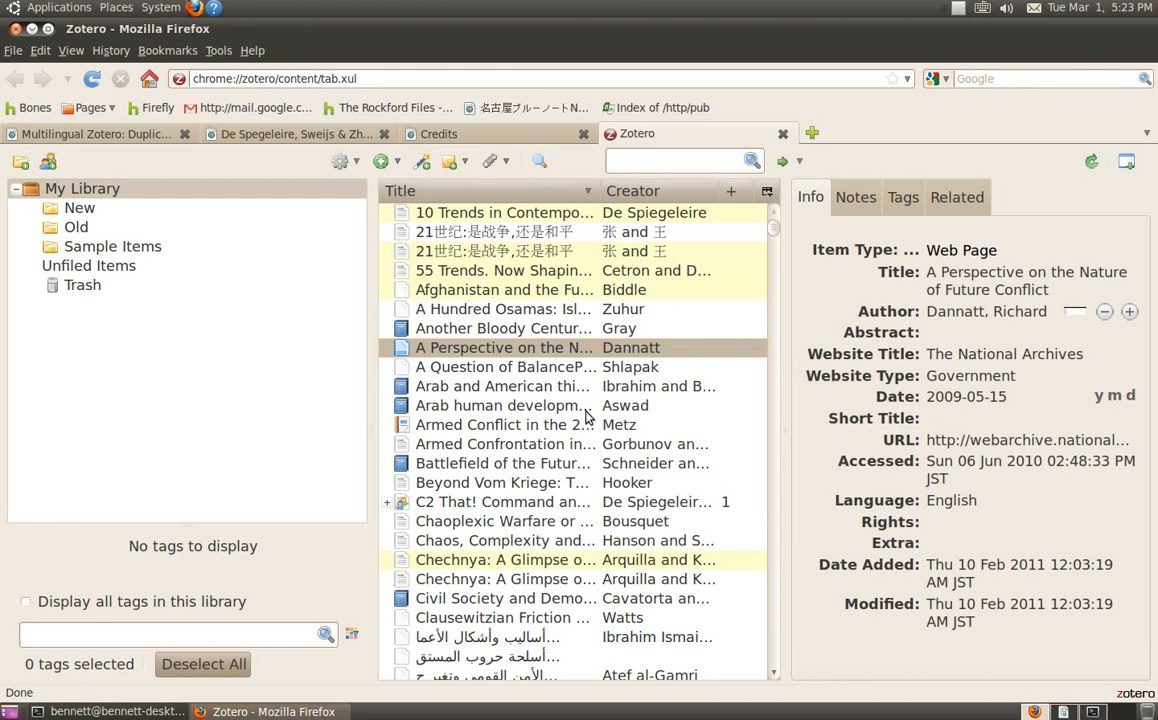
pyautogui.click(500, 366)
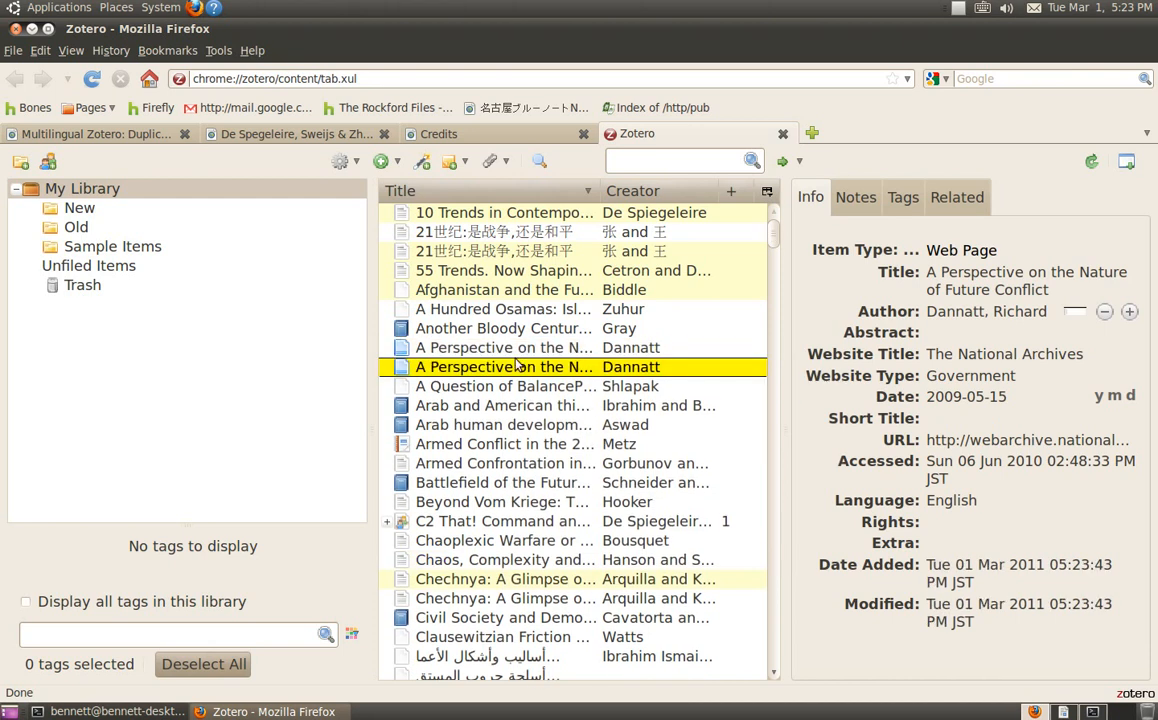
pyautogui.moveTo(517, 375)
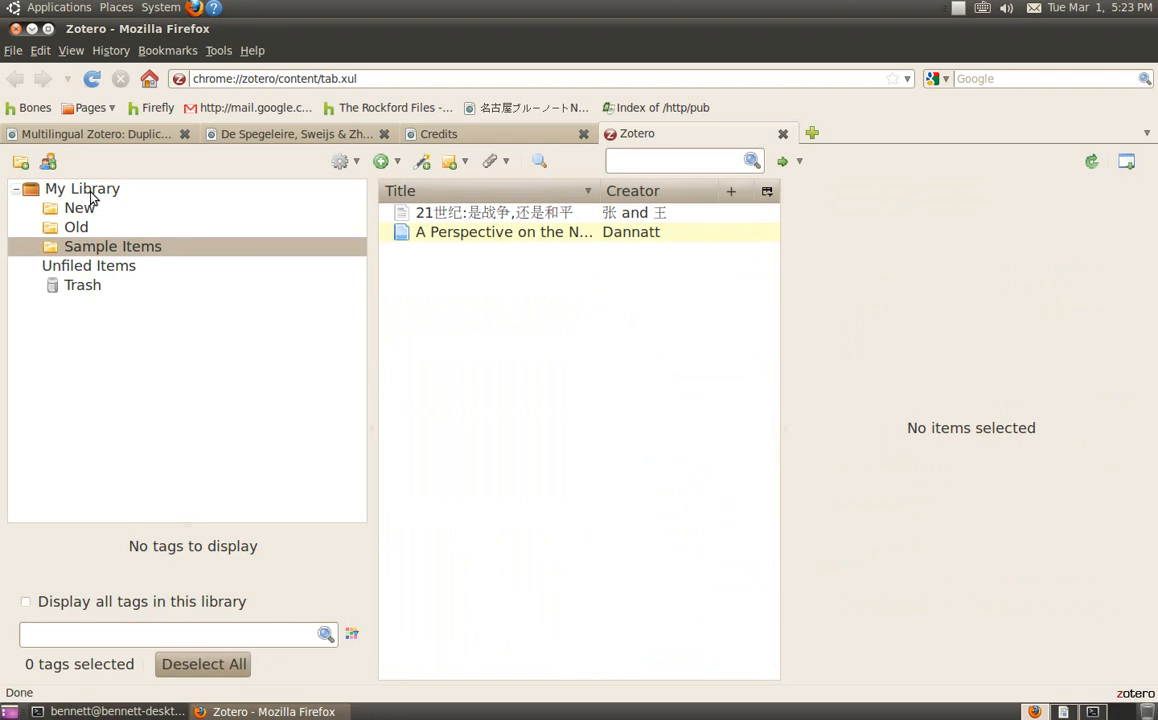
pyautogui.click(83, 188)
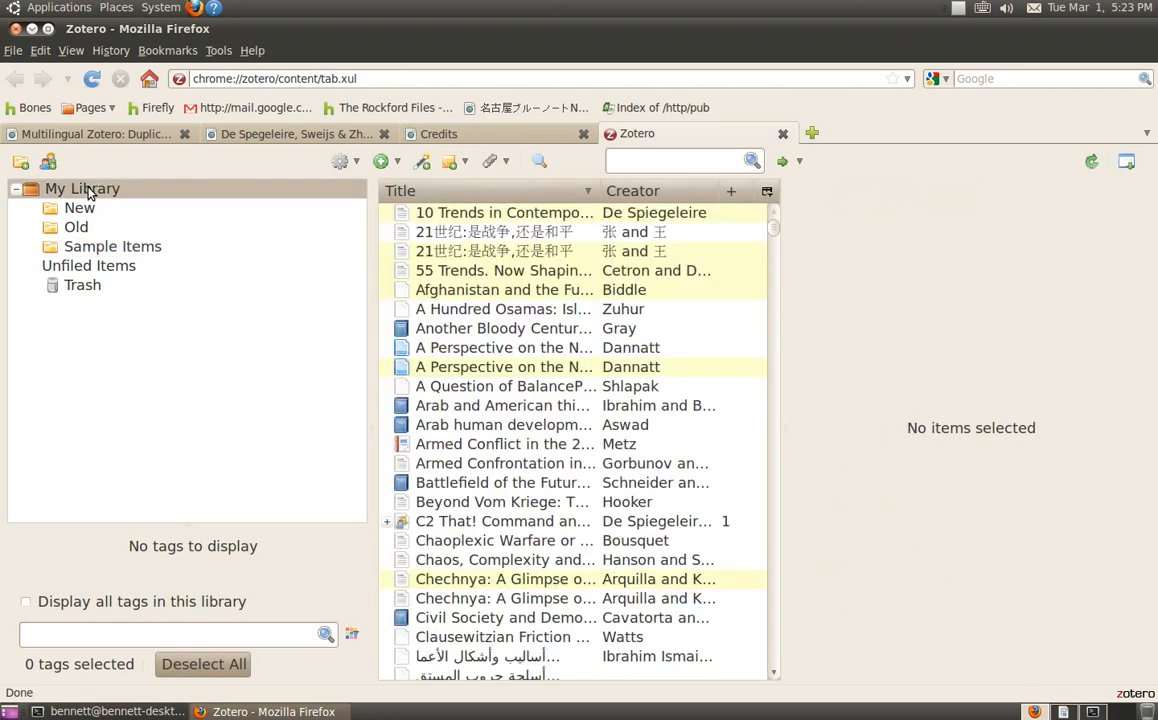
pyautogui.moveTo(205, 278)
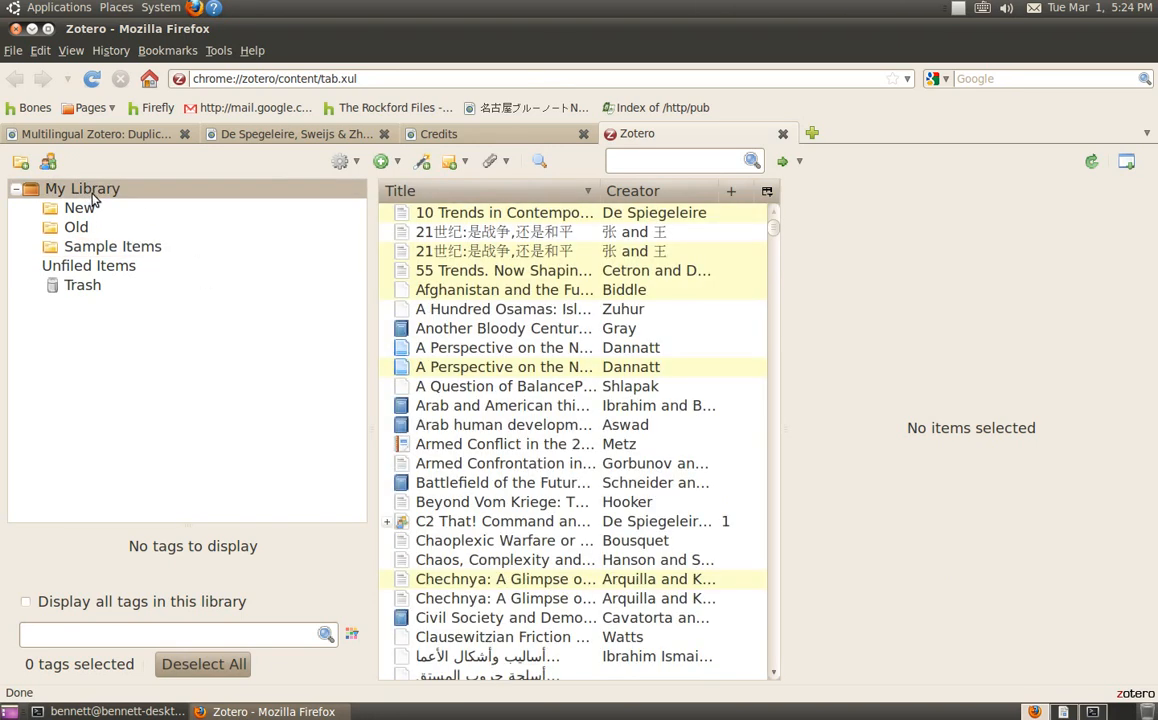
# Switch My Library to Duplicates view, grouping both Dannatt copies in coloured bands.
pyautogui.rightClick(82, 188)
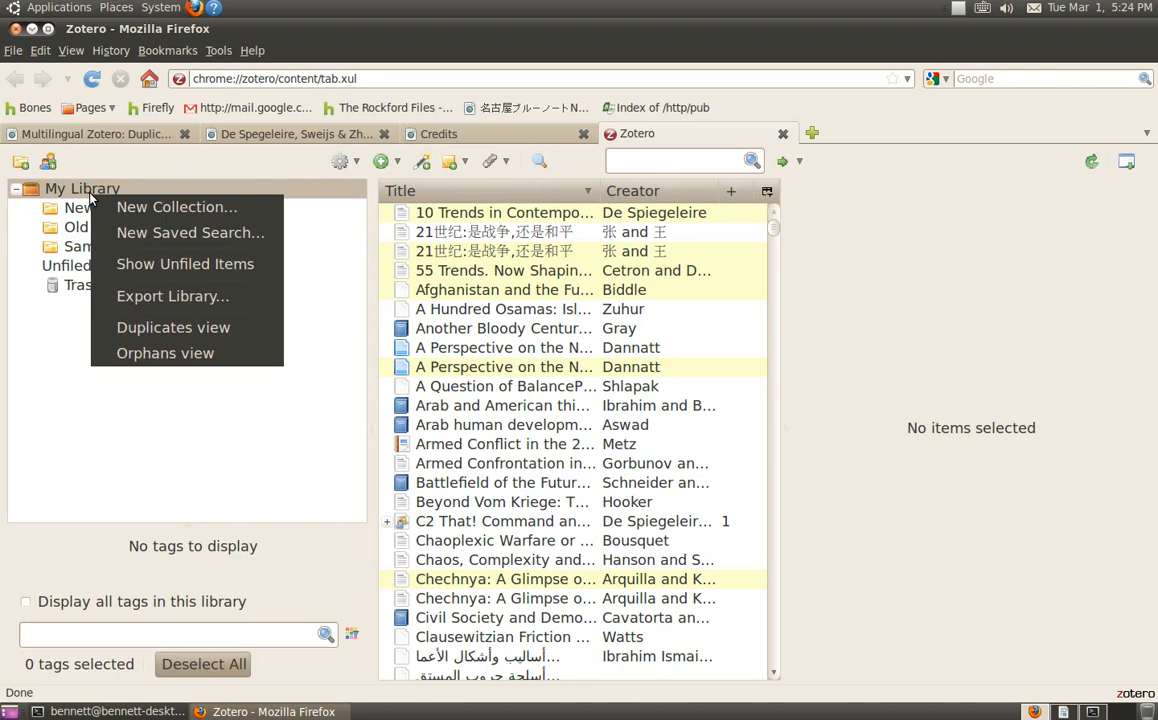
pyautogui.click(178, 329)
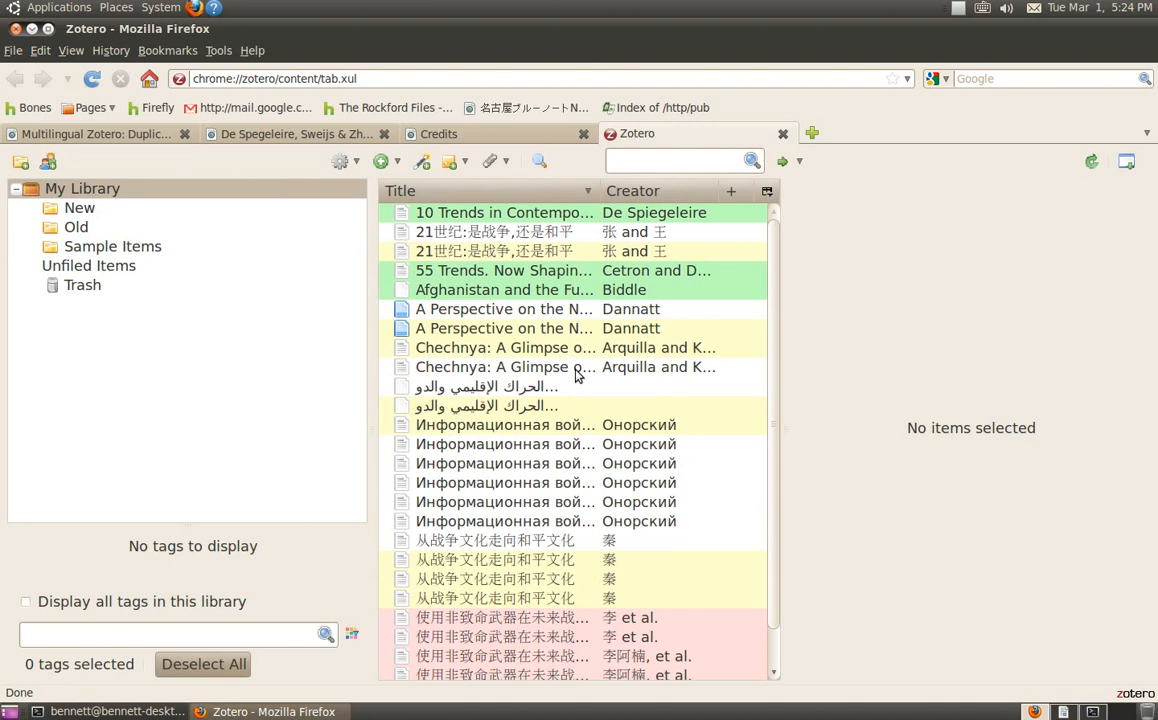
pyautogui.moveTo(552, 328)
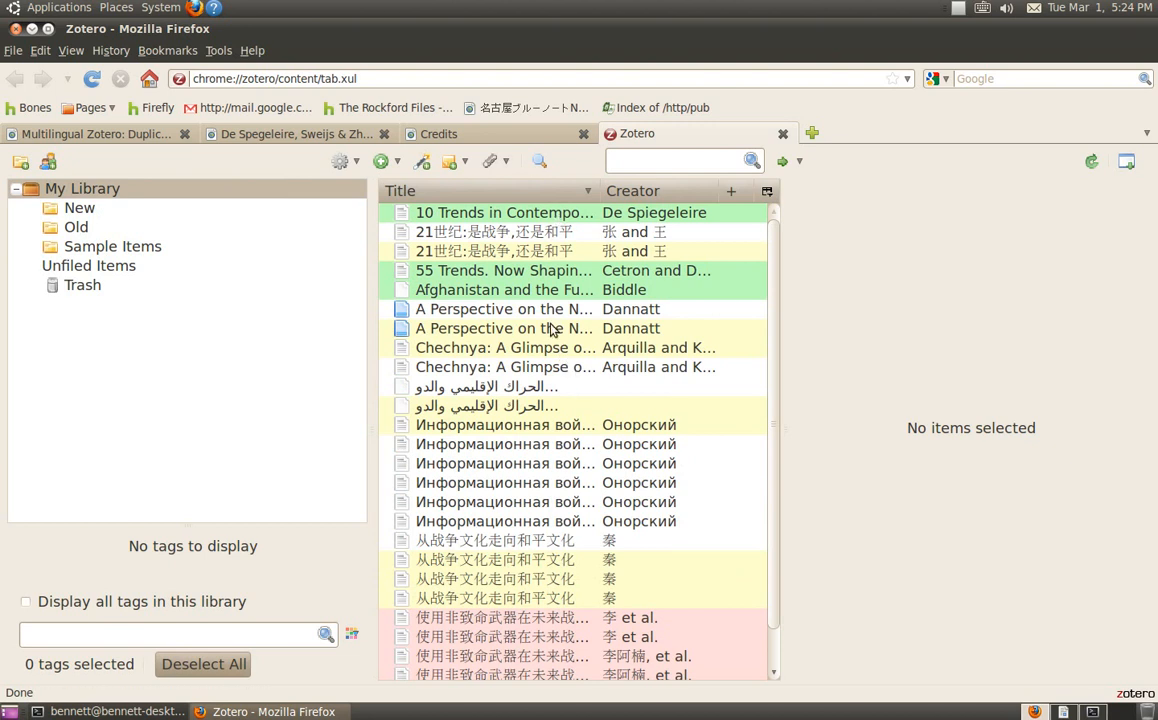
pyautogui.moveTo(510, 385)
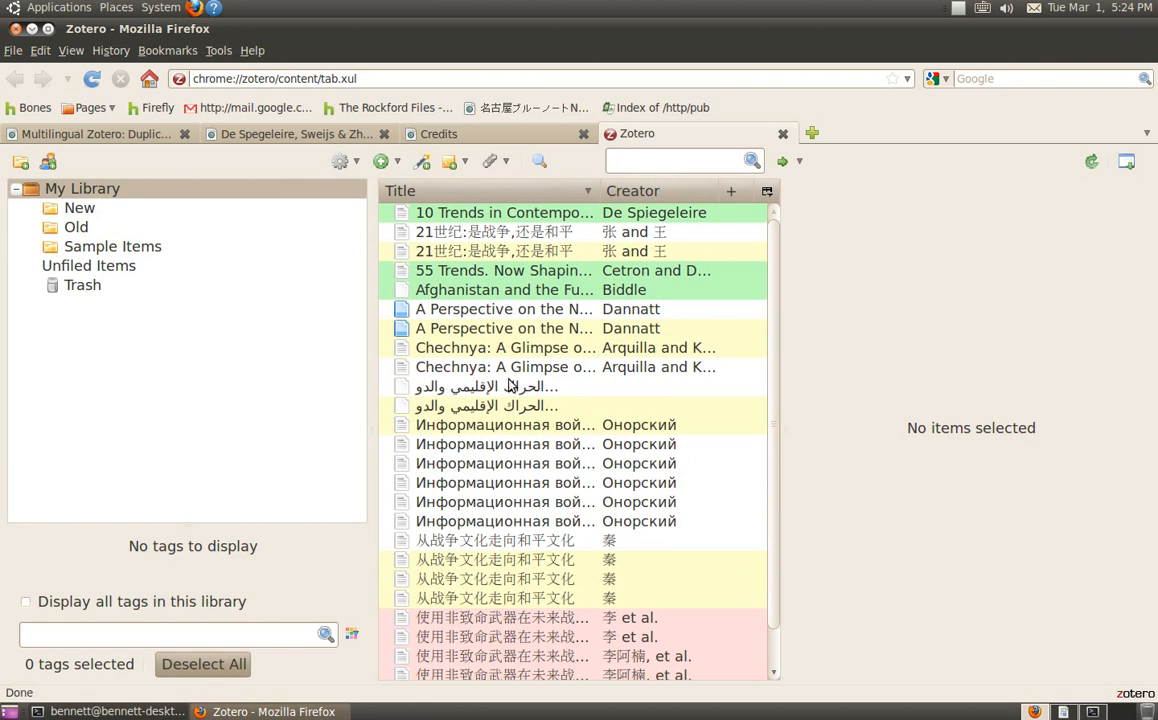
pyautogui.moveTo(520, 283)
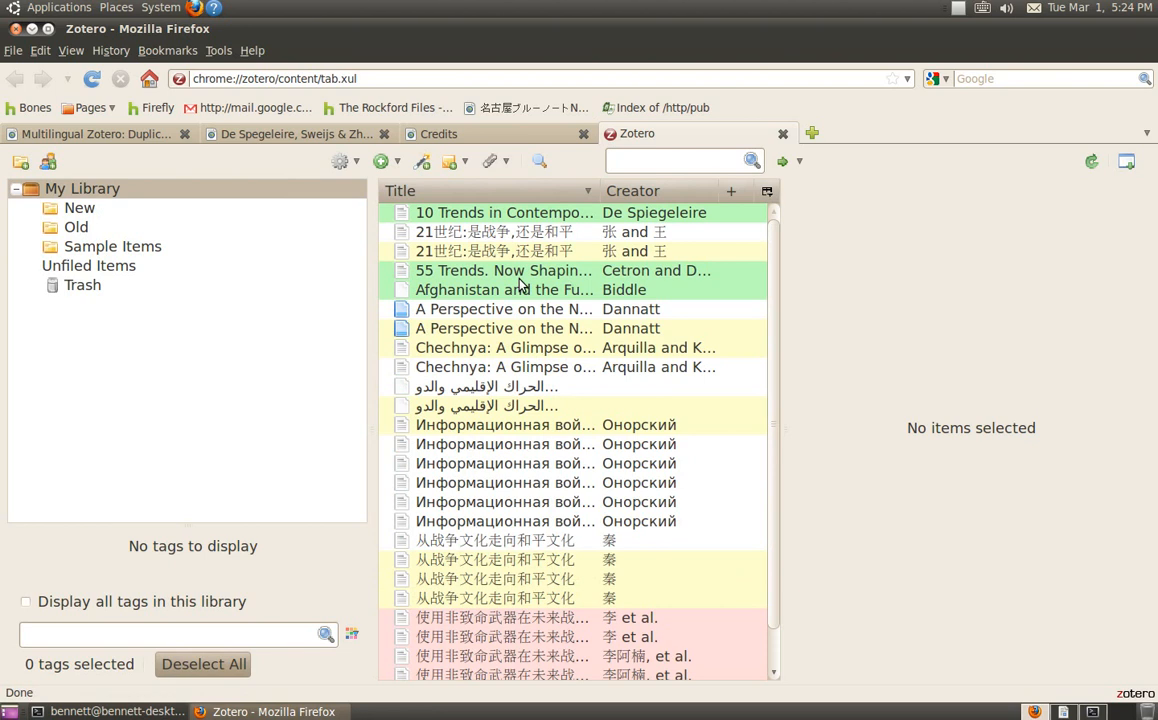
# Unmark all green duplicate items from the 55 Trends item's menu.
pyautogui.rightClick(504, 270)
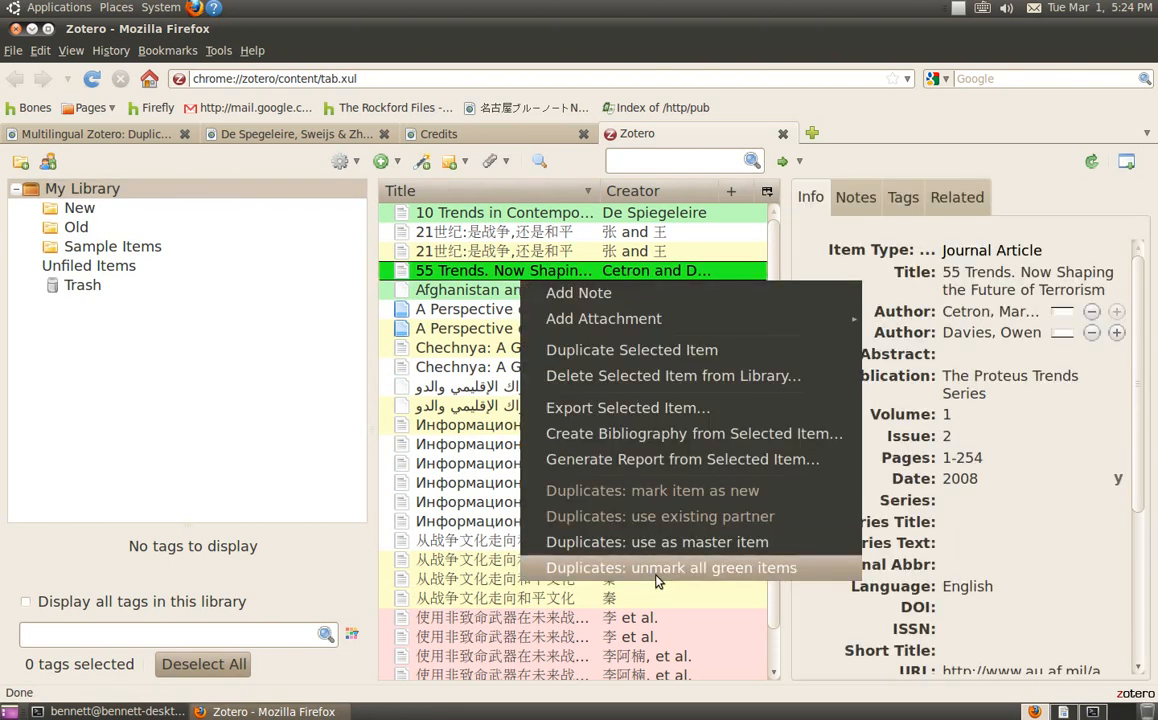
pyautogui.moveTo(745, 585)
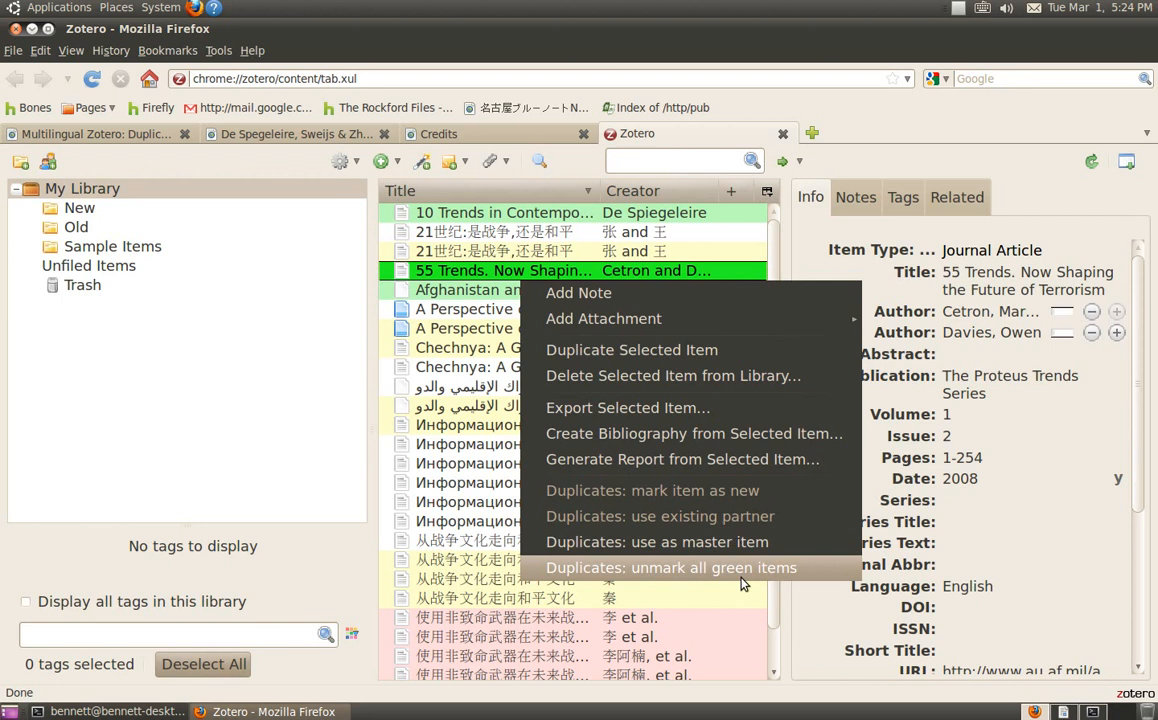
pyautogui.moveTo(740, 573)
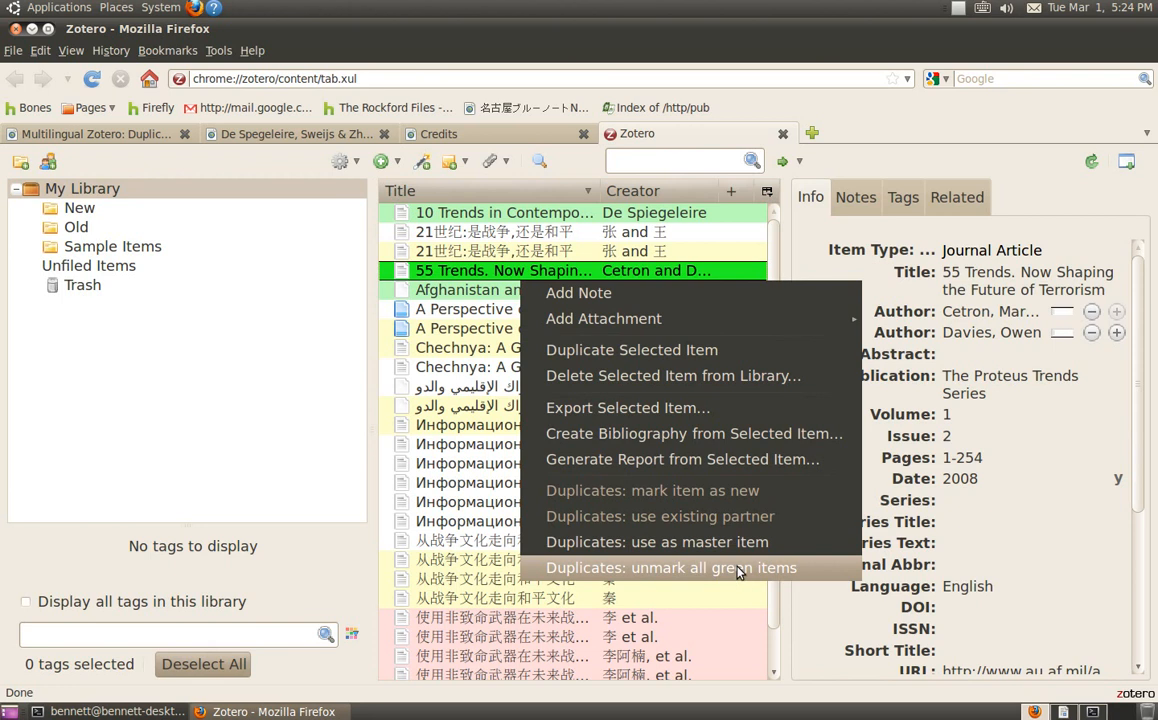
pyautogui.click(671, 567)
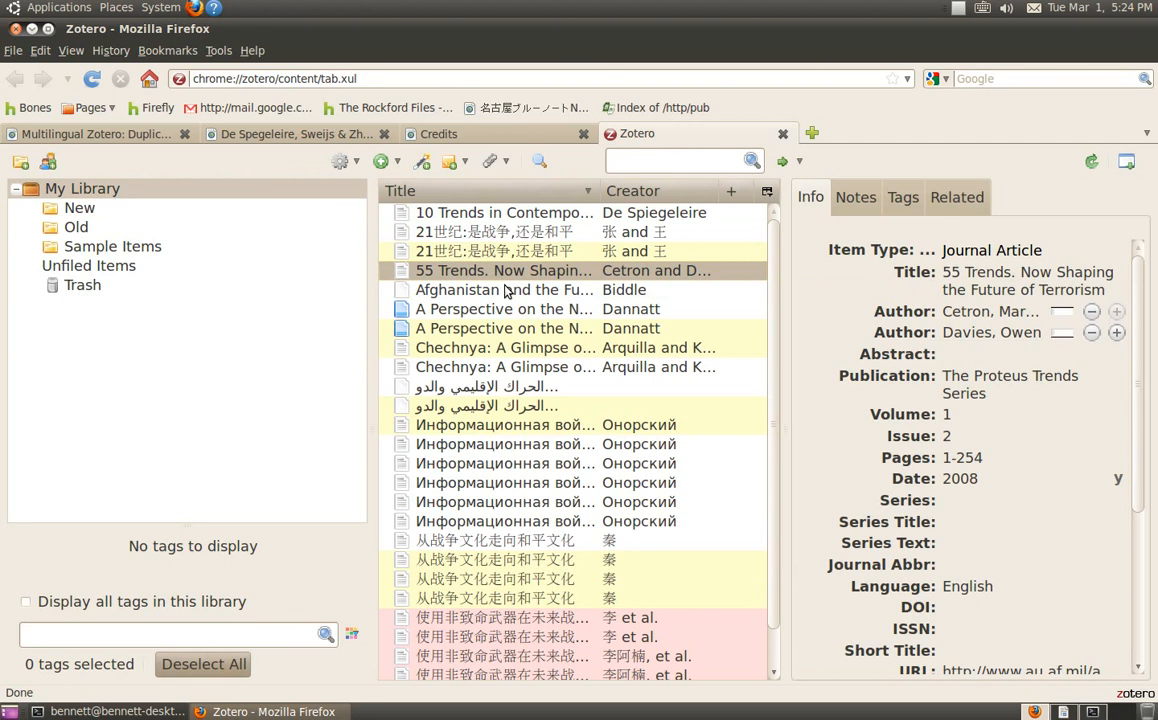
pyautogui.moveTo(485, 262)
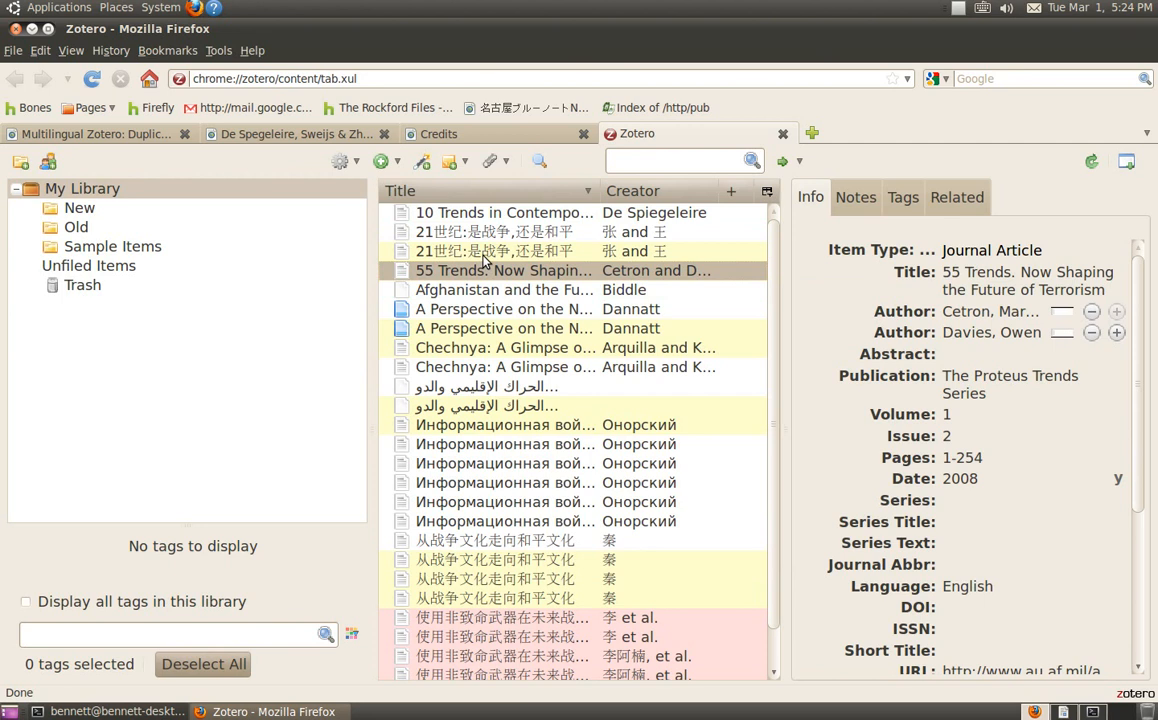
pyautogui.moveTo(485, 263)
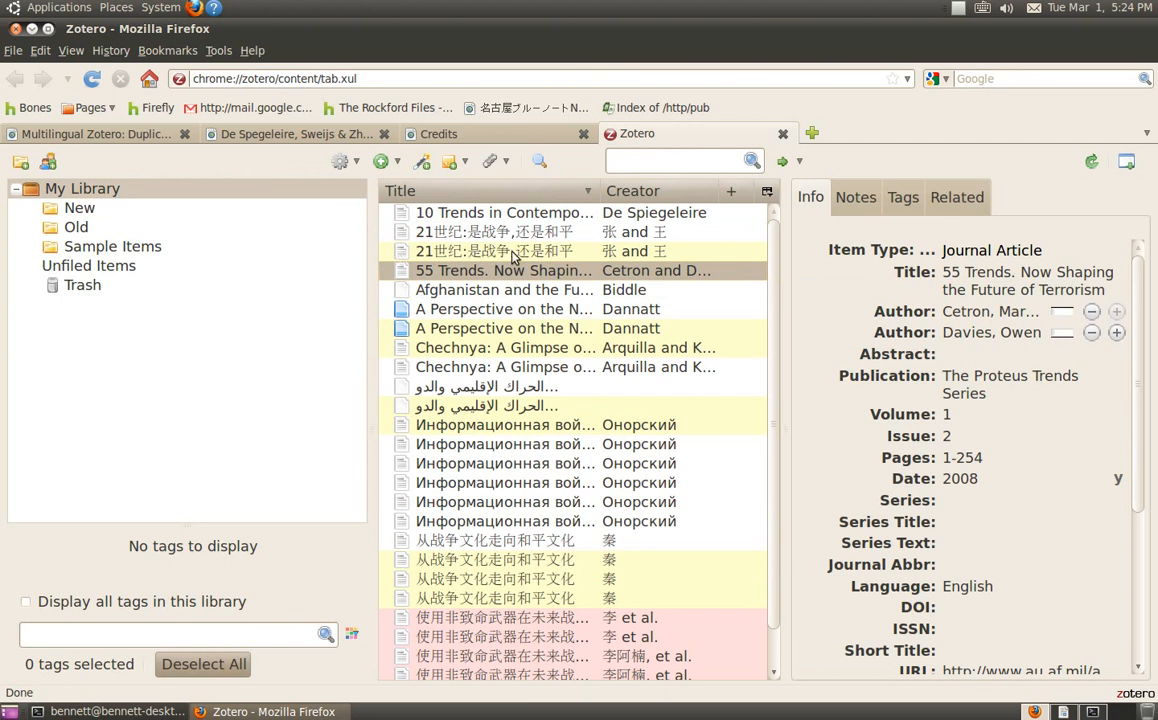
# Select the second 21世纪:是战争,还是和平 copy and bring up its duplicate actions.
pyautogui.click(504, 251)
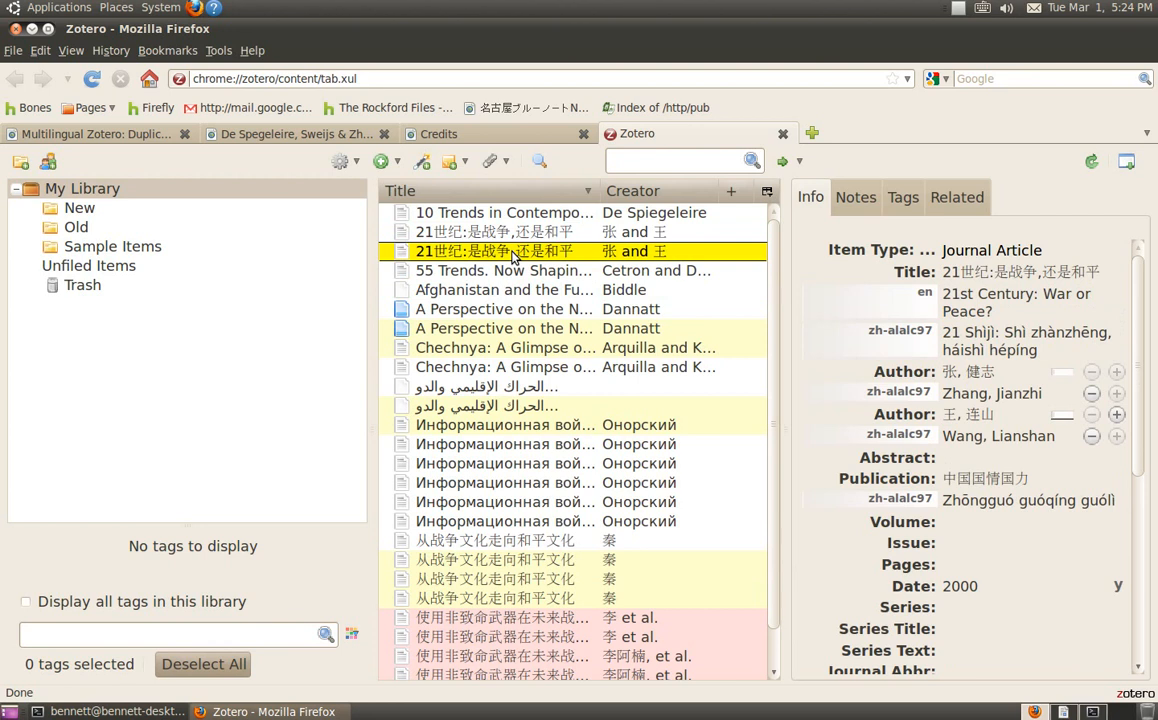
pyautogui.rightClick(510, 251)
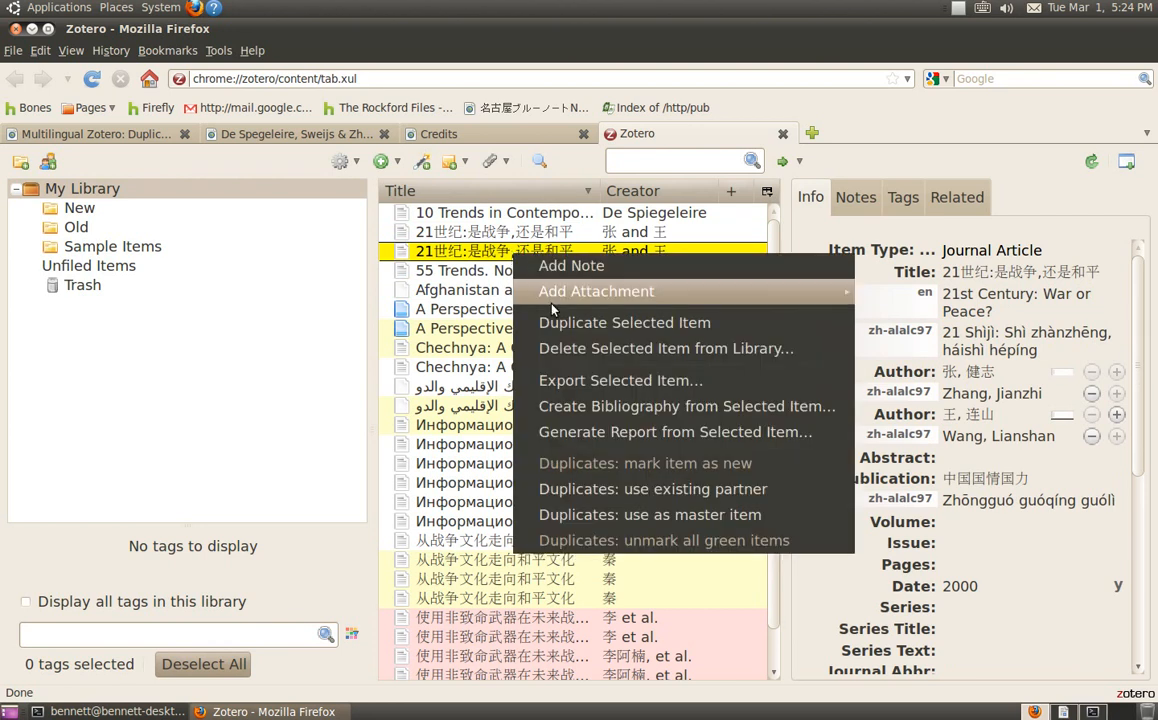
pyautogui.moveTo(650, 514)
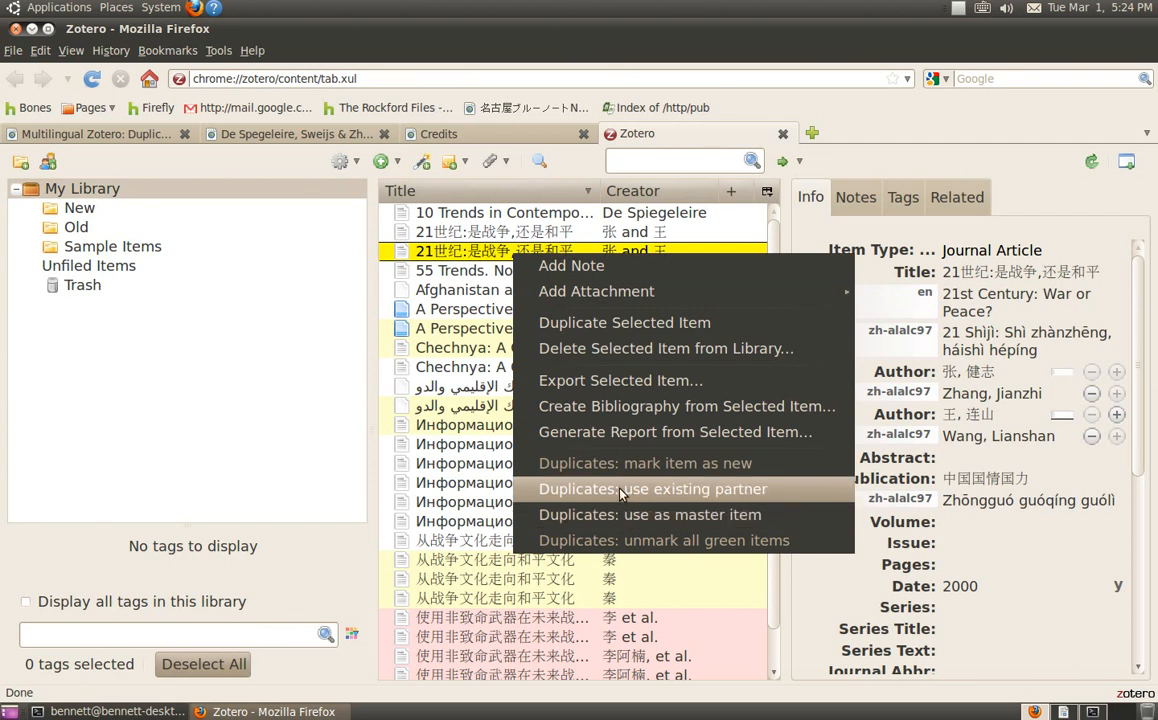
pyautogui.moveTo(410, 180)
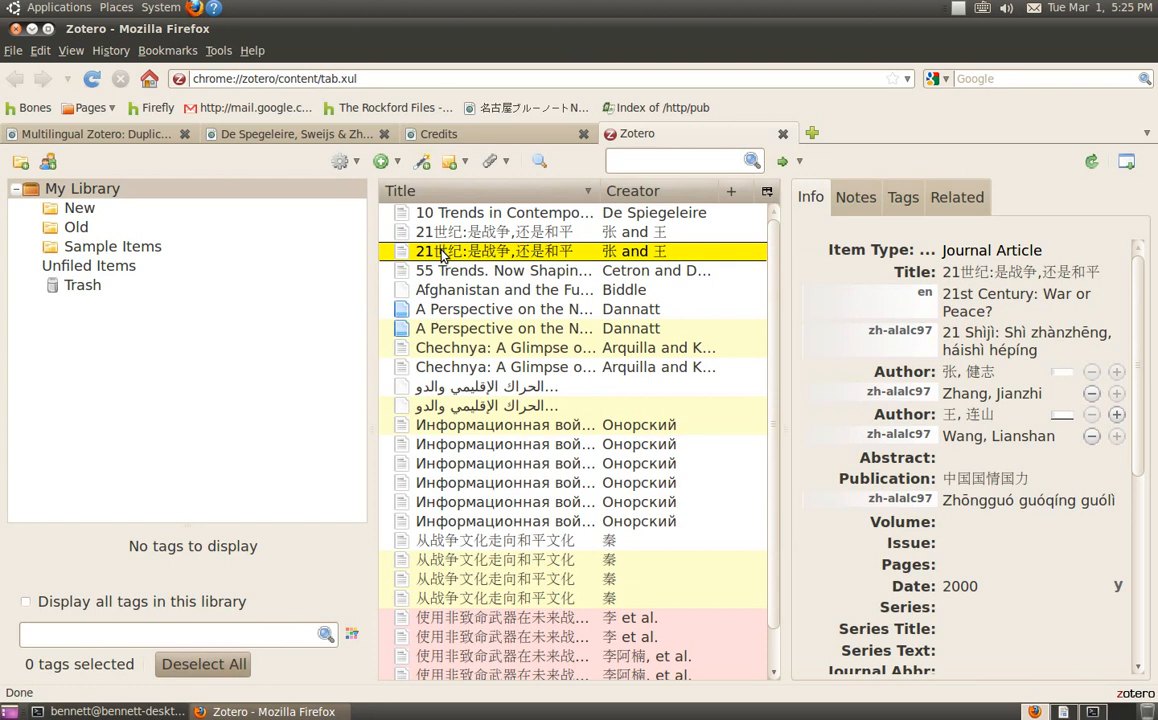
pyautogui.moveTo(129, 256)
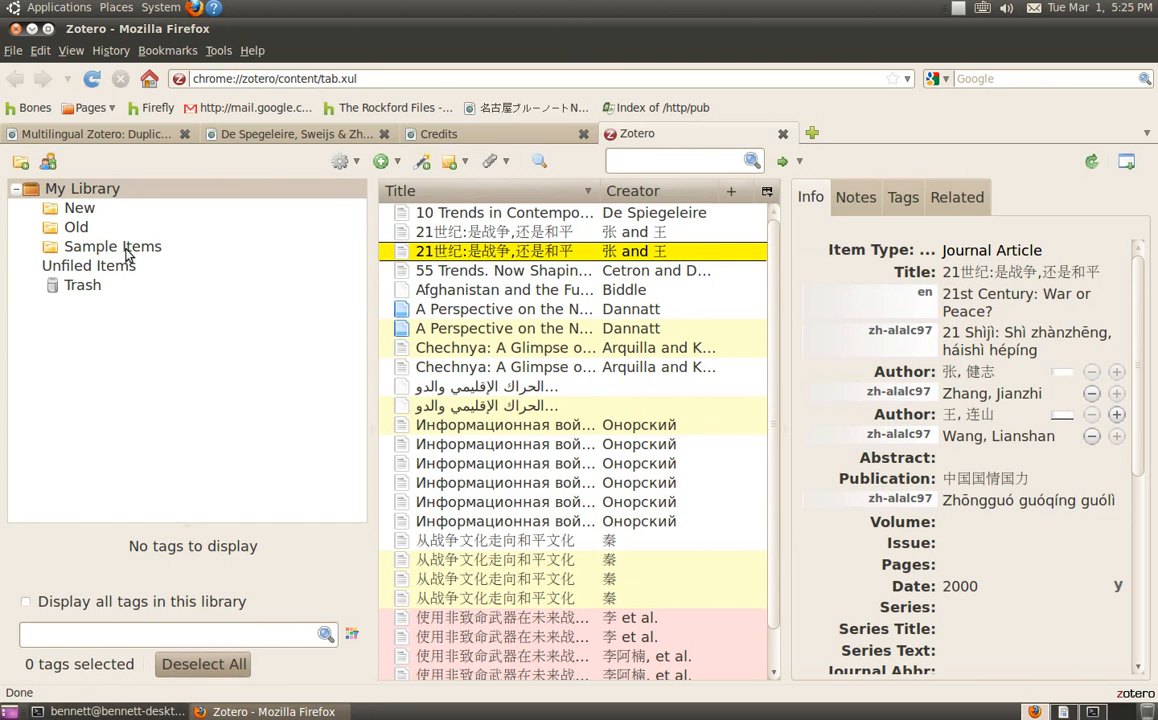
# Return to the full library, inspect the A Perspective duplicate, and bring up library-wide options.
pyautogui.click(113, 246)
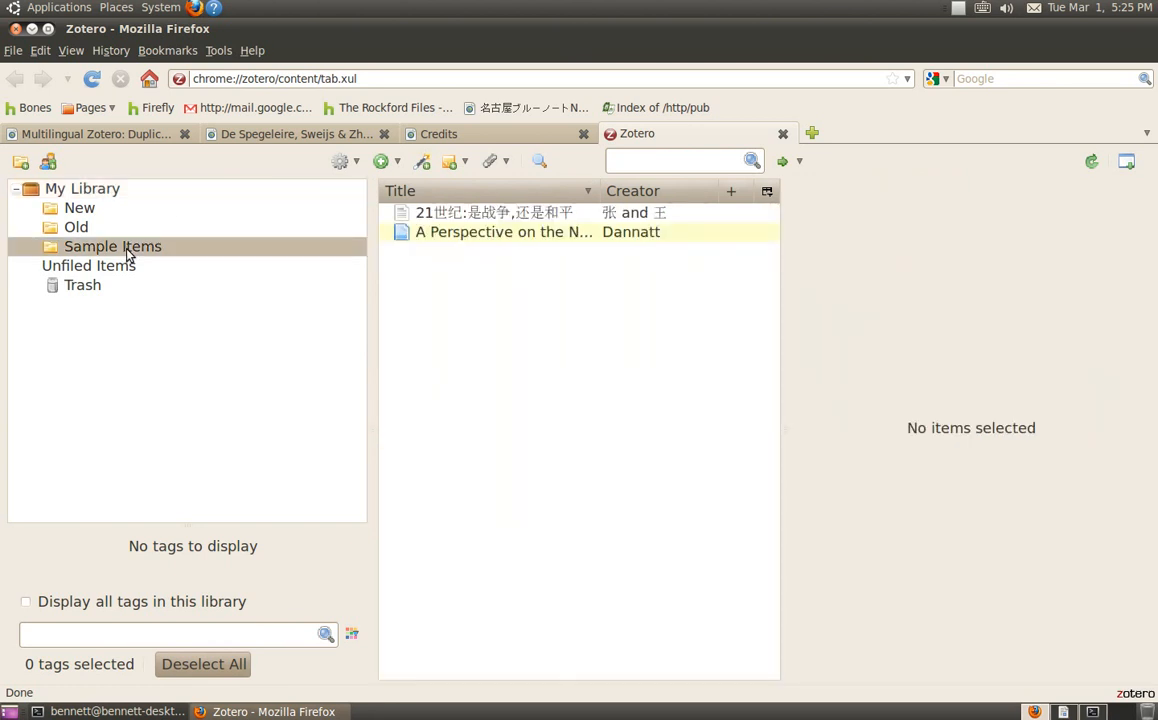
pyautogui.moveTo(430, 253)
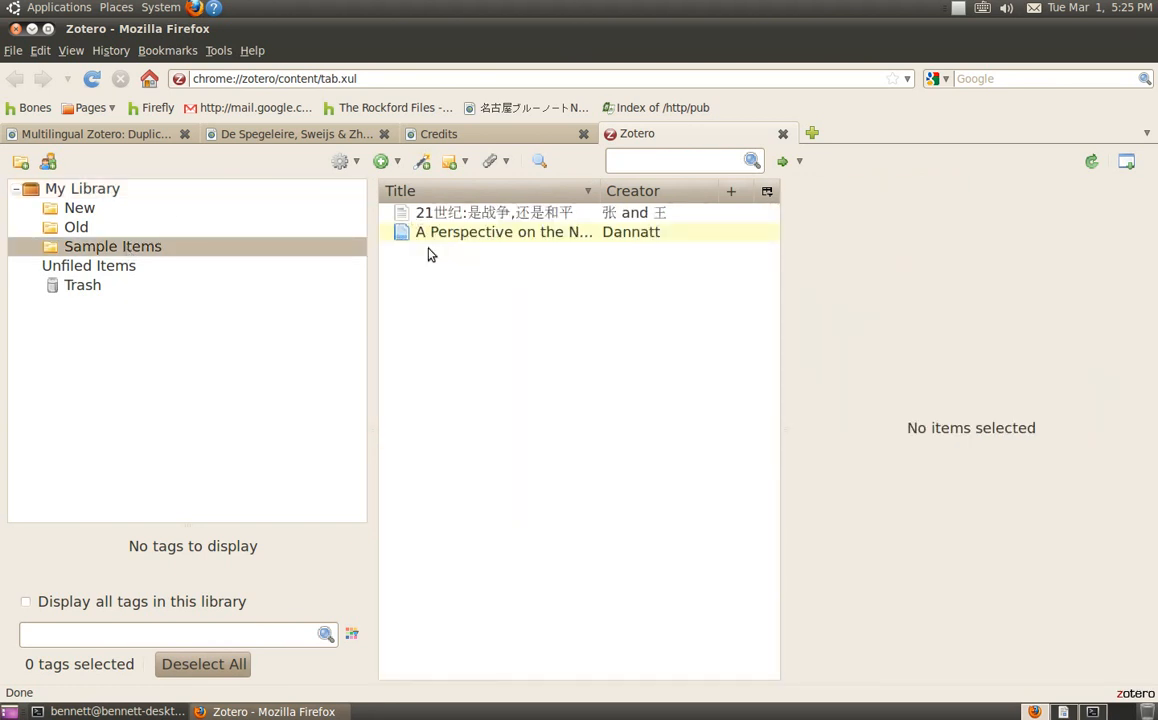
pyautogui.click(503, 231)
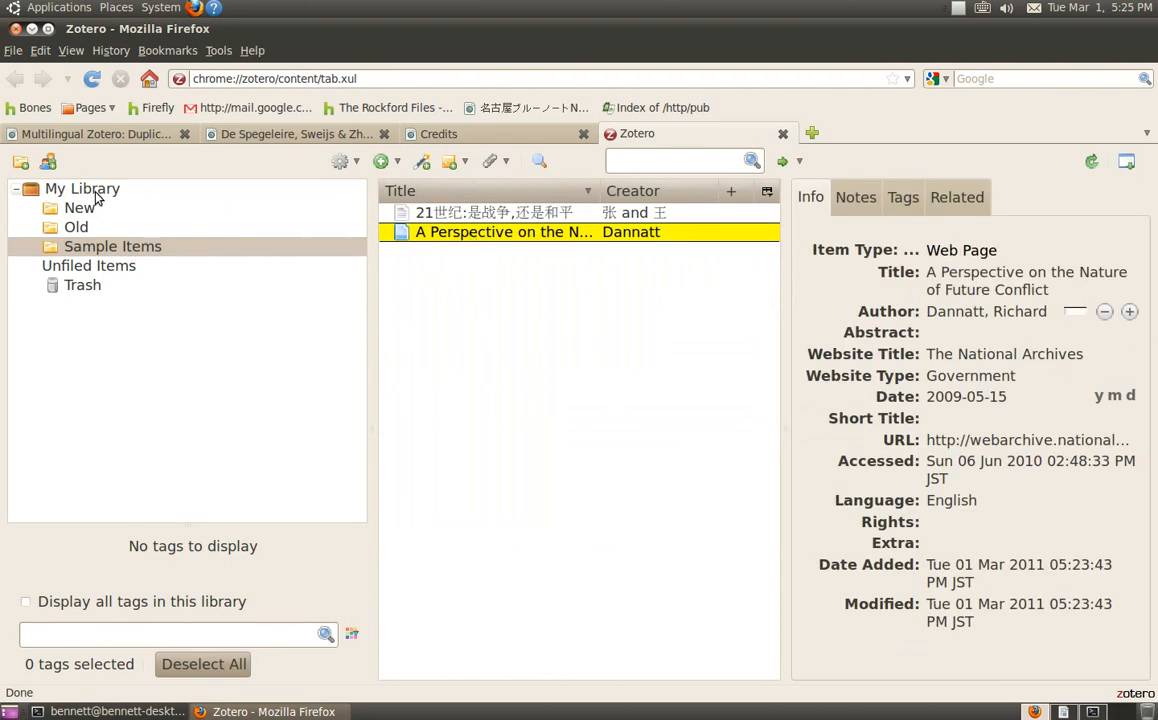
pyautogui.click(82, 188)
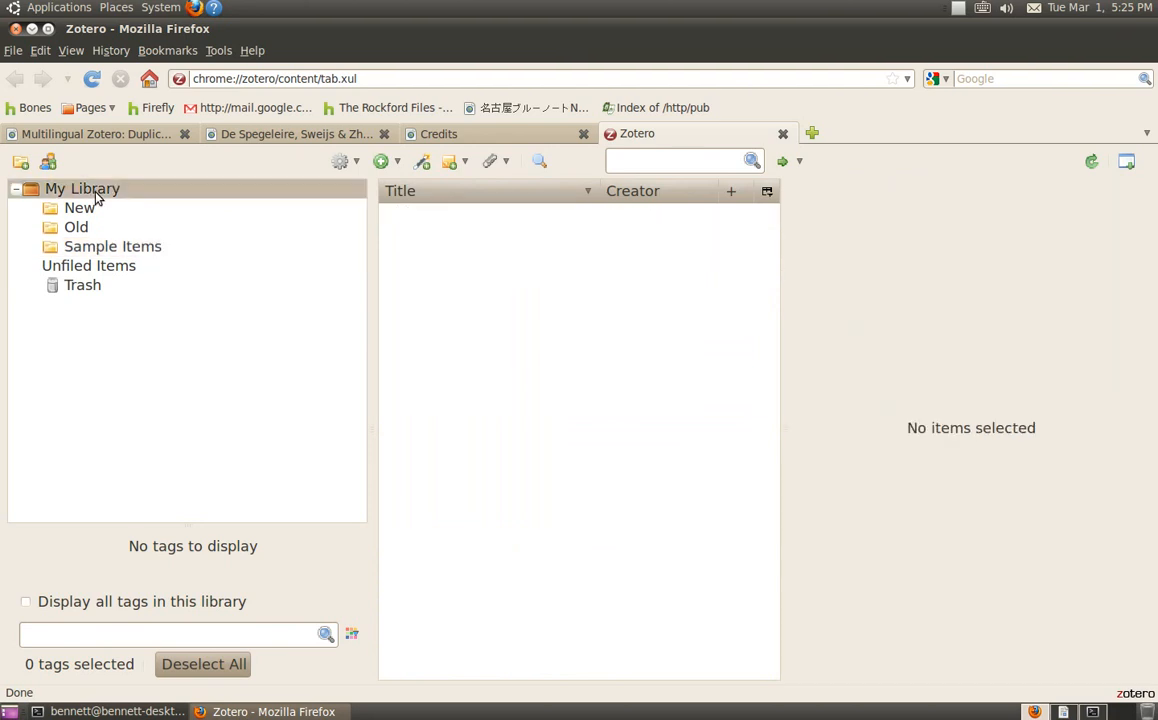
pyautogui.click(82, 188)
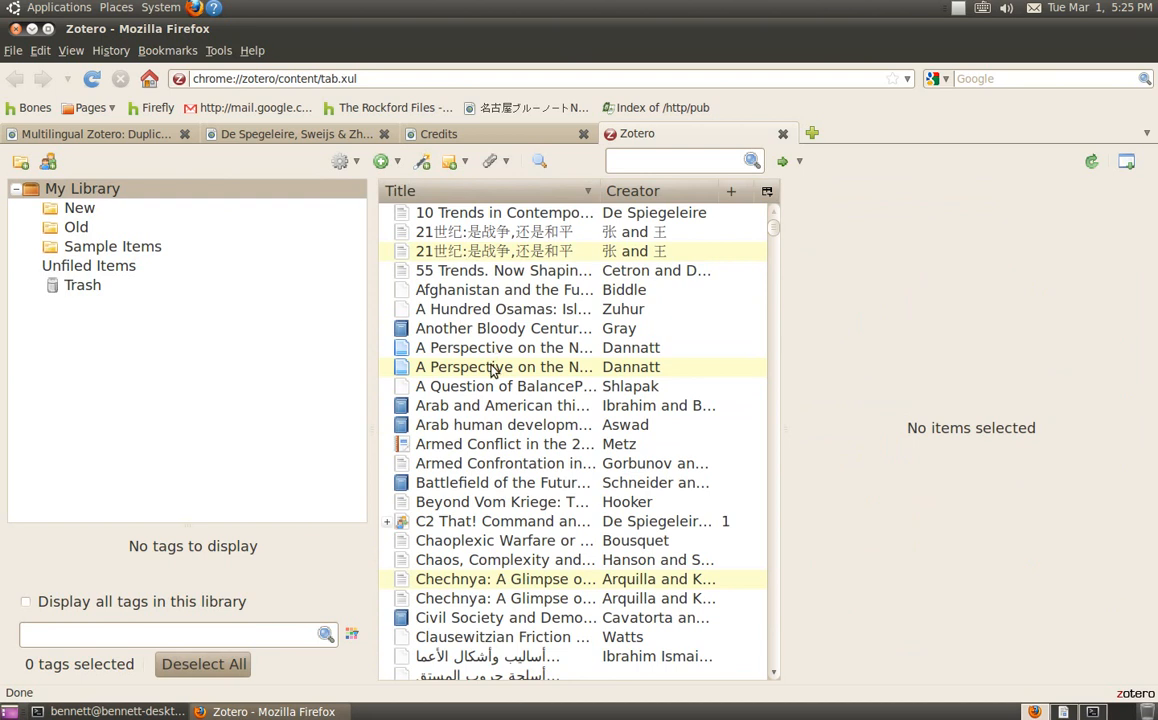
pyautogui.rightClick(503, 366)
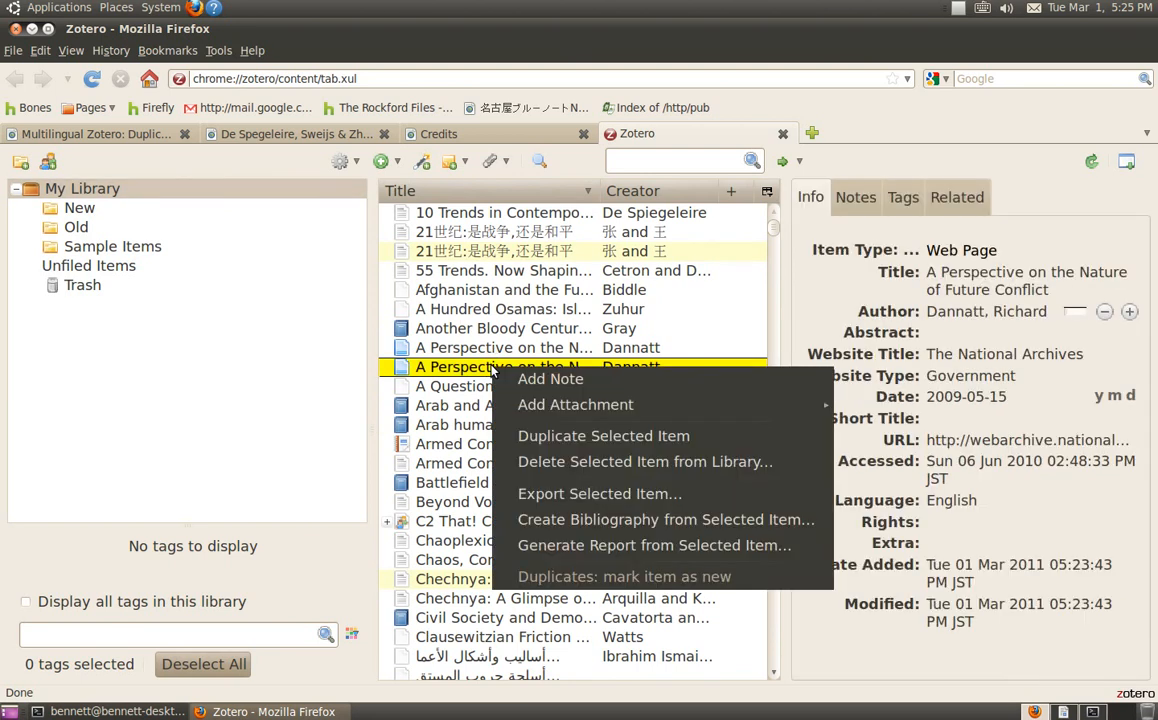
pyautogui.moveTo(560, 500)
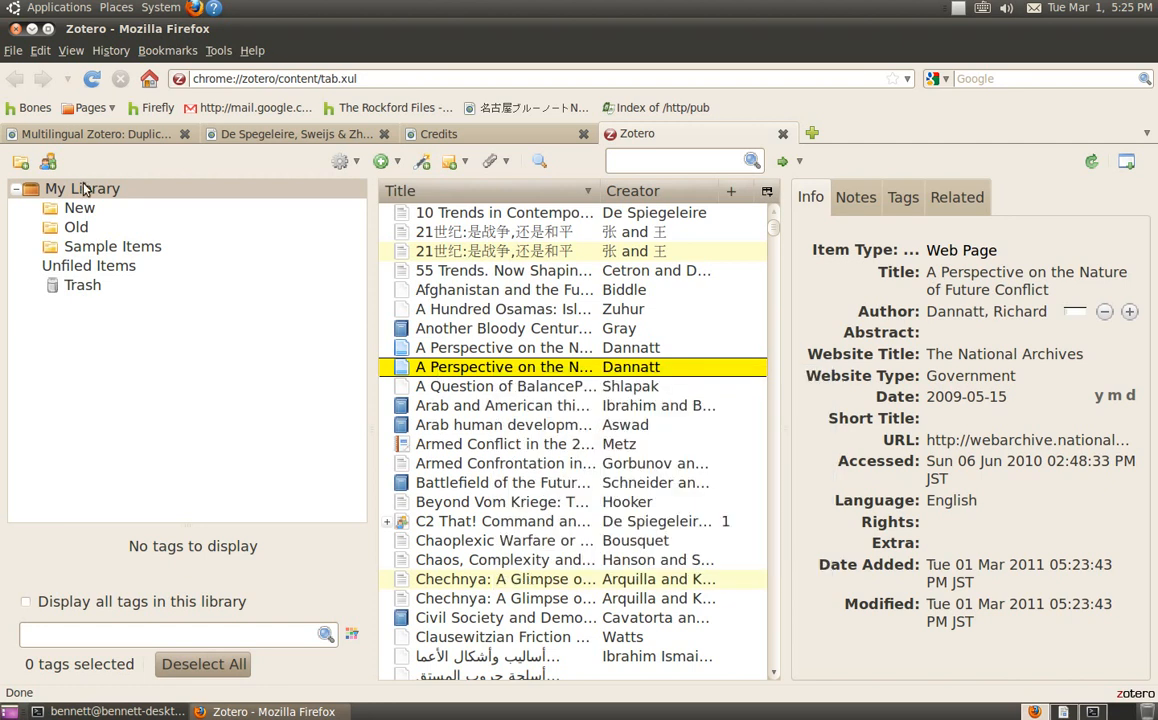
pyautogui.rightClick(83, 188)
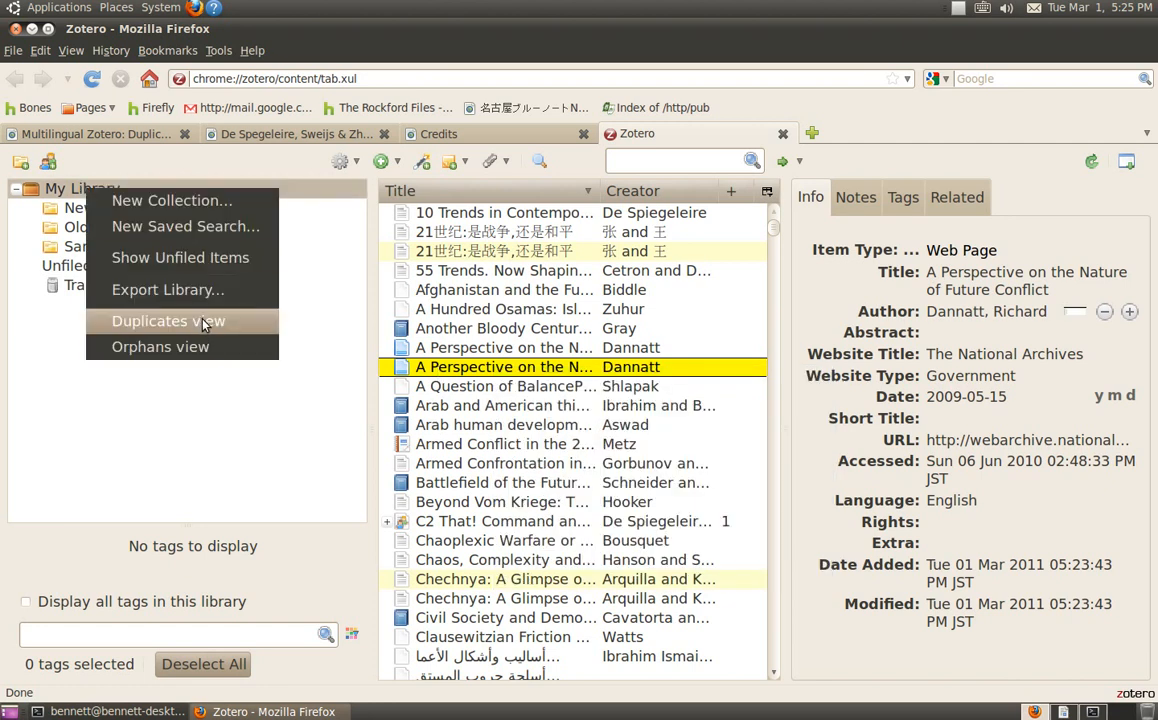
# In Duplicates view, merge the second A Perspective copy into its 10 Feb 2011 partner.
pyautogui.click(168, 320)
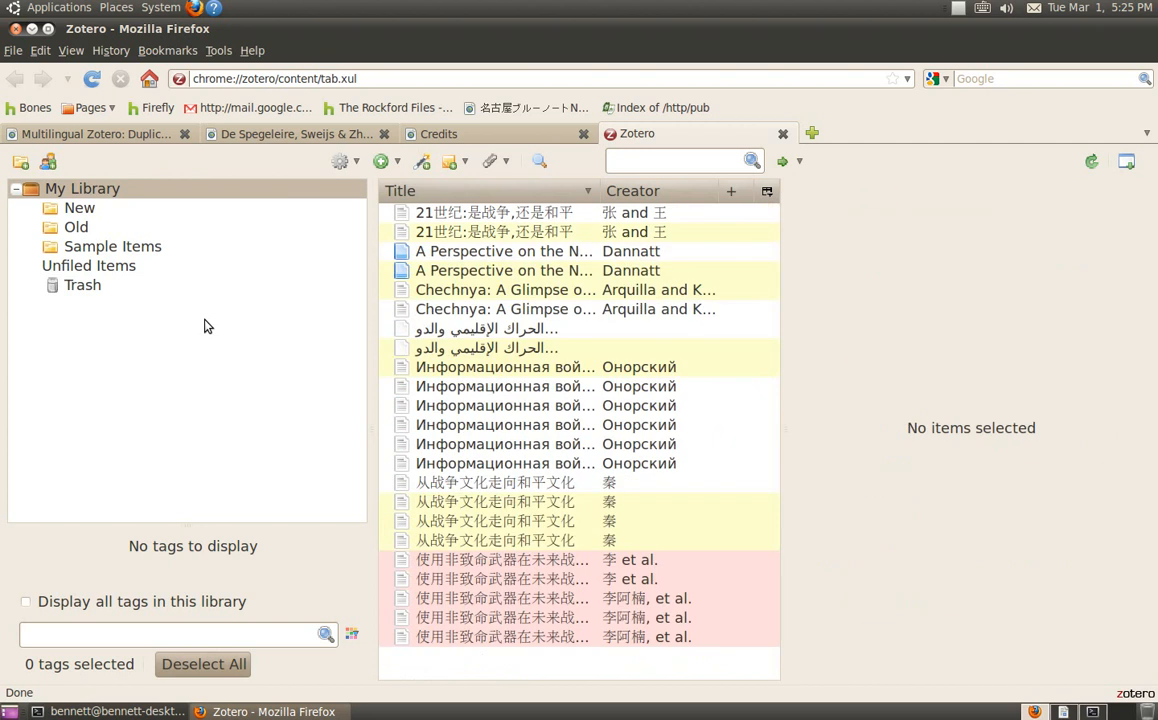
pyautogui.moveTo(455, 291)
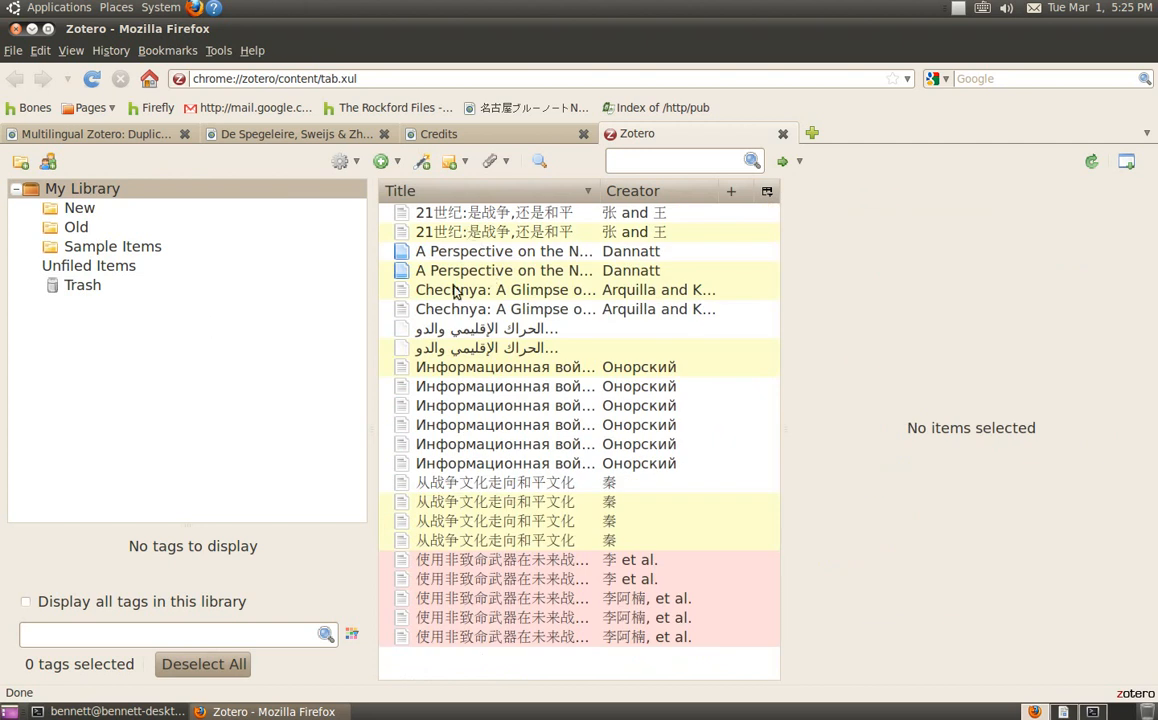
pyautogui.click(505, 270)
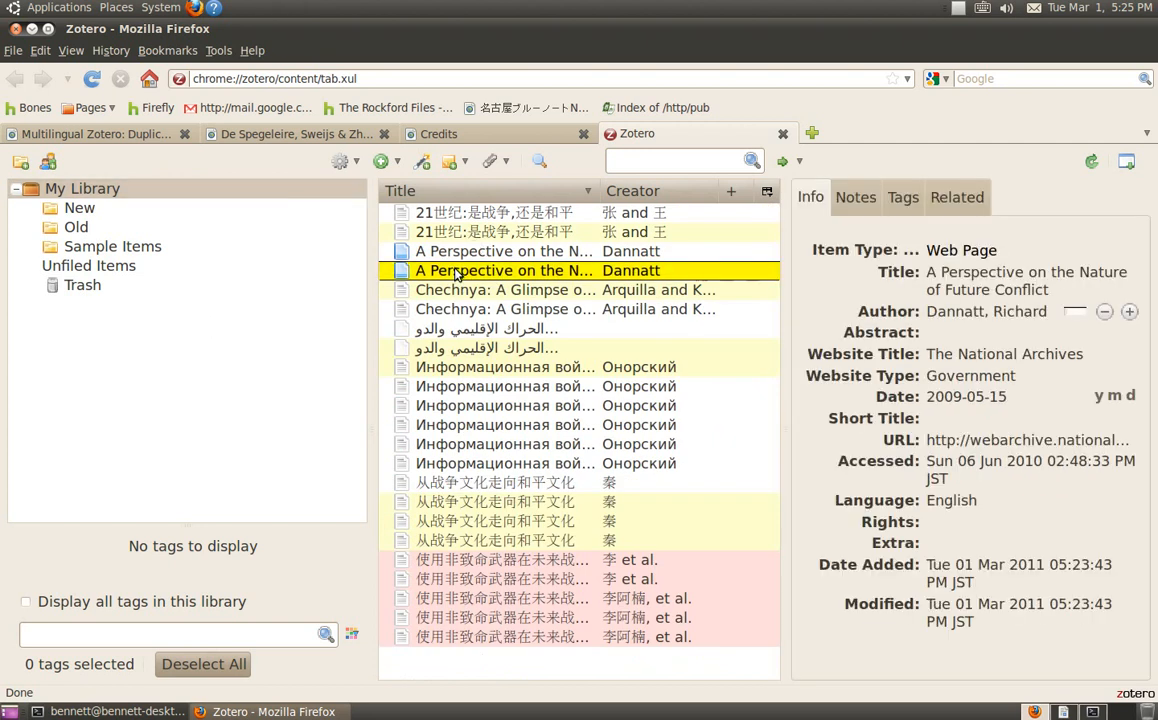
pyautogui.rightClick(505, 270)
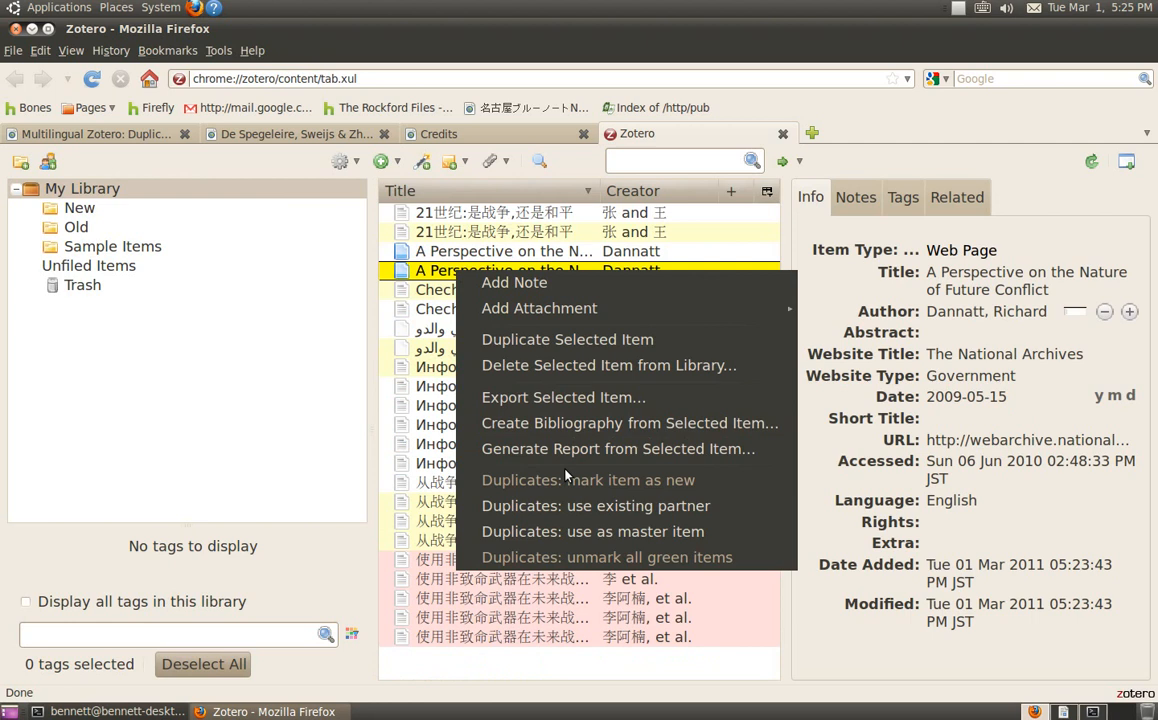
pyautogui.moveTo(596, 505)
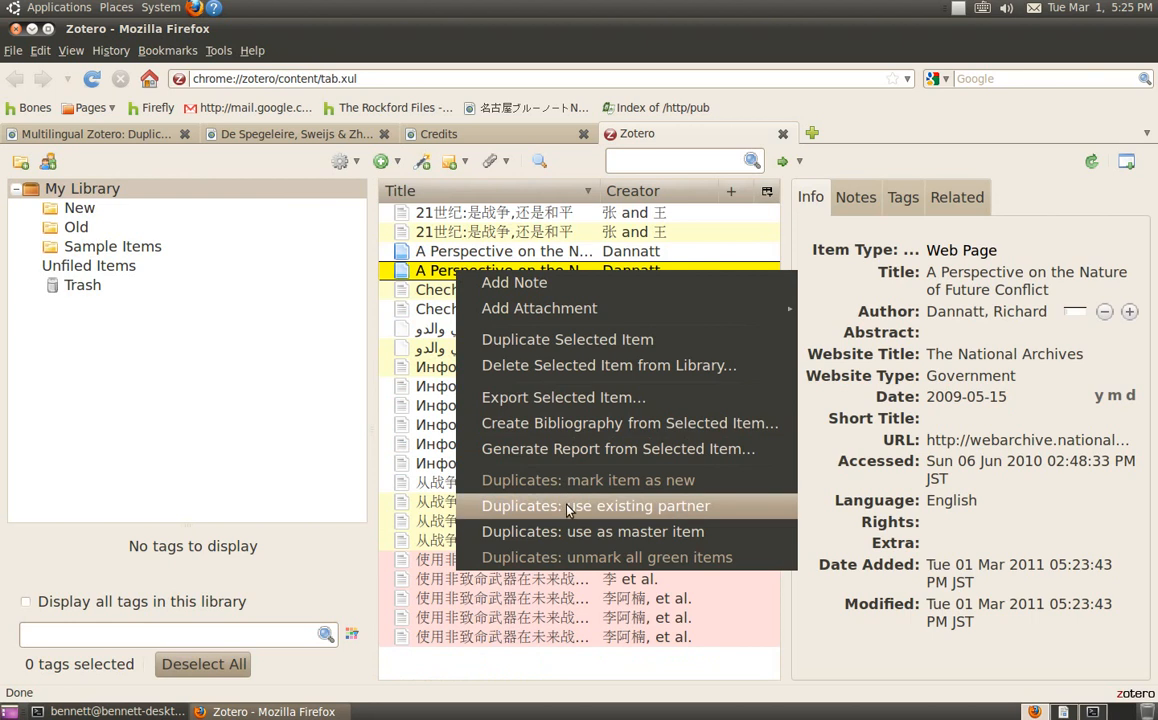
pyautogui.click(595, 505)
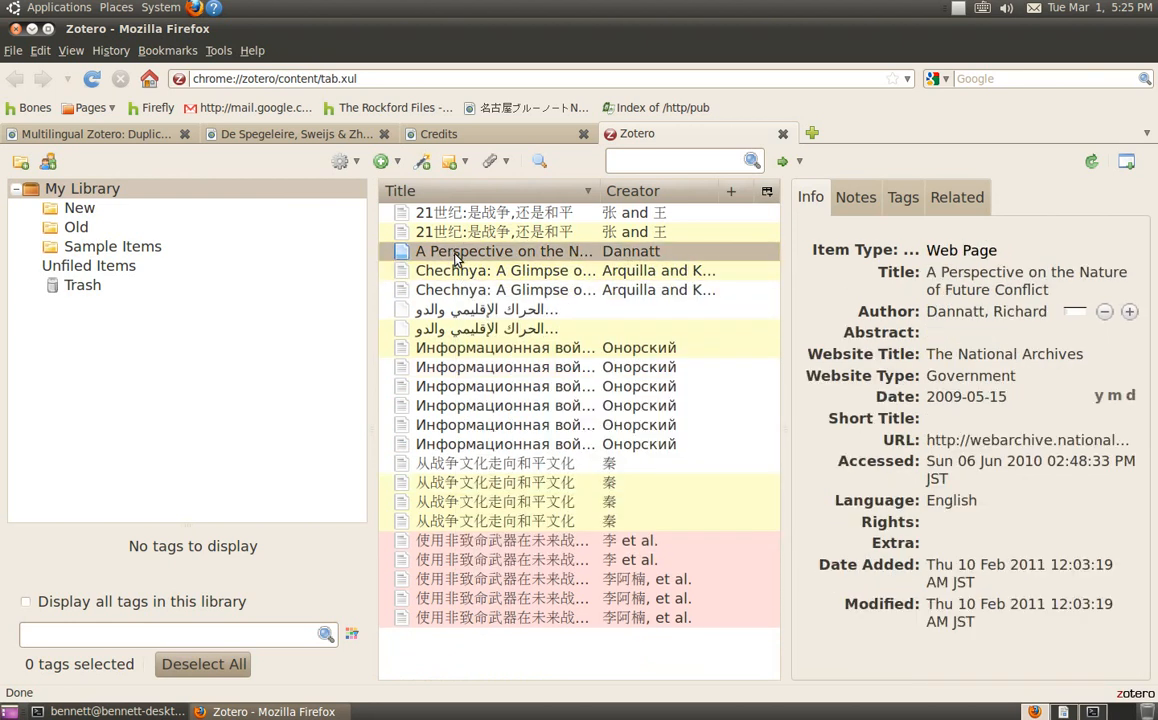
pyautogui.moveTo(101, 251)
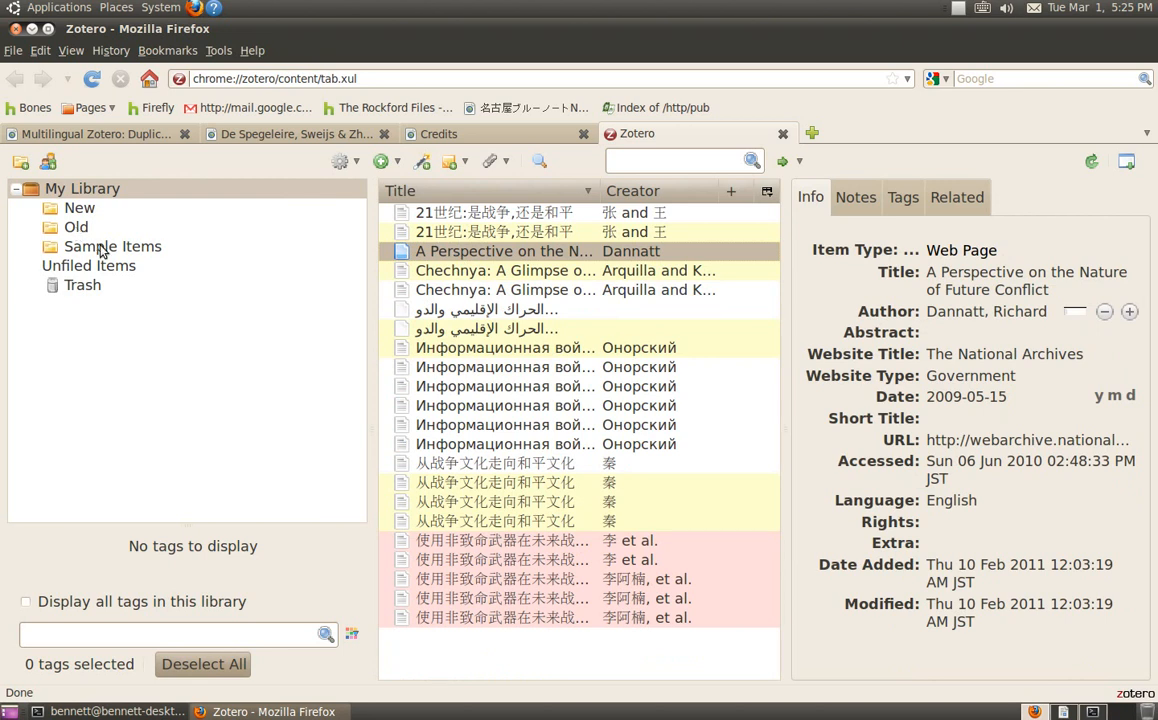
# Permanently empty the Trash and show the full My Library list again.
pyautogui.click(112, 246)
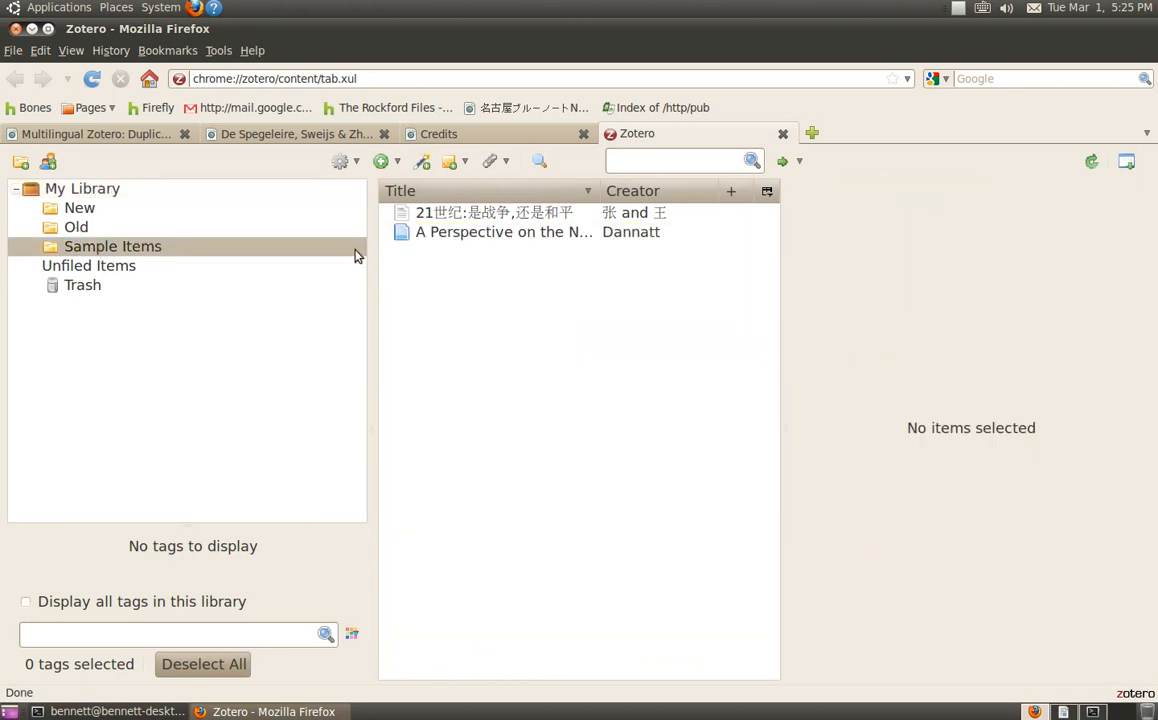
pyautogui.click(503, 231)
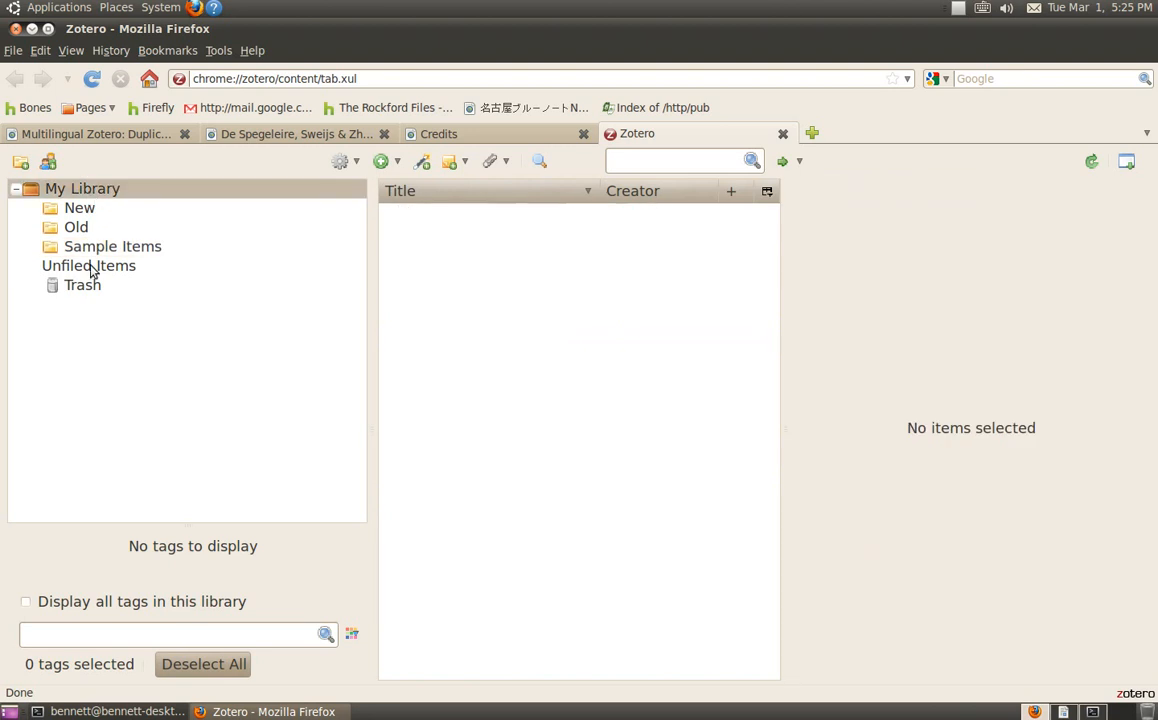
pyautogui.click(82, 285)
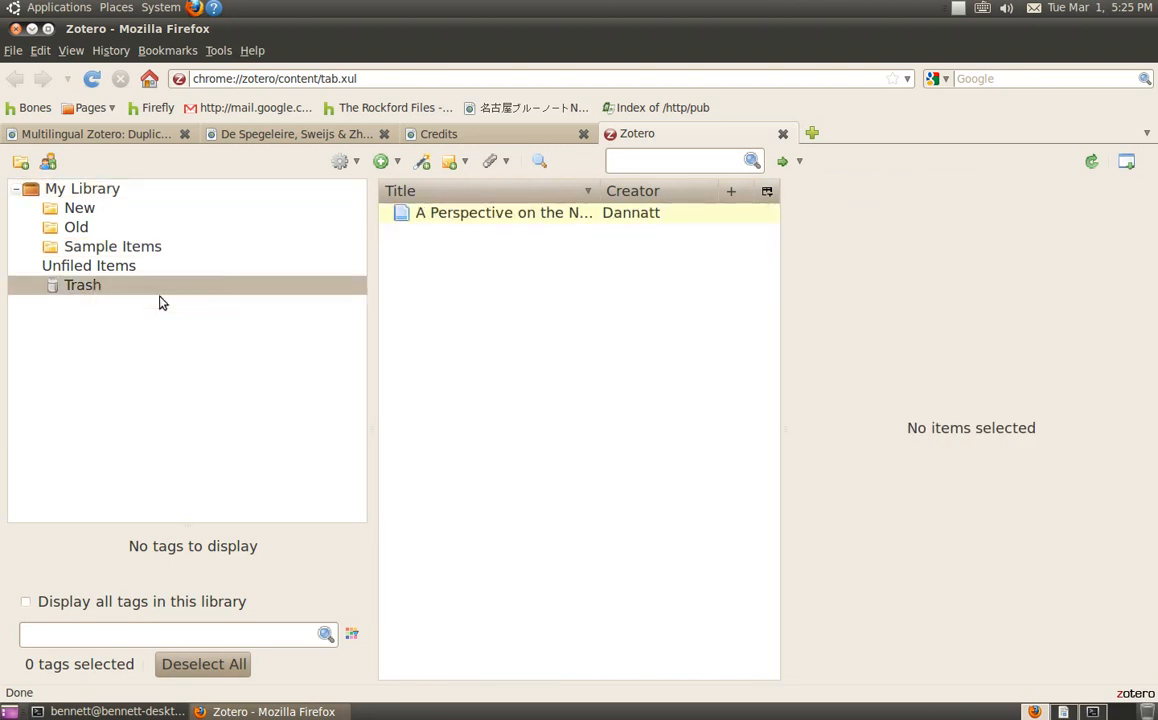
pyautogui.rightClick(82, 285)
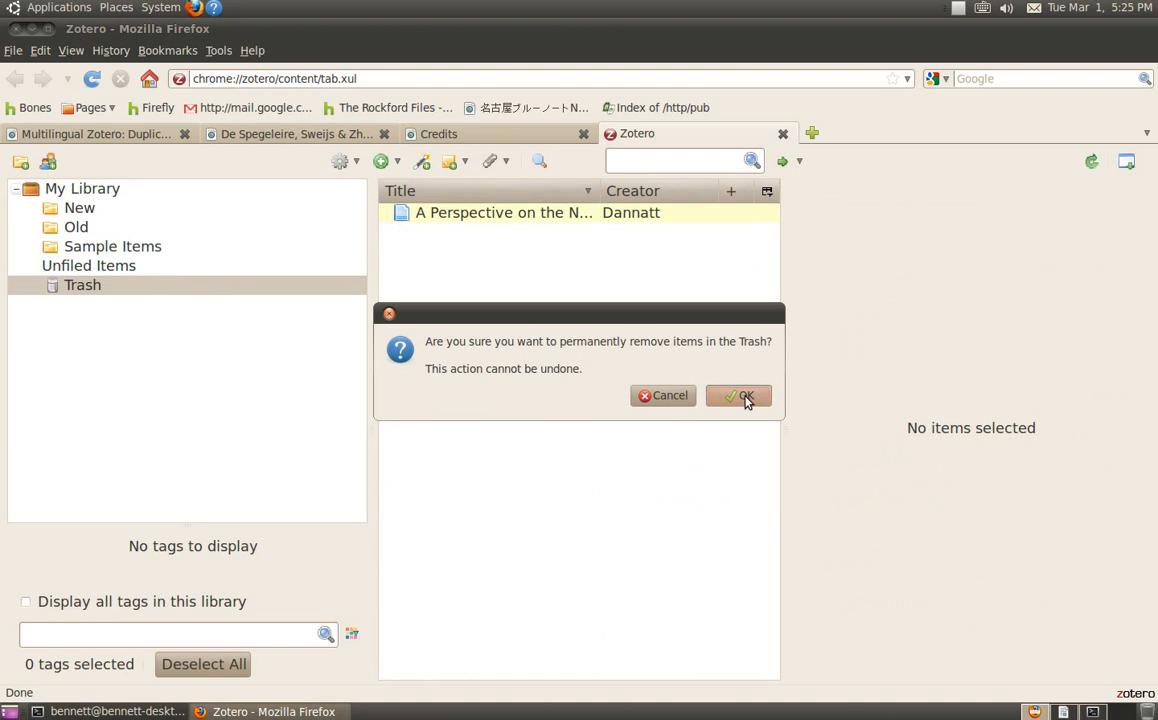
pyautogui.click(738, 395)
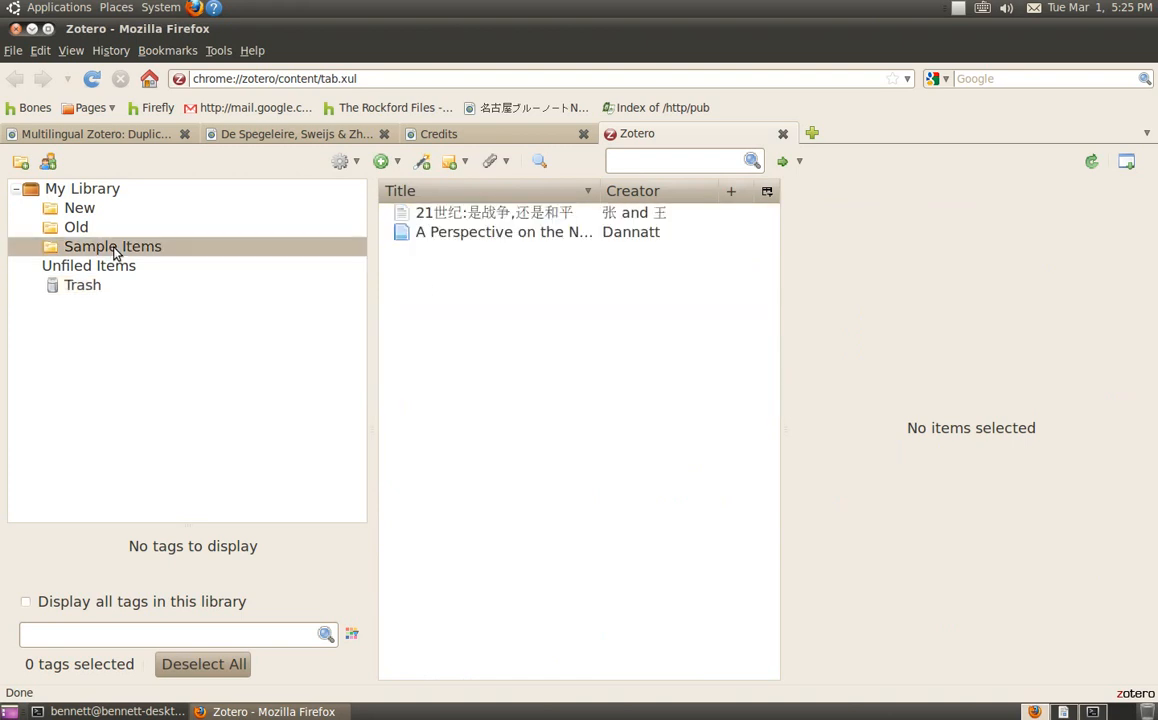
pyautogui.click(82, 188)
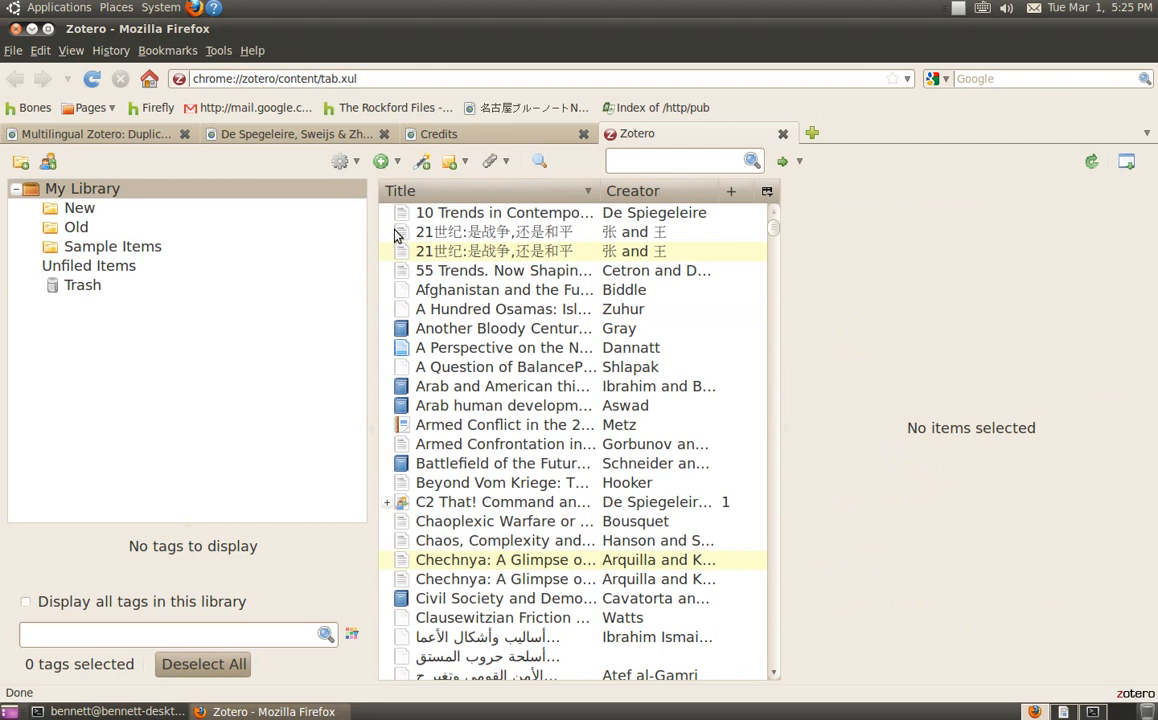
pyautogui.moveTo(432, 283)
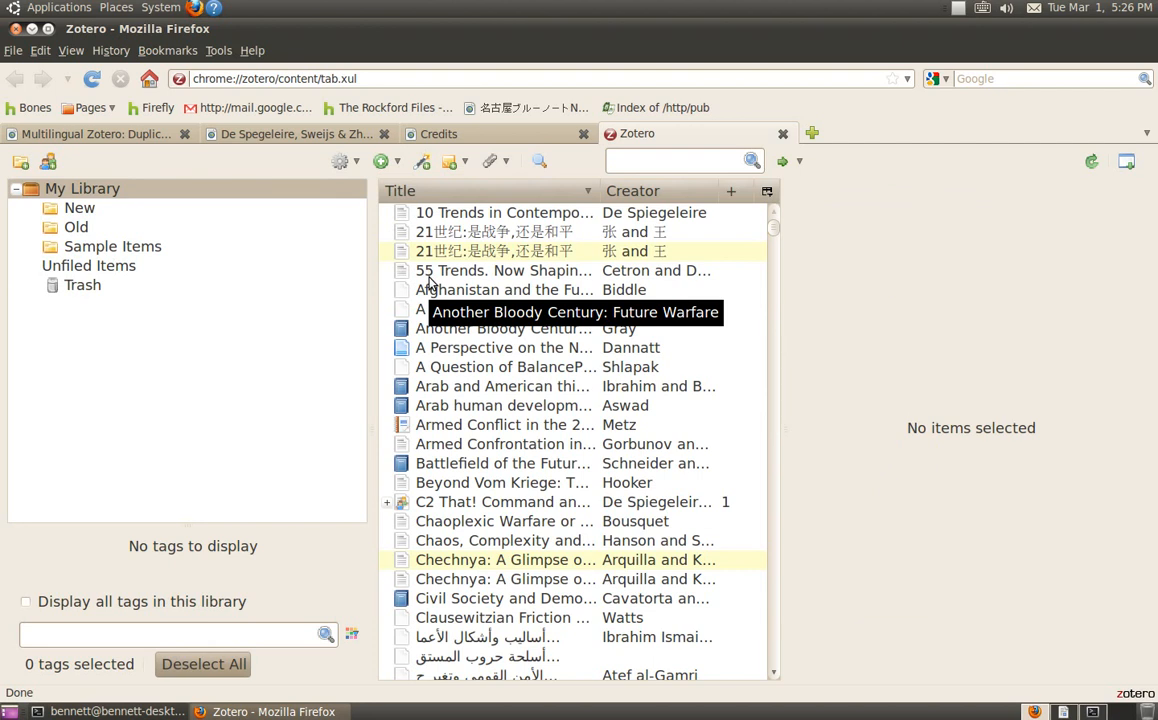
pyautogui.moveTo(306, 271)
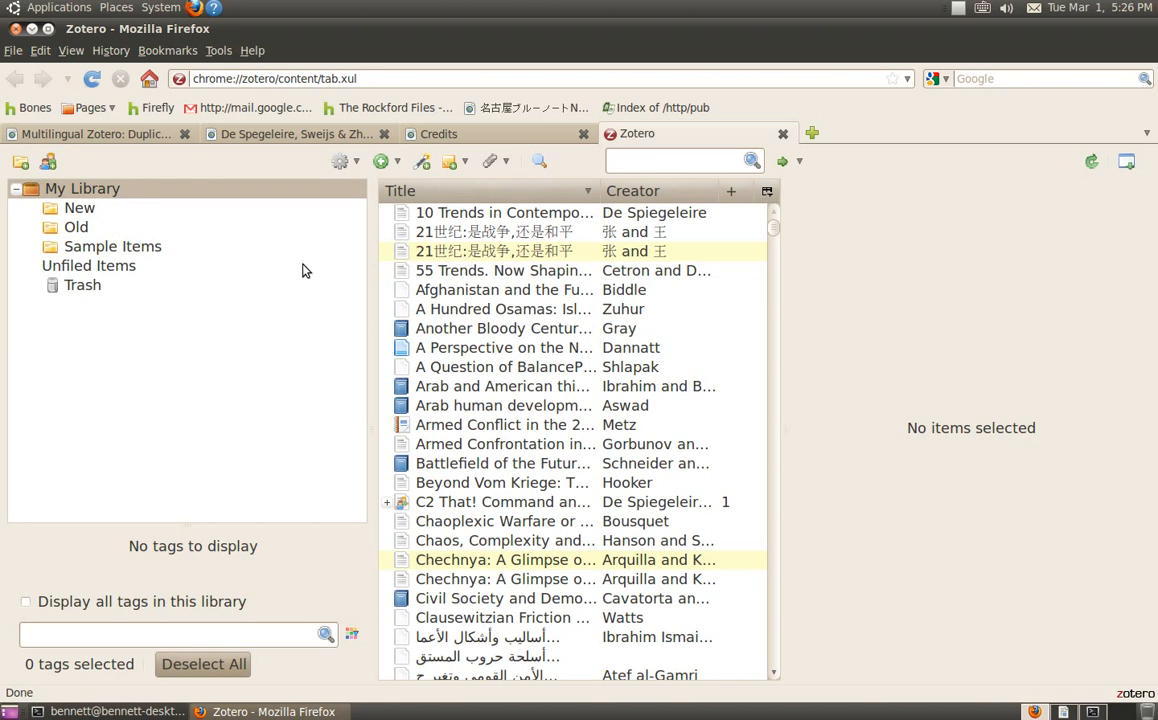
pyautogui.rightClick(82, 188)
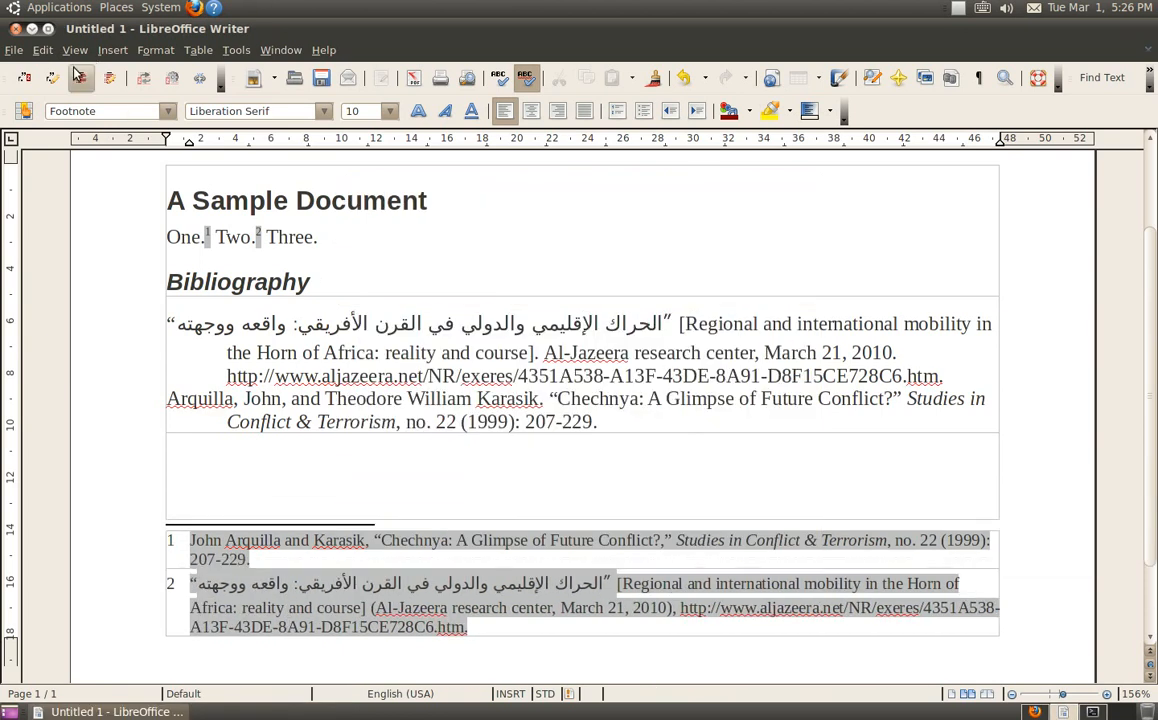
# Re-confirm the Arabic footnote citation unchanged in Writer and bring Zotero back to front.
pyautogui.click(54, 78)
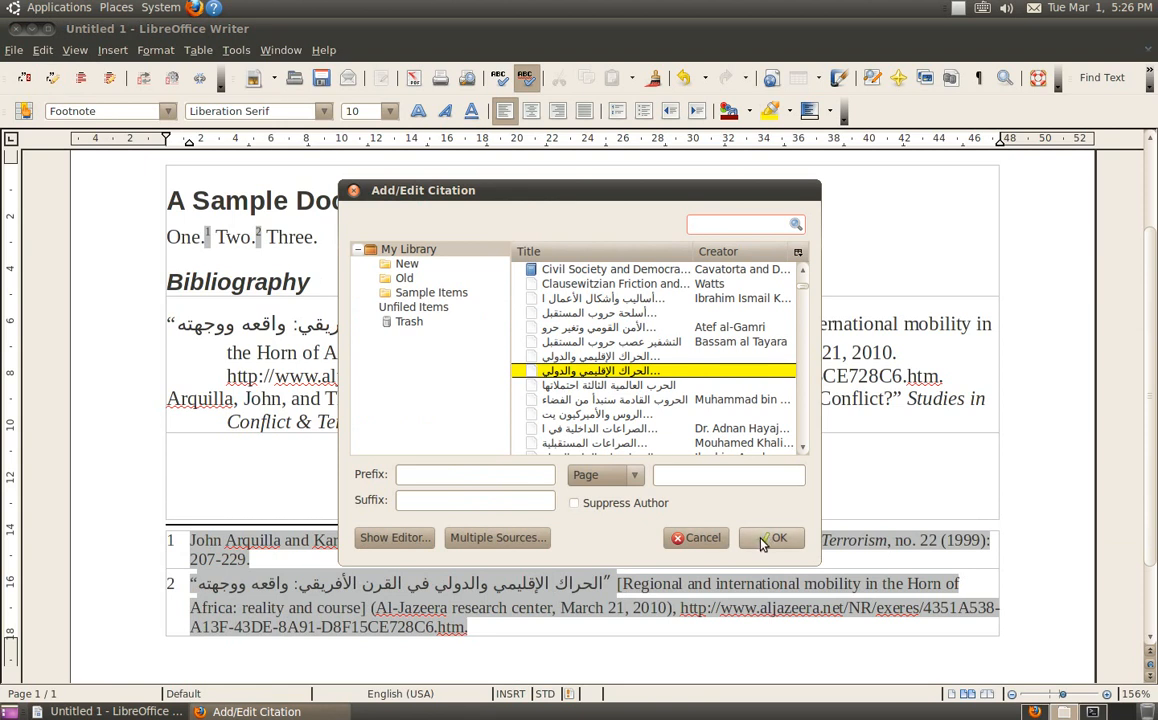
pyautogui.click(779, 537)
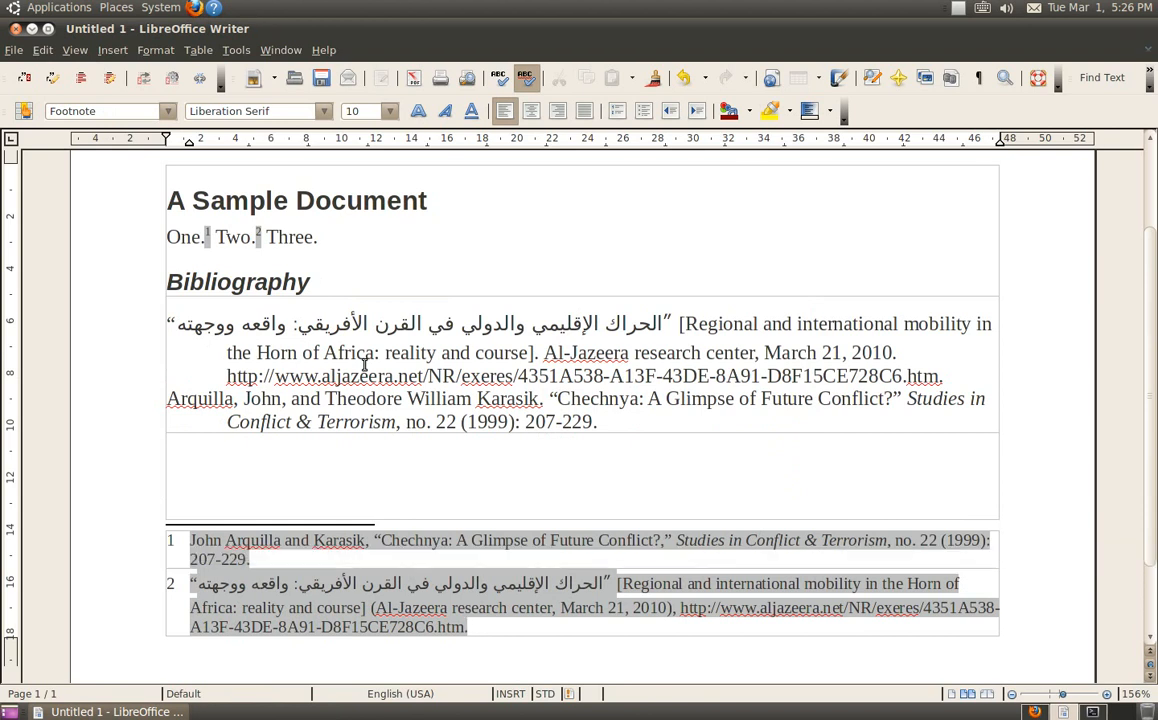
pyautogui.click(467, 626)
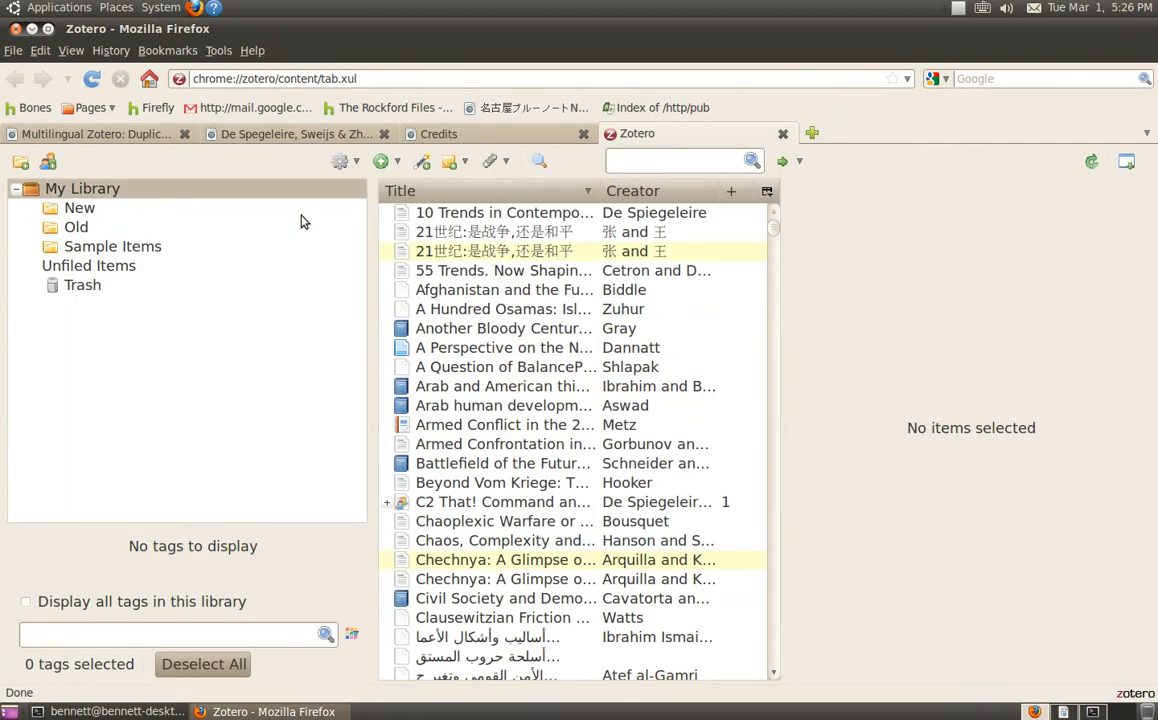
pyautogui.moveTo(147, 191)
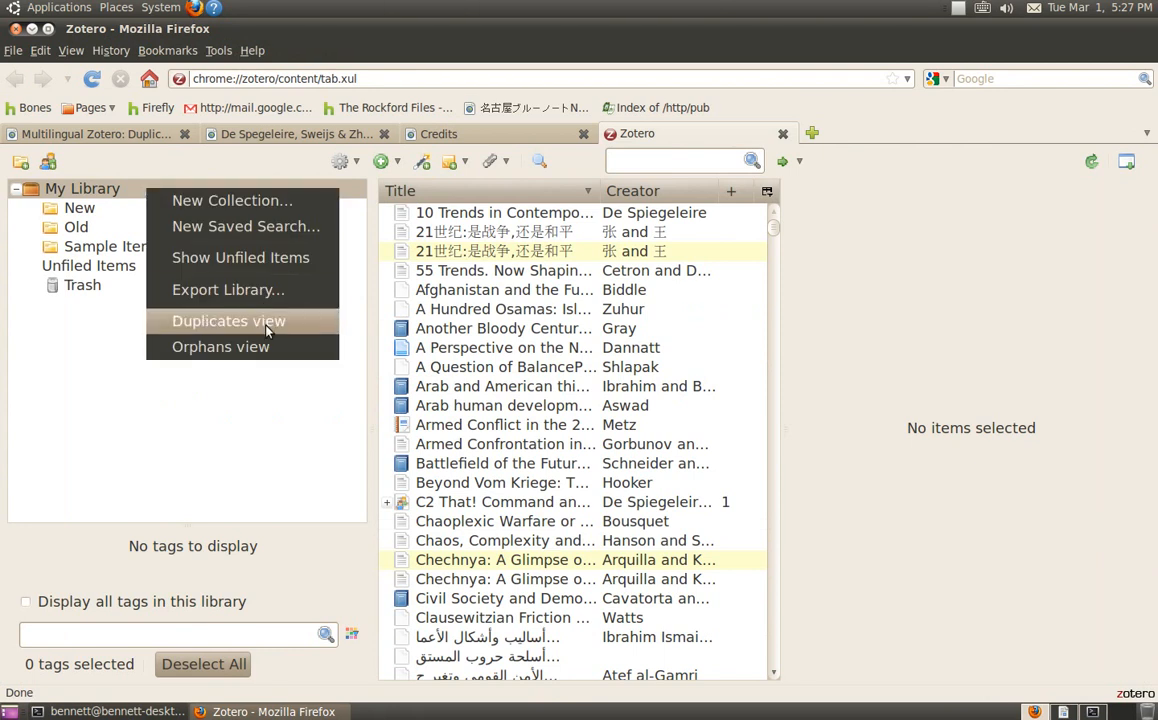
# Show Duplicates view and merge the extra 21世纪 copy into its existing partner.
pyautogui.click(228, 320)
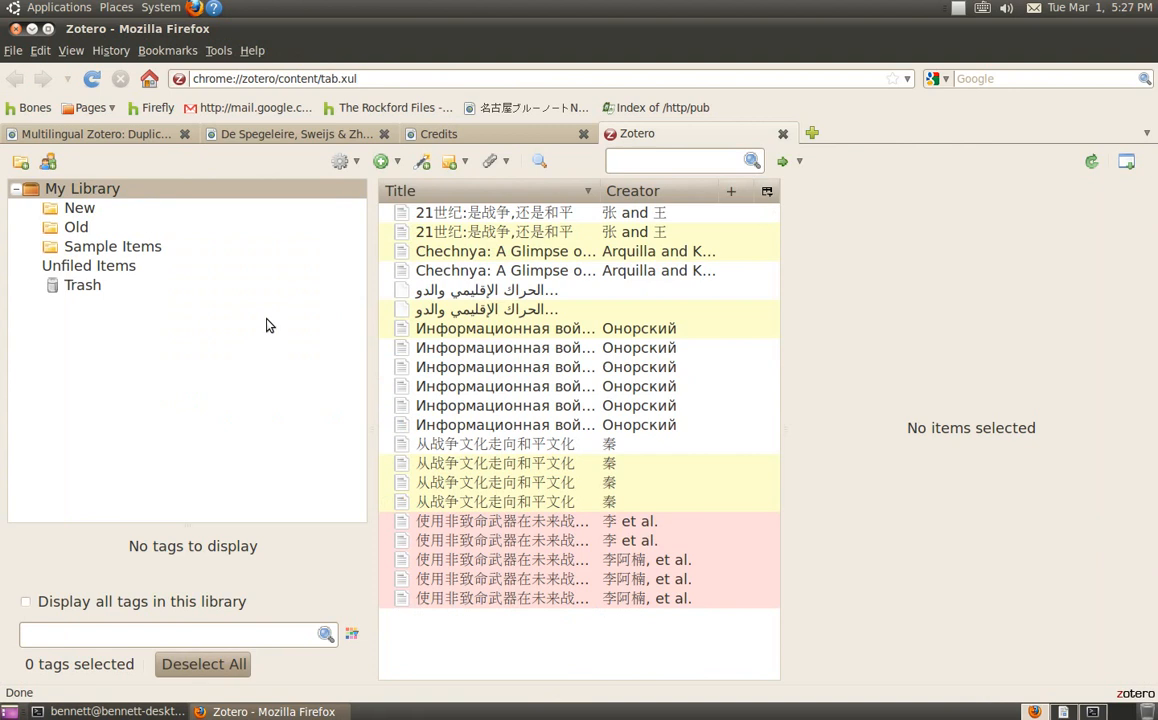
pyautogui.click(493, 232)
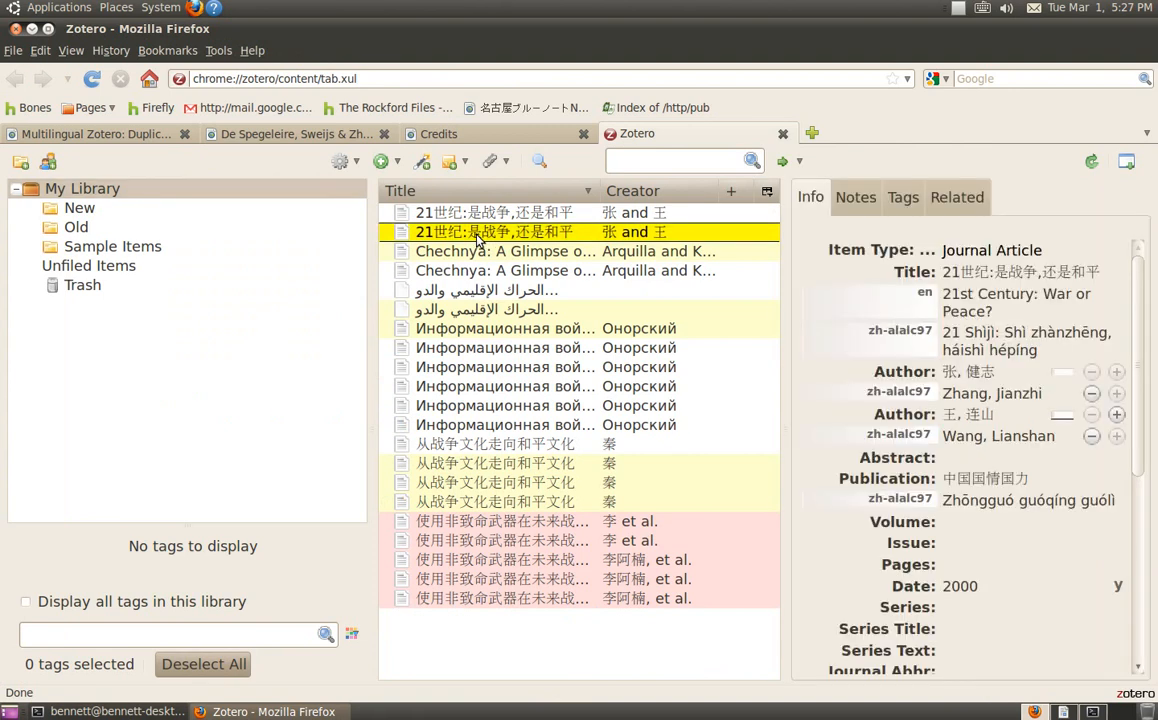
pyautogui.rightClick(494, 231)
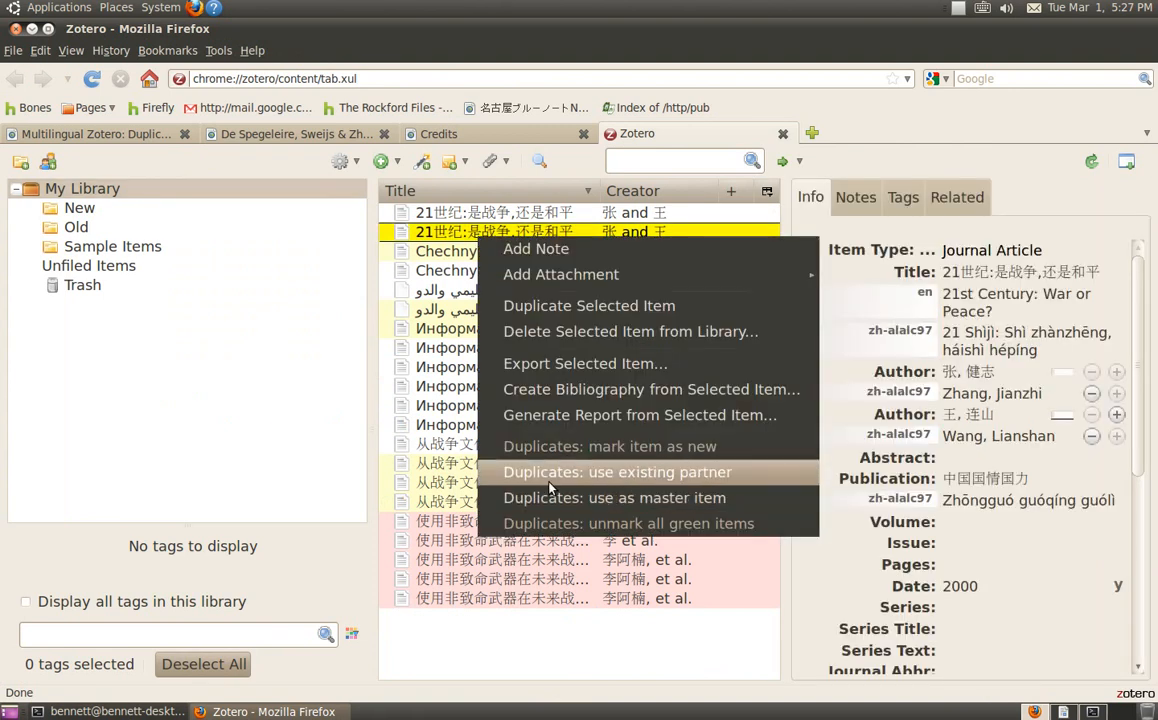
pyautogui.moveTo(548, 478)
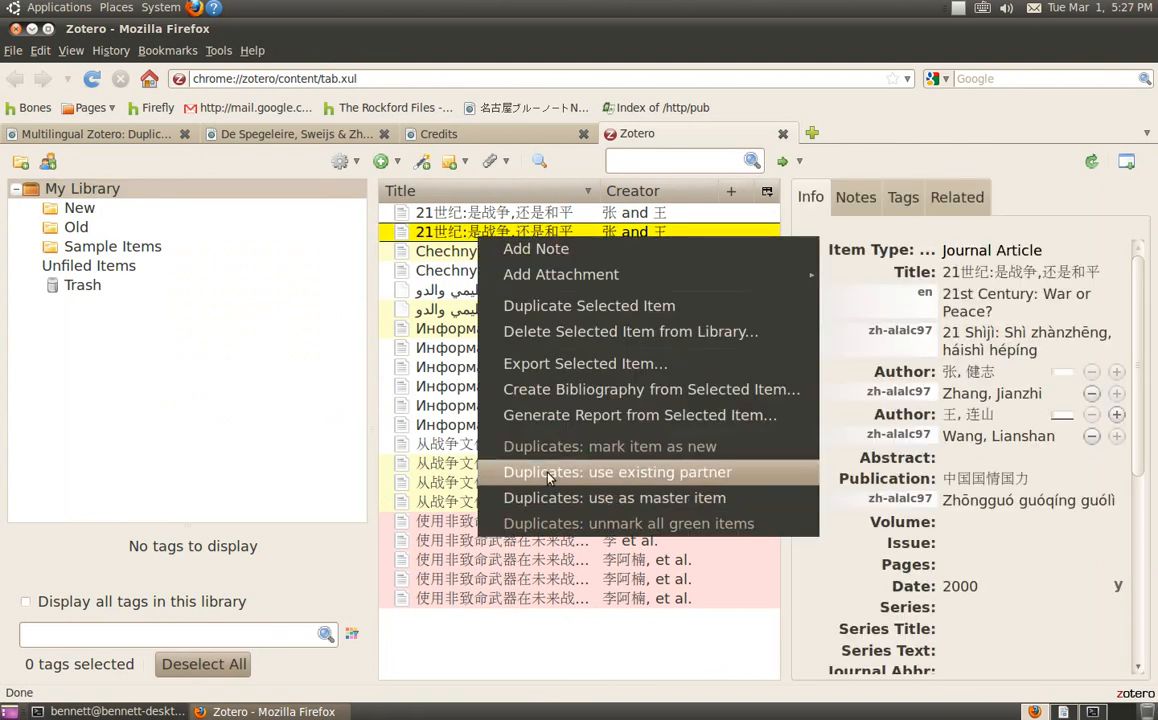
pyautogui.click(617, 472)
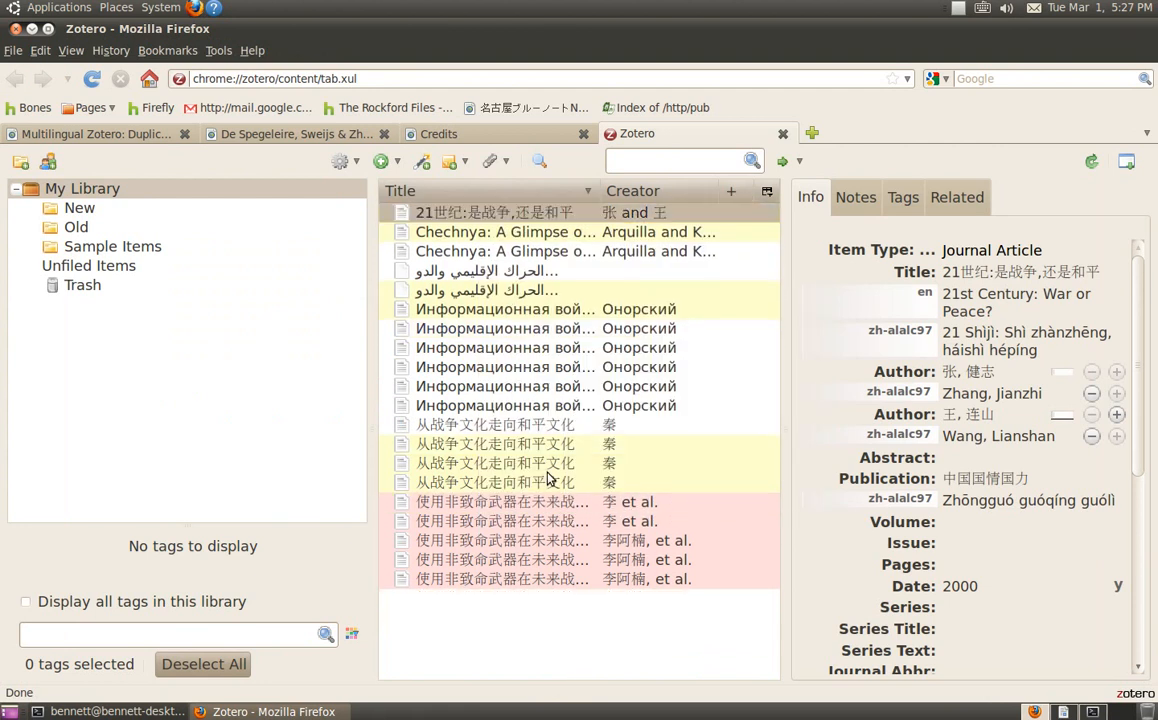
# Merge the Chechnya and Arabic-titled duplicate copies into their existing partners.
pyautogui.rightClick(505, 231)
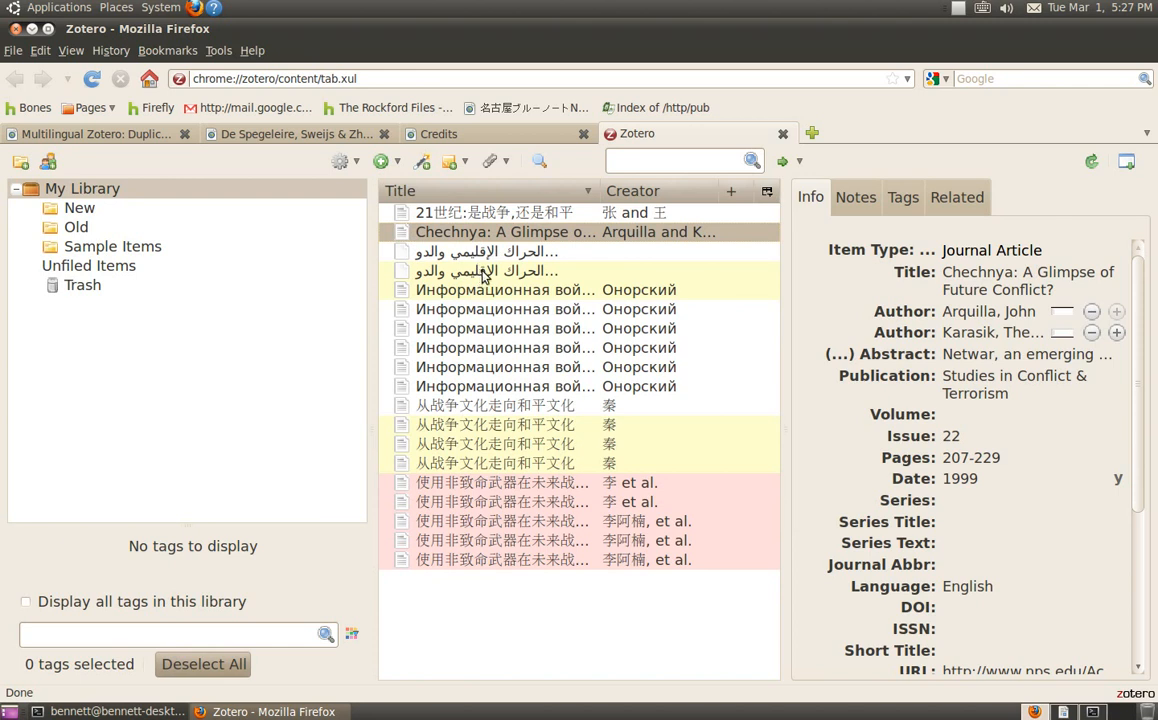
pyautogui.rightClick(485, 271)
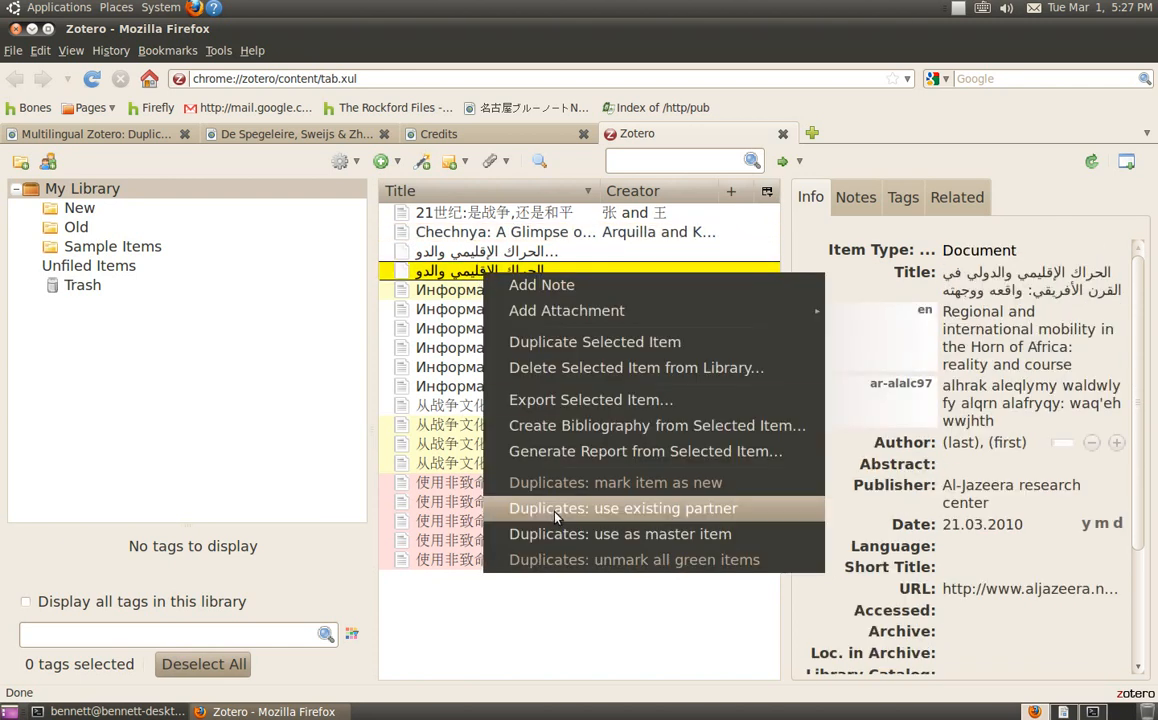
pyautogui.click(622, 508)
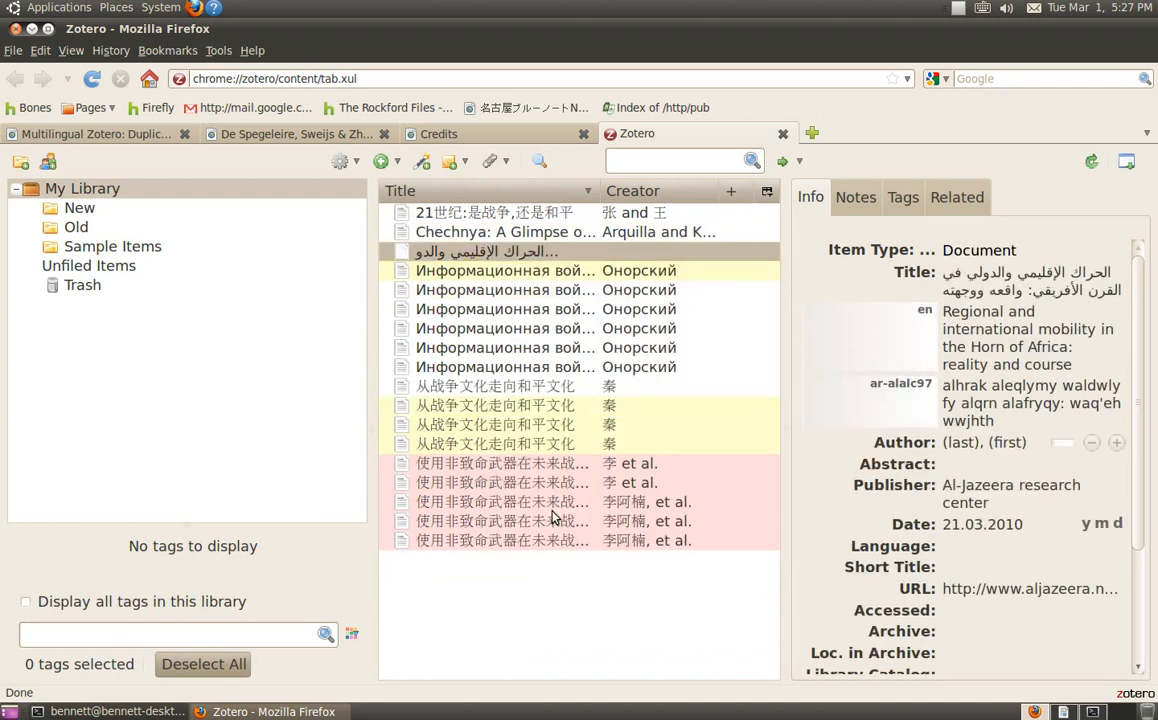
pyautogui.rightClick(504, 270)
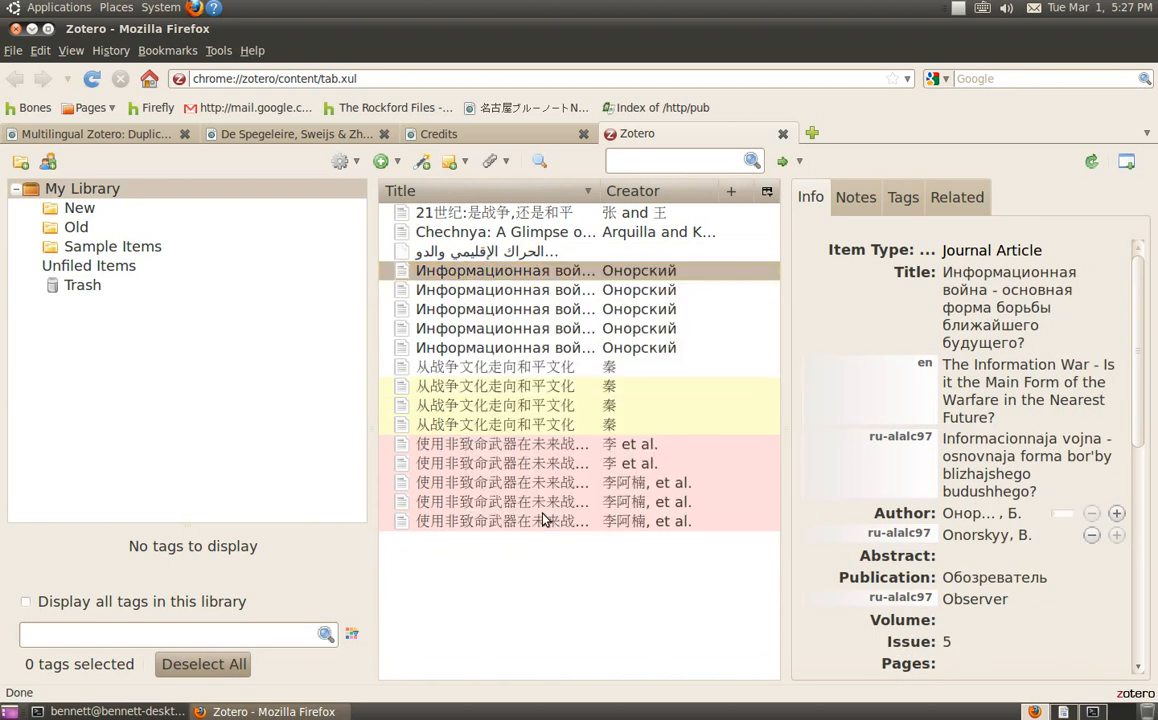
# Merge the remaining 从战争文化走向和平文化 copies into their existing partner.
pyautogui.click(495, 386)
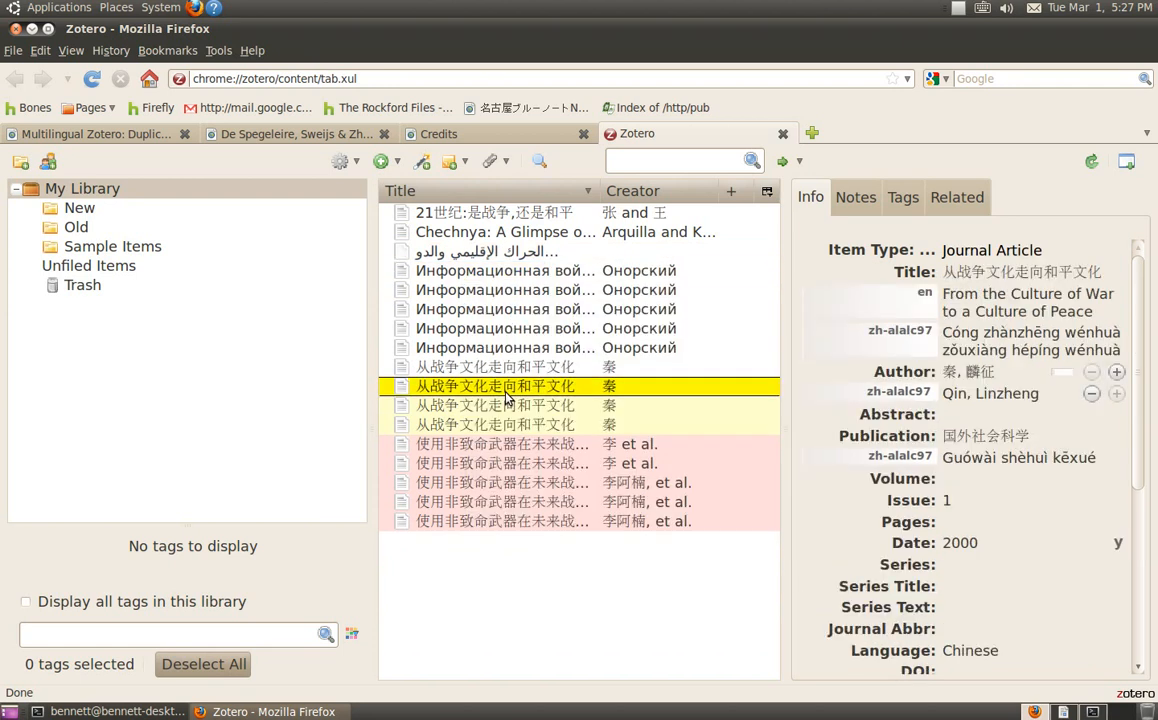
pyautogui.rightClick(495, 386)
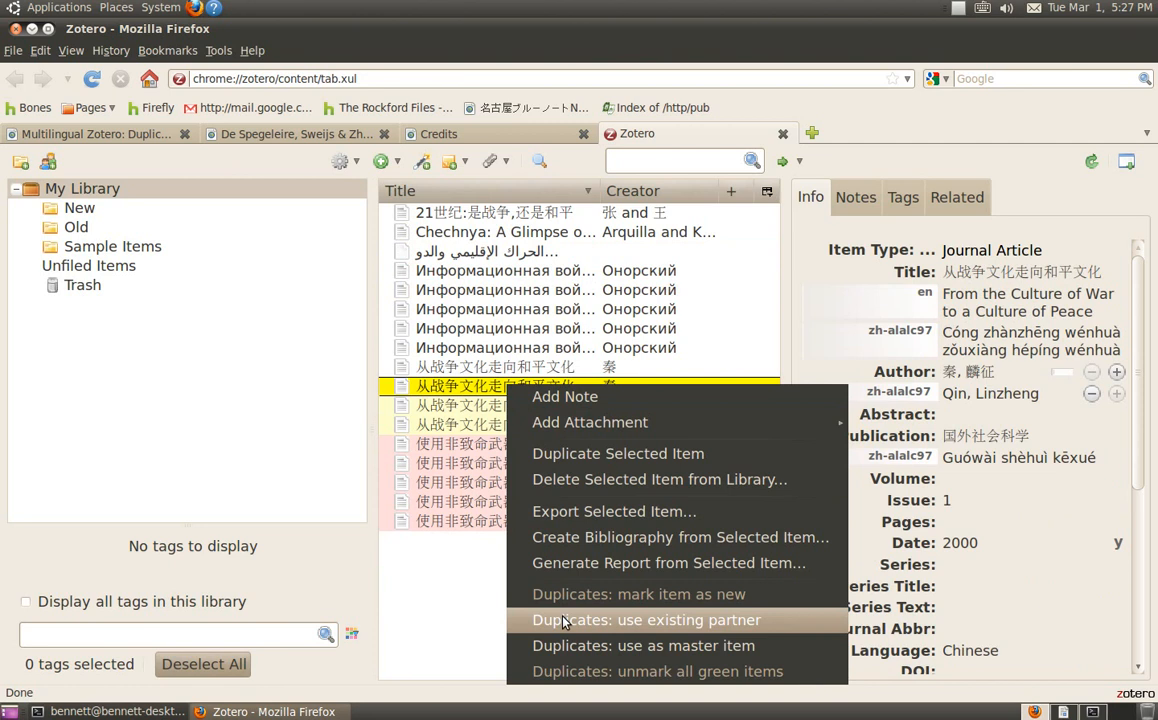
pyautogui.click(646, 620)
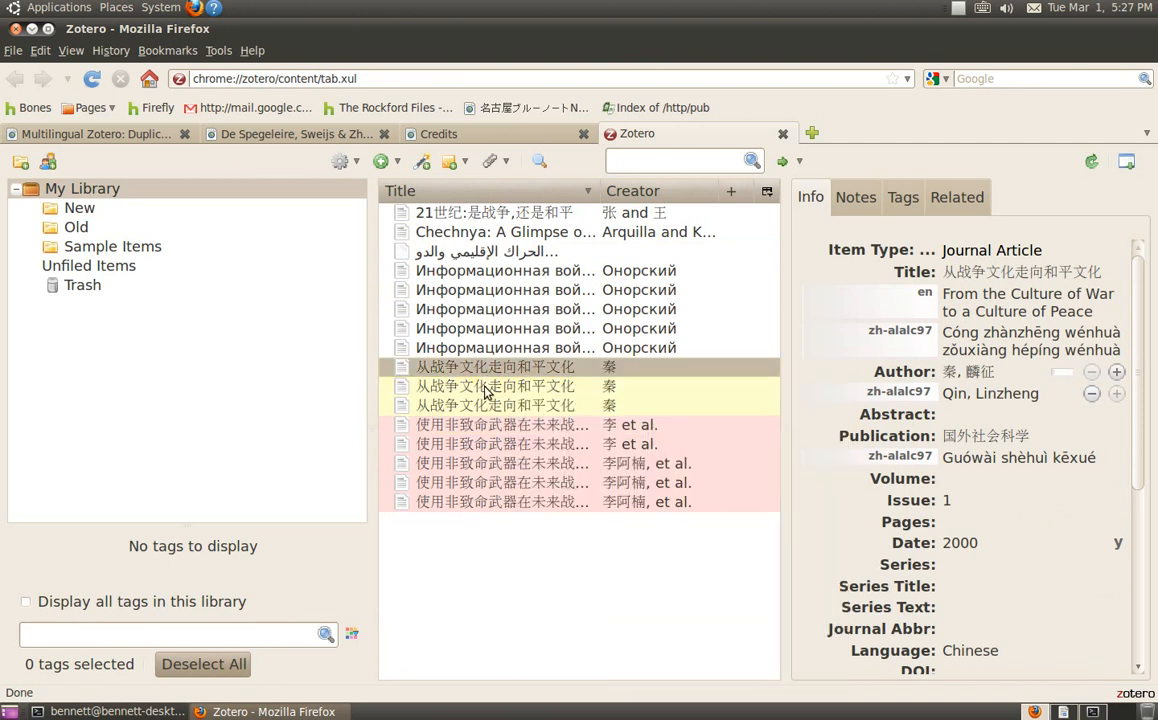
pyautogui.rightClick(495, 386)
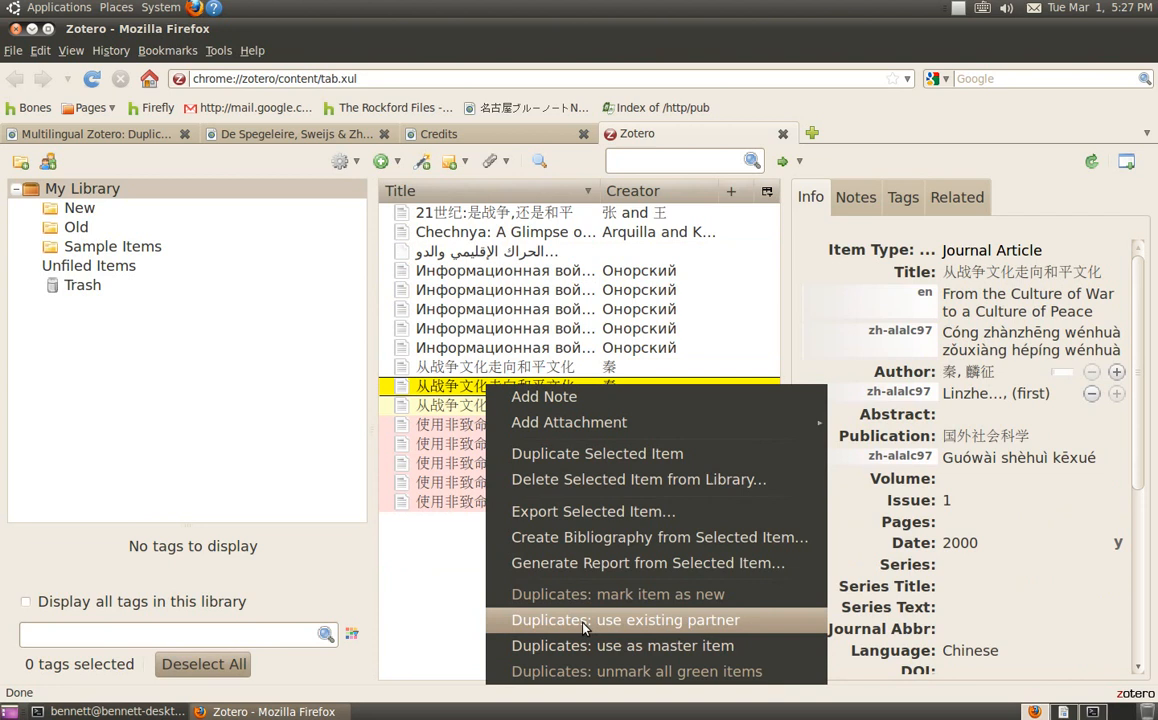
pyautogui.click(624, 620)
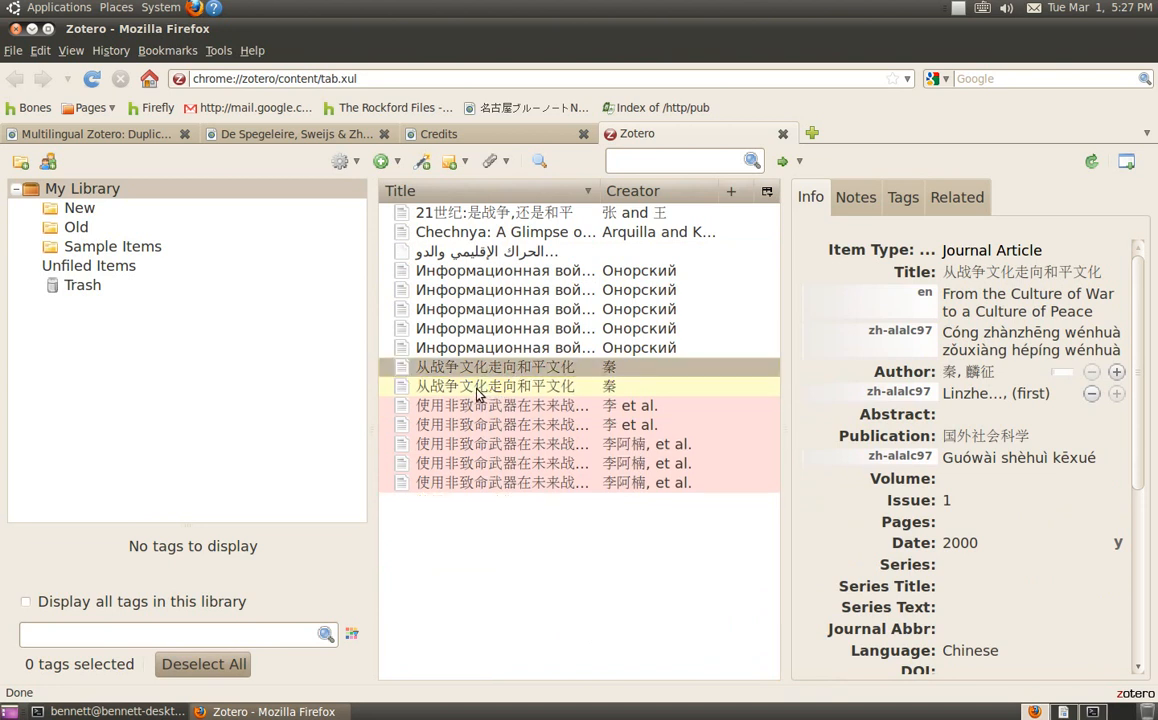
pyautogui.rightClick(496, 386)
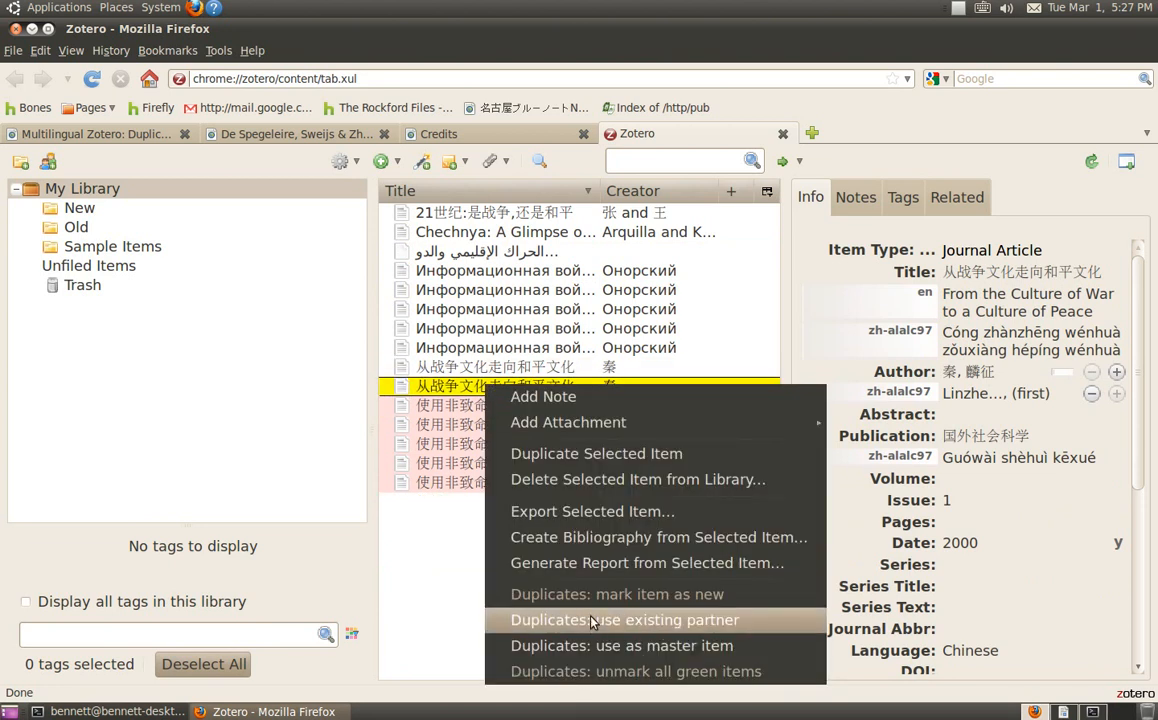
pyautogui.click(624, 620)
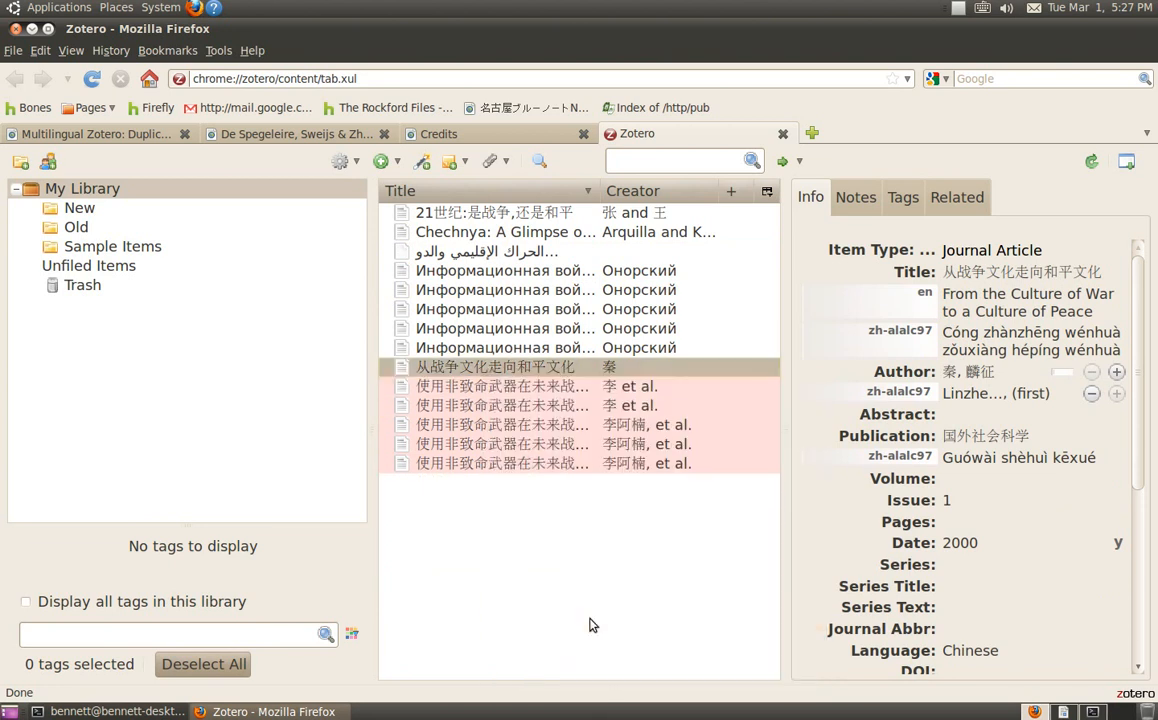
pyautogui.click(503, 386)
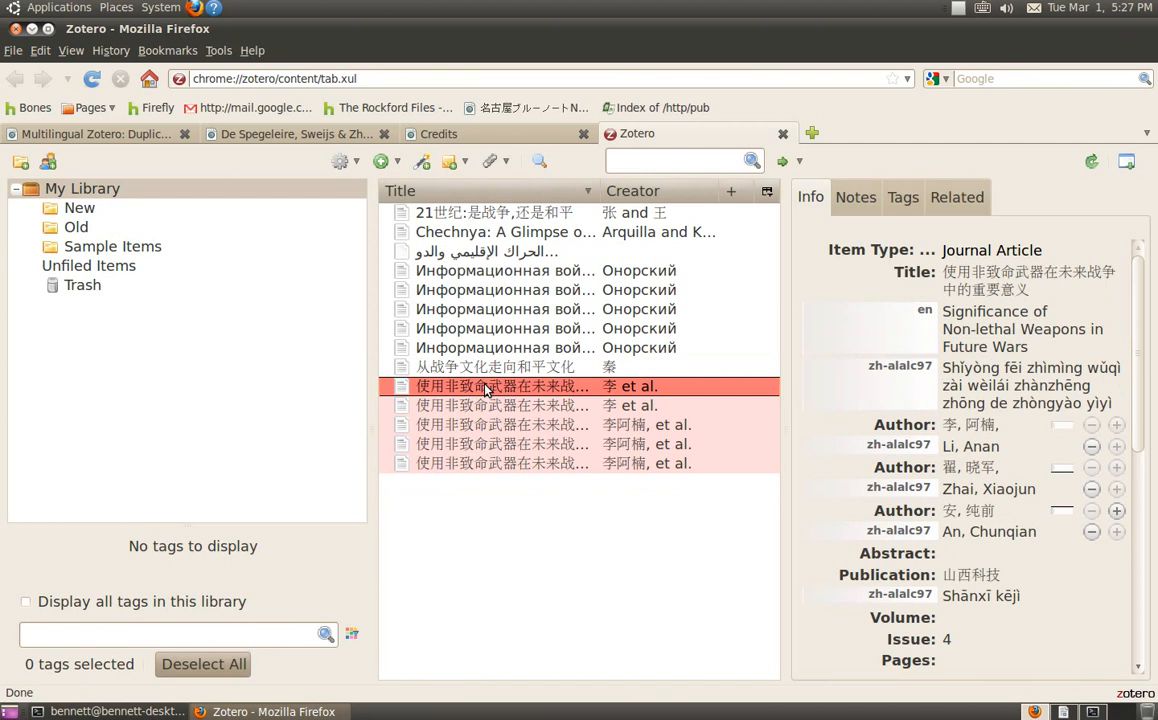
# Make the first Non-lethal Weapons copy the master item and merge the other copies into it.
pyautogui.rightClick(500, 386)
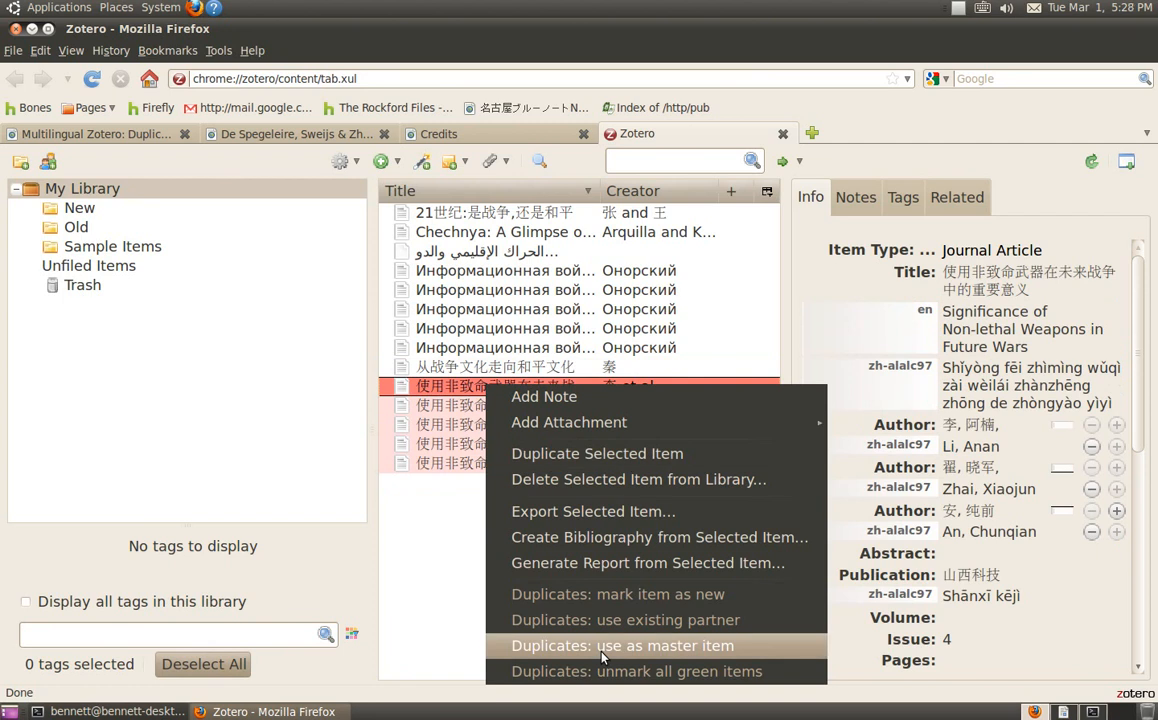
pyautogui.click(622, 645)
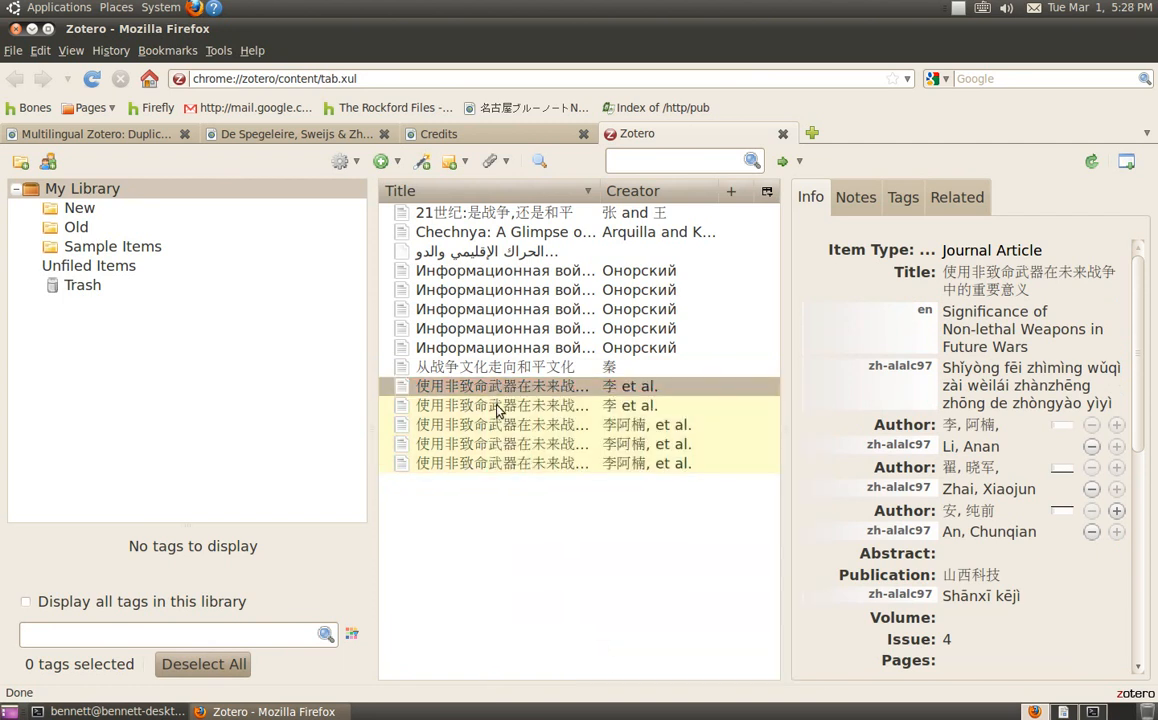
pyautogui.rightClick(503, 405)
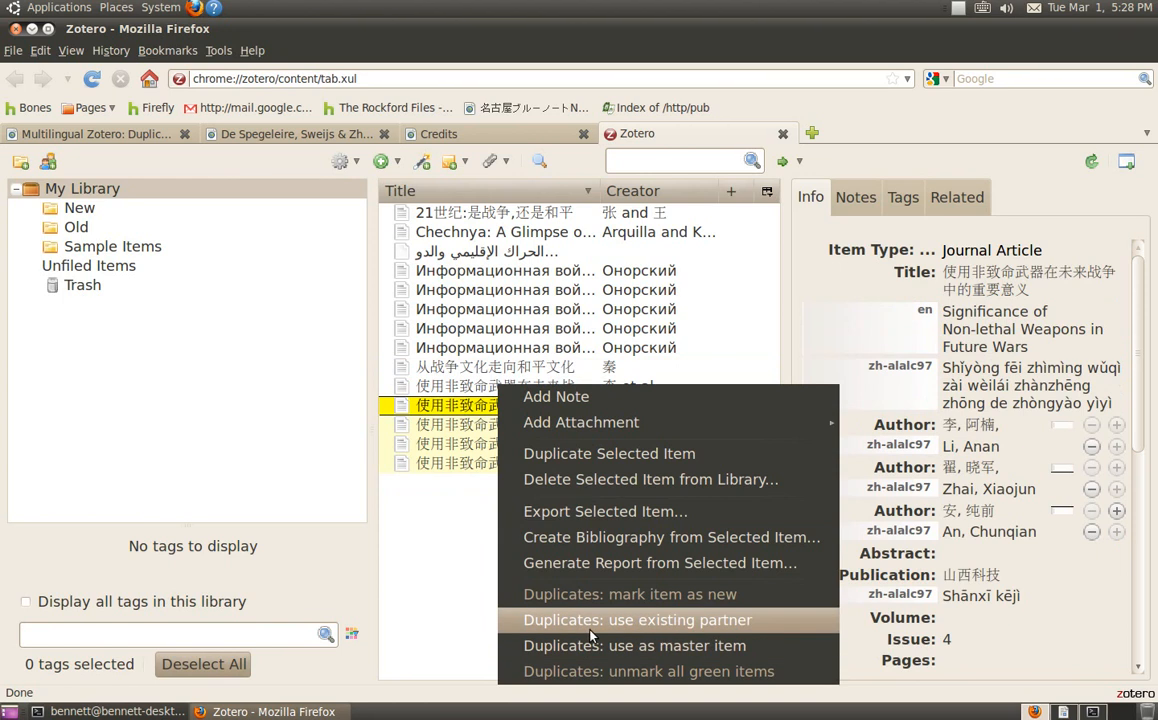
pyautogui.click(637, 620)
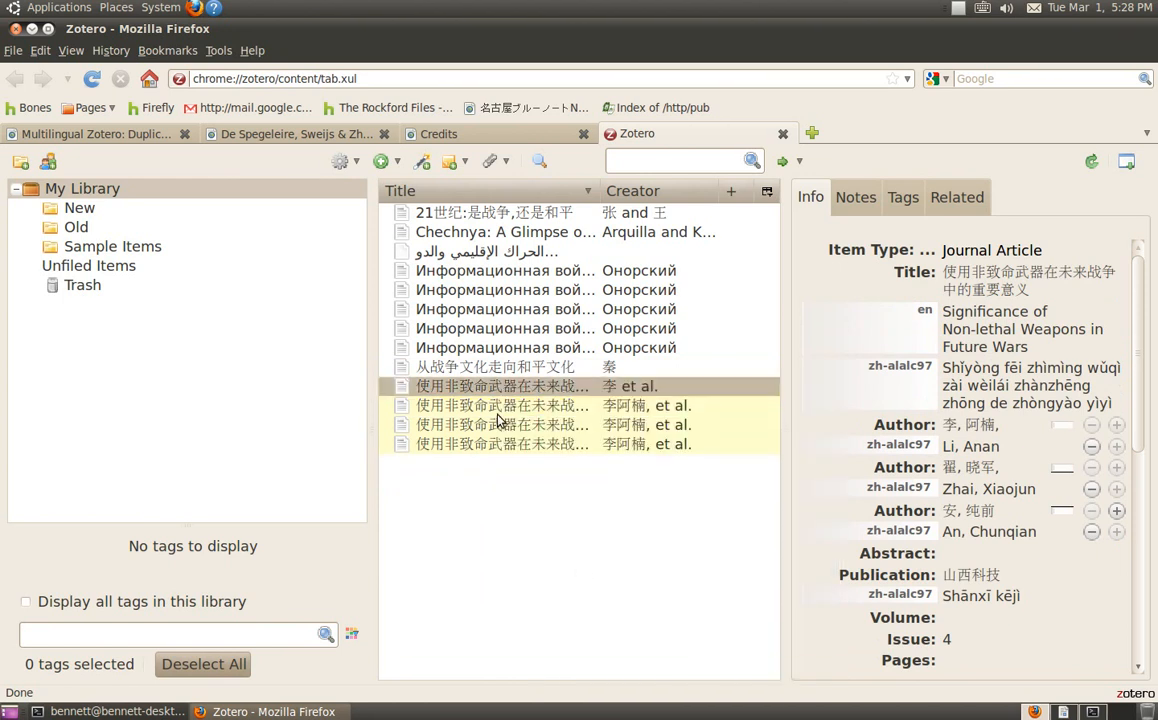
pyautogui.rightClick(503, 405)
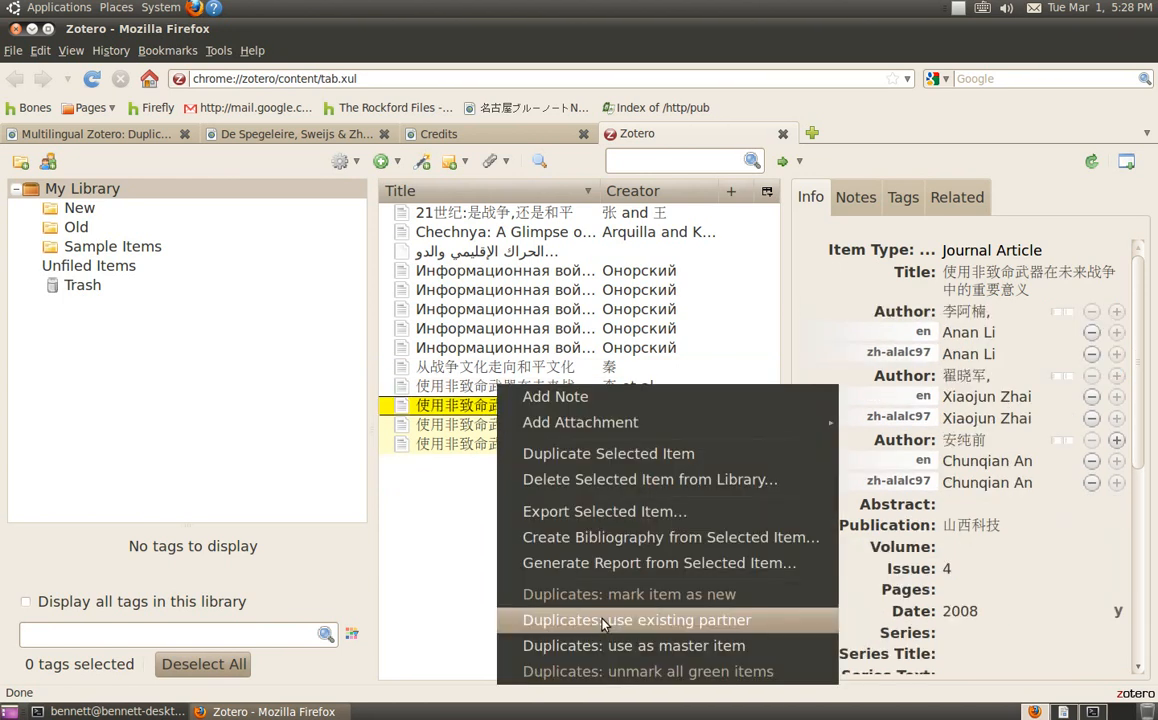
pyautogui.click(636, 620)
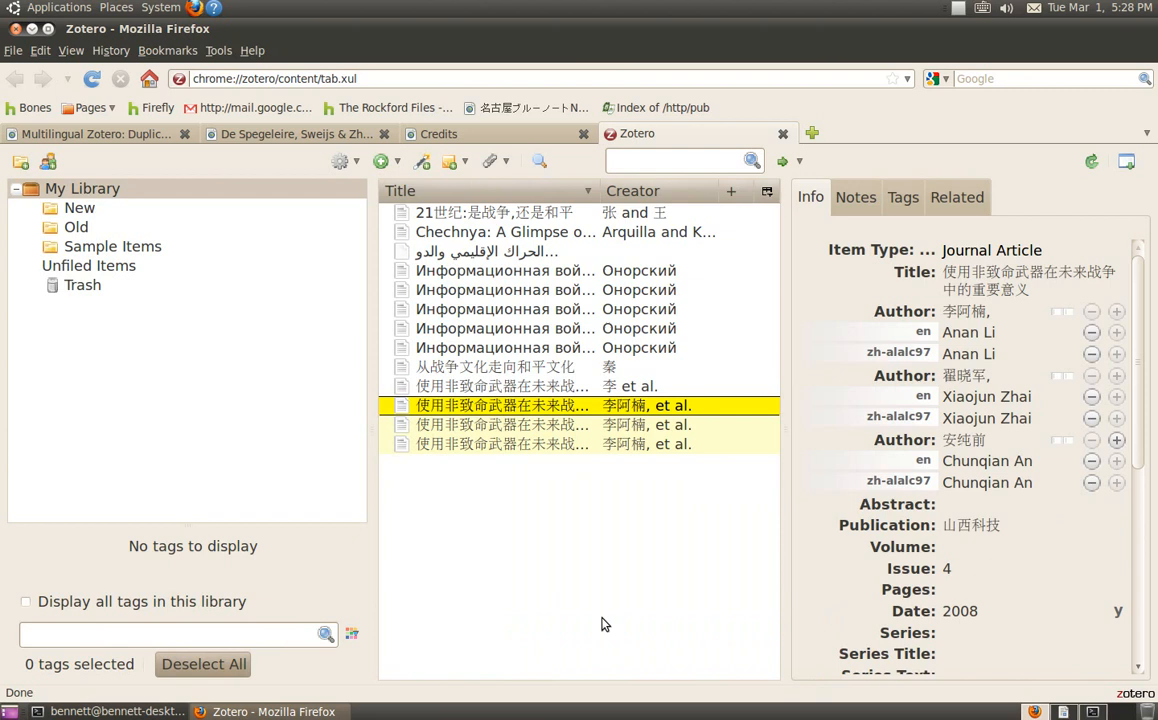
pyautogui.rightClick(503, 405)
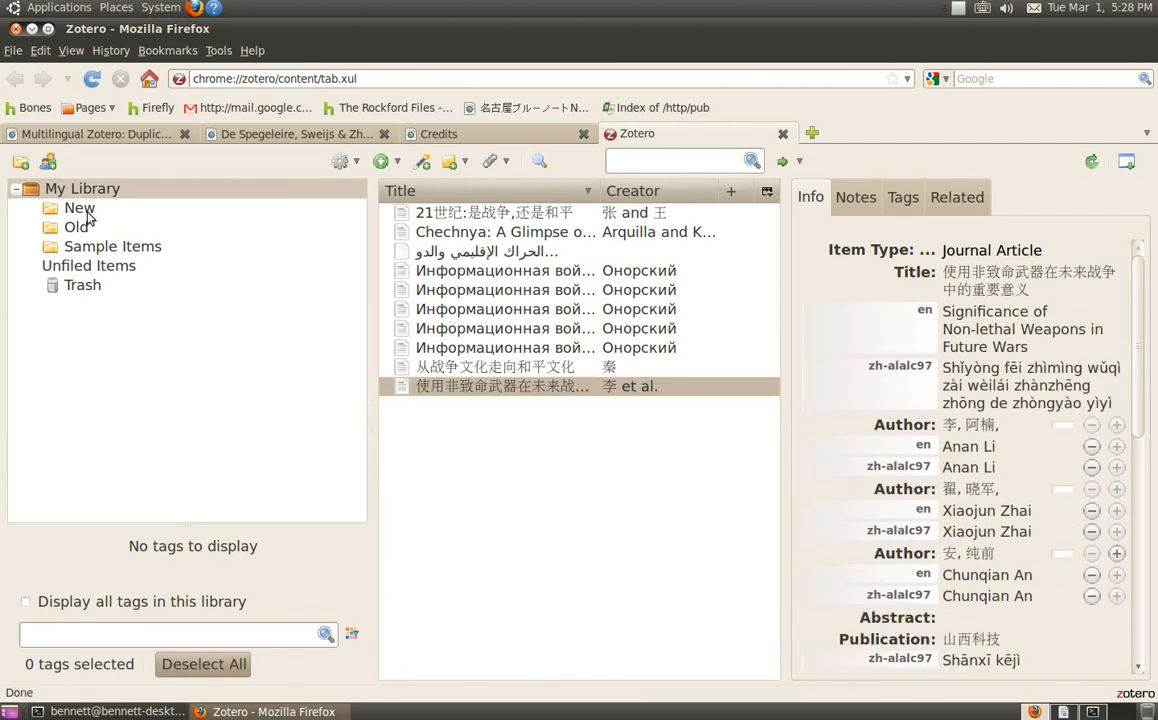
# Cancel the duplicates view from My Library's menu and reselect My Library.
pyautogui.rightClick(82, 188)
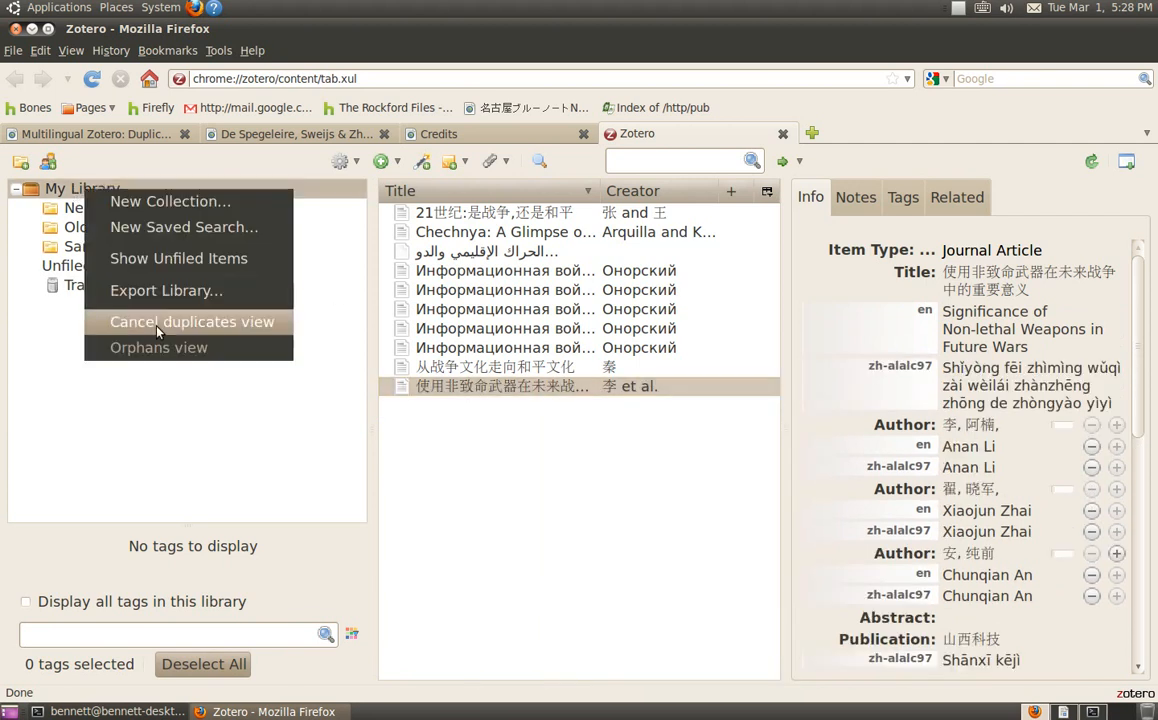
pyautogui.click(191, 321)
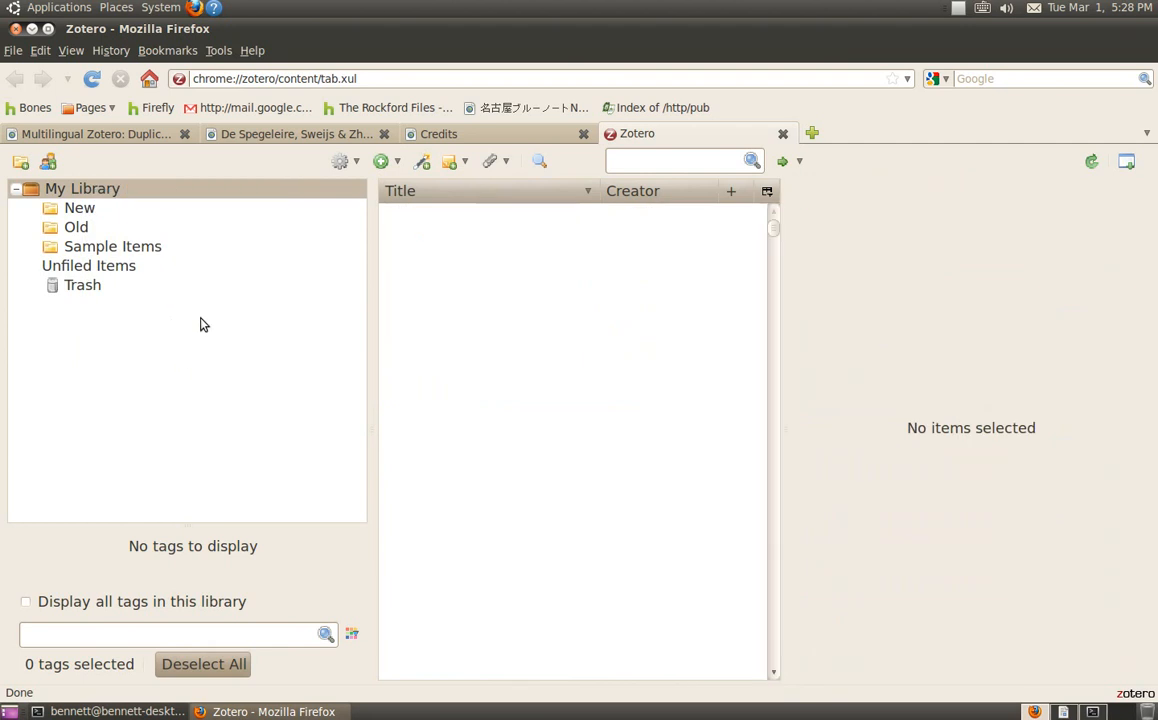
pyautogui.click(82, 188)
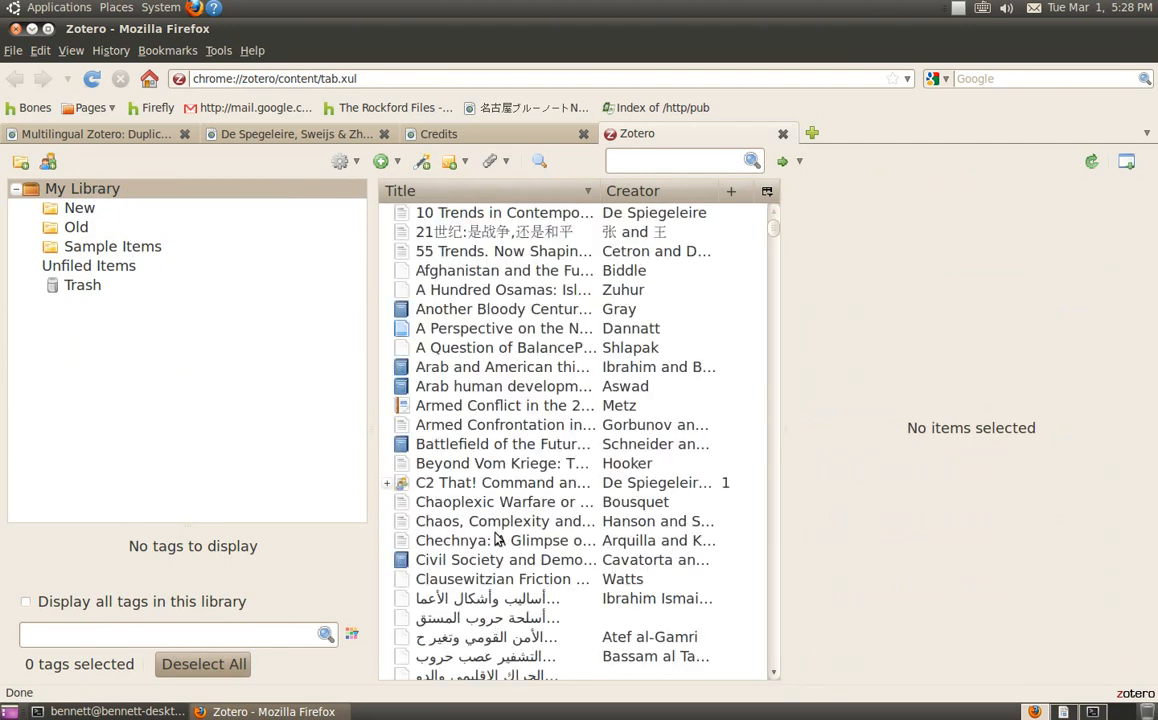
pyautogui.moveTo(505, 294)
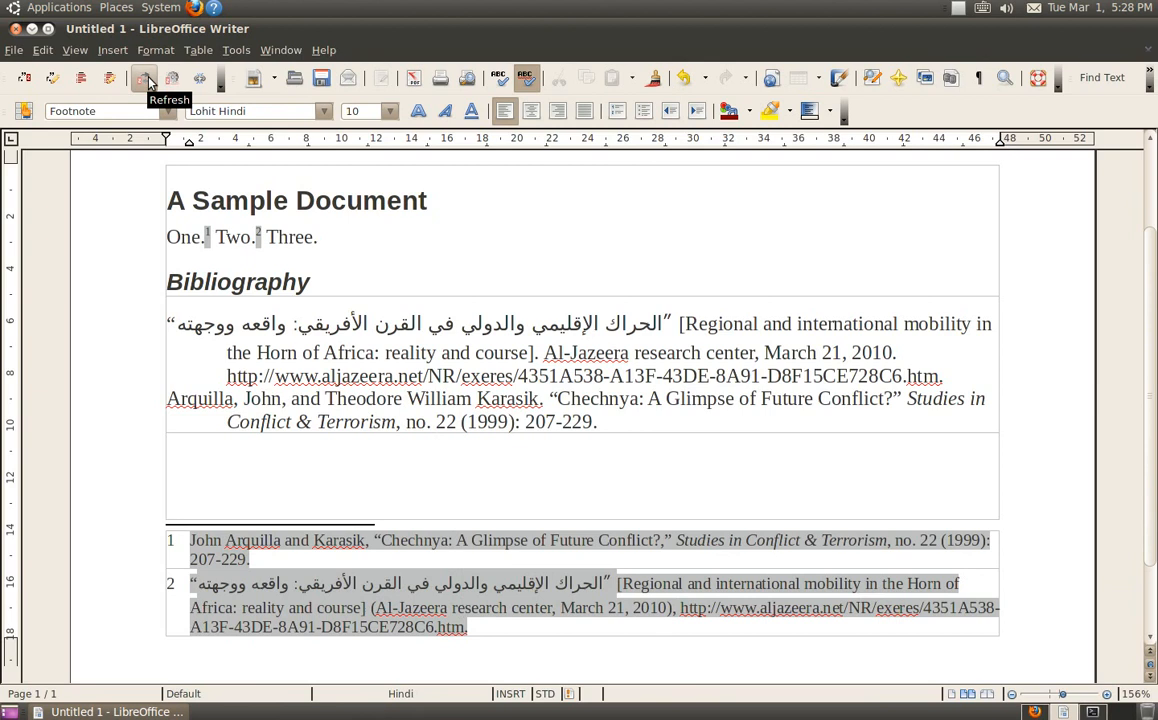
pyautogui.moveTo(335, 411)
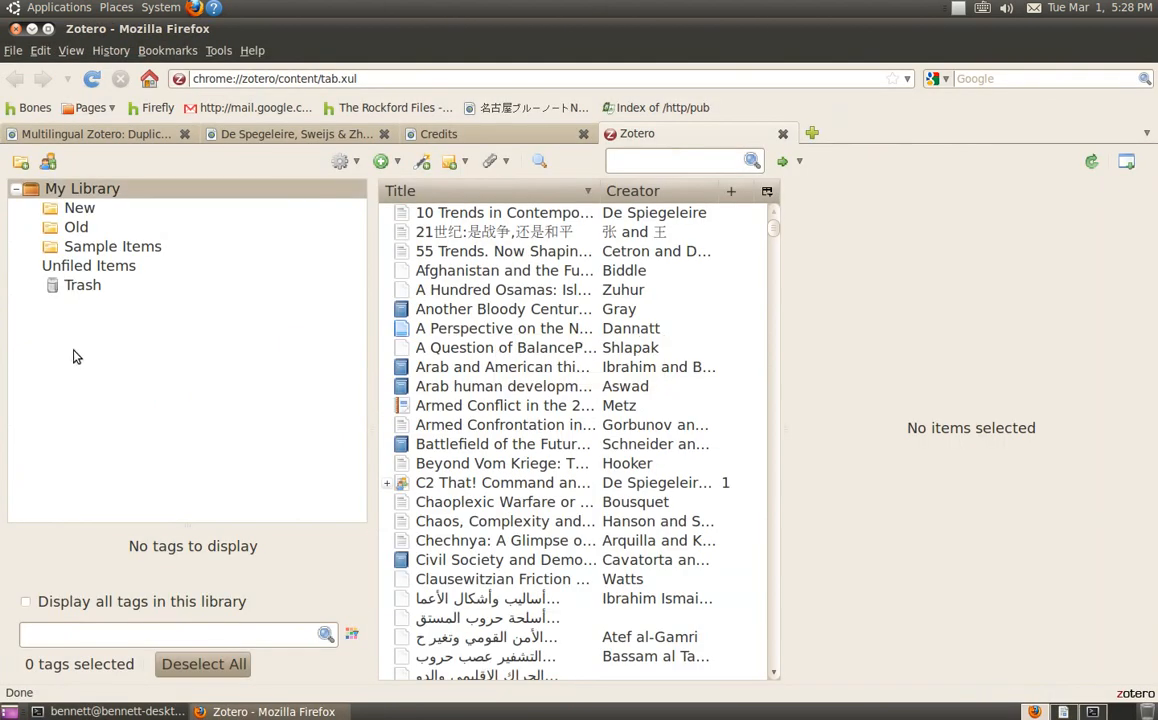
# Empty the Trash, confirm the permanent deletion, and return to My Library.
pyautogui.click(83, 285)
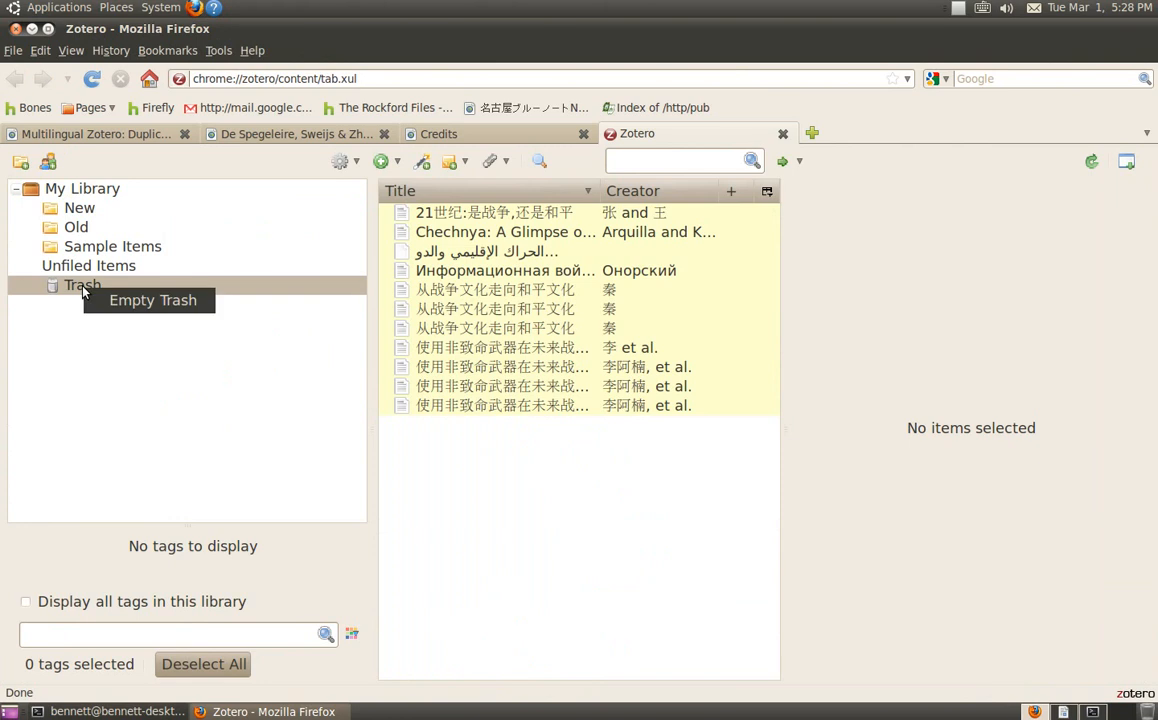
pyautogui.moveTo(152, 300)
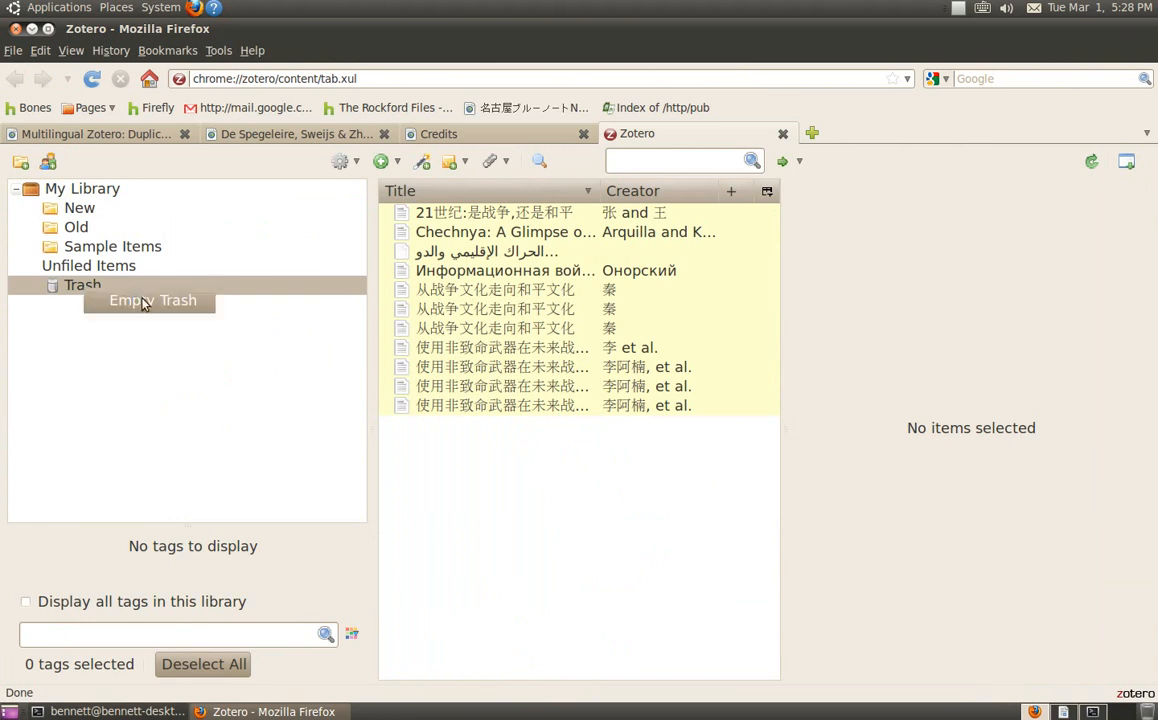
pyautogui.click(152, 300)
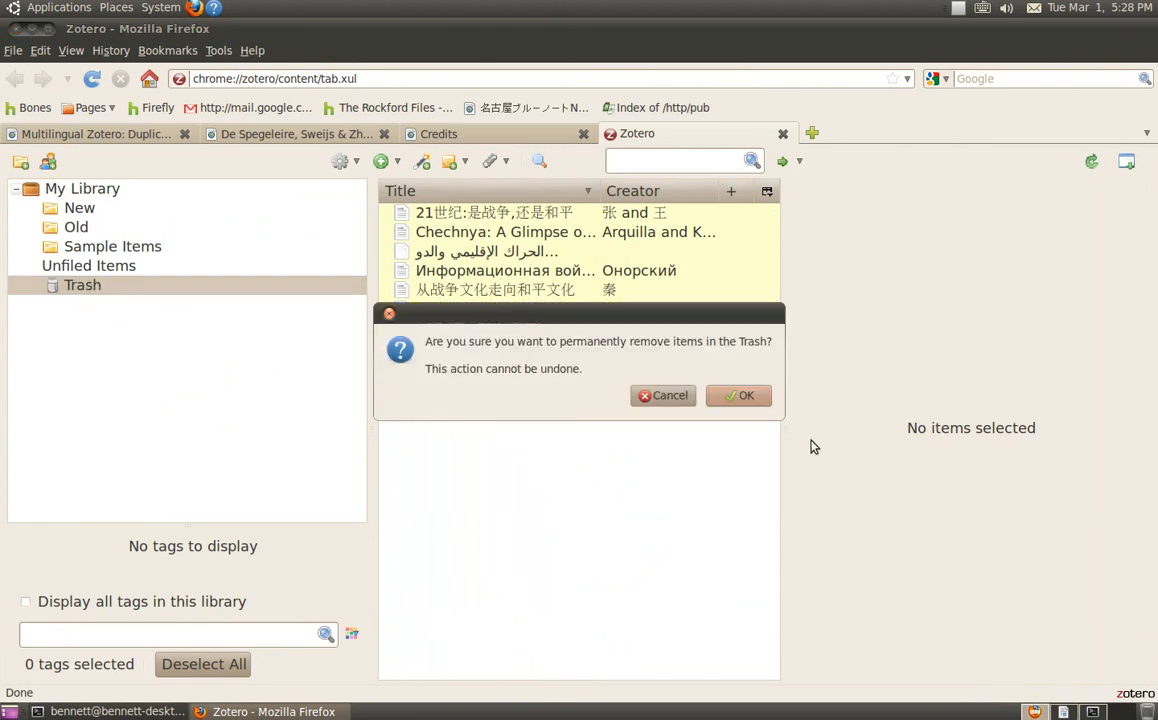
pyautogui.click(745, 395)
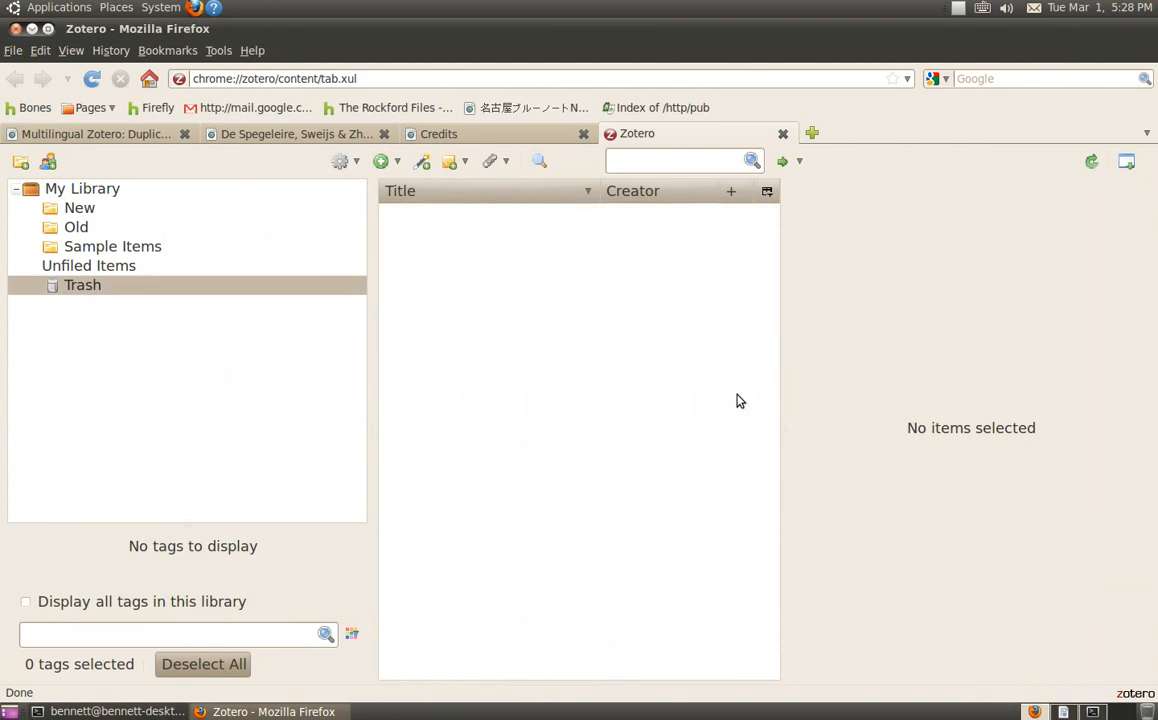
pyautogui.moveTo(575, 530)
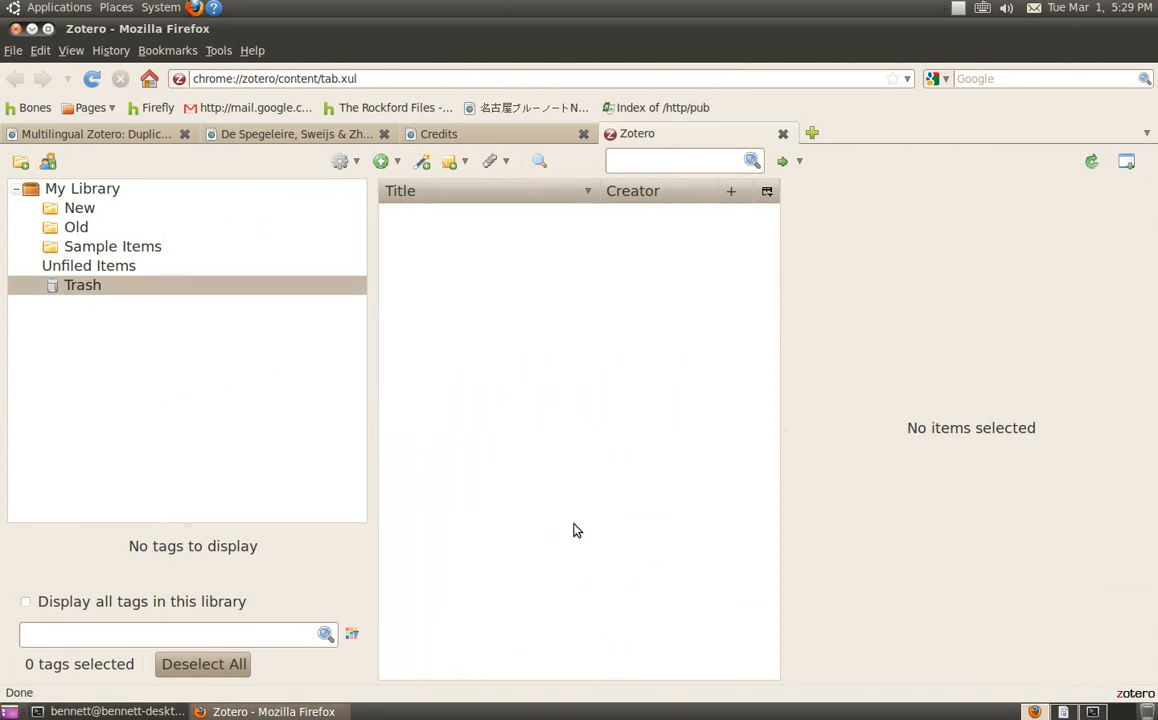
pyautogui.click(82, 188)
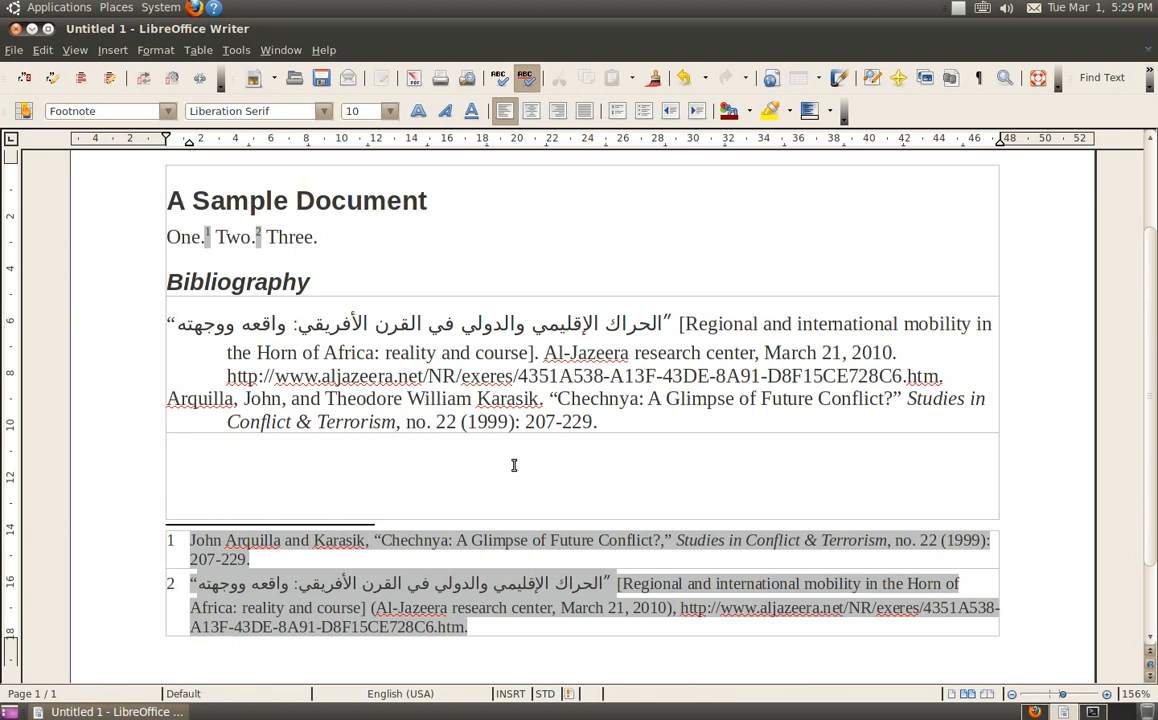
# Focus the Writer document body to check that footnotes and bibliography remain intact.
pyautogui.click(466, 626)
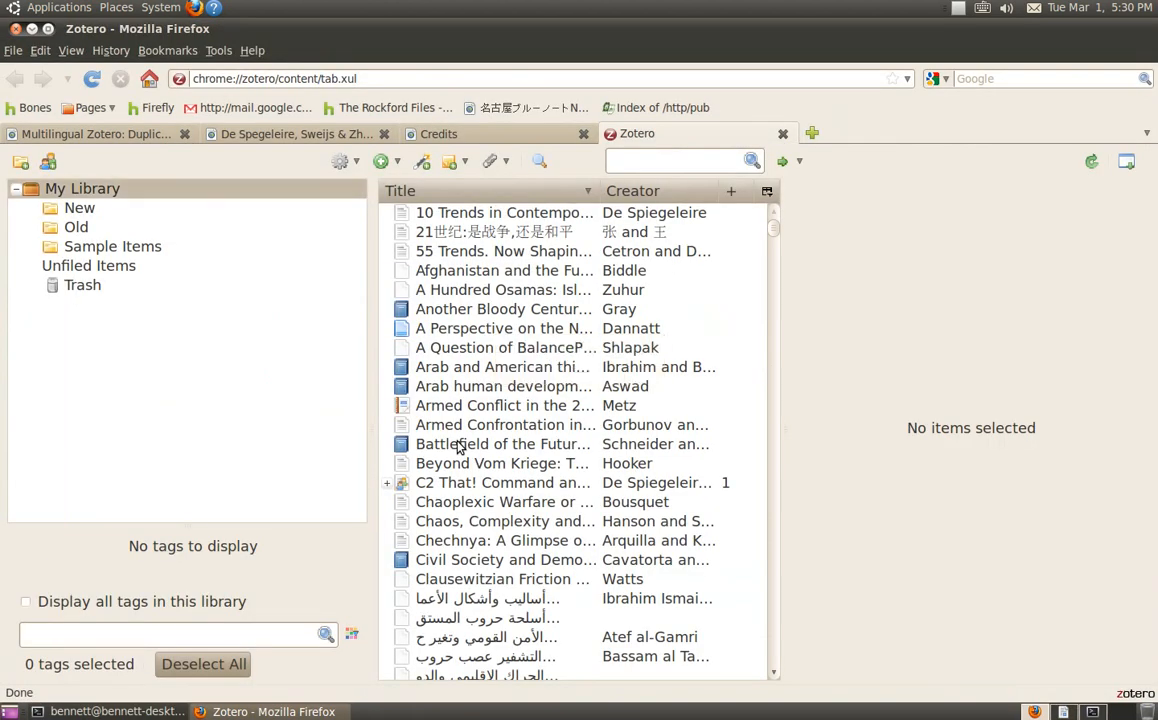
pyautogui.moveTo(449, 290)
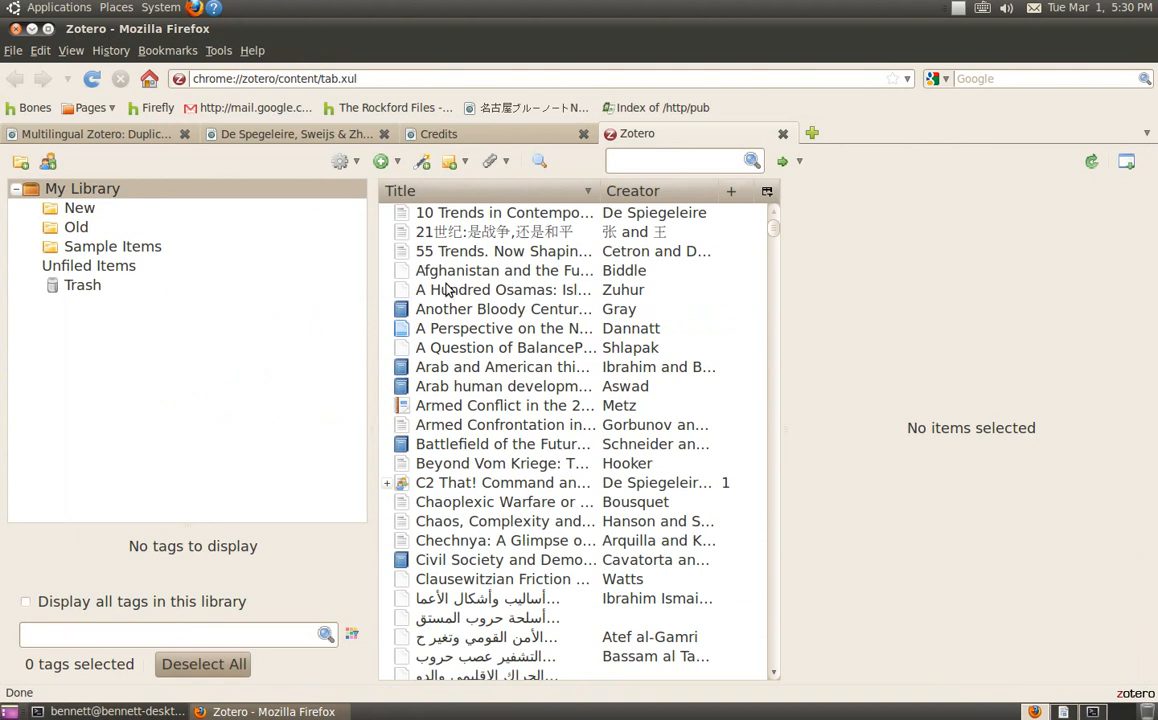
pyautogui.moveTo(400, 279)
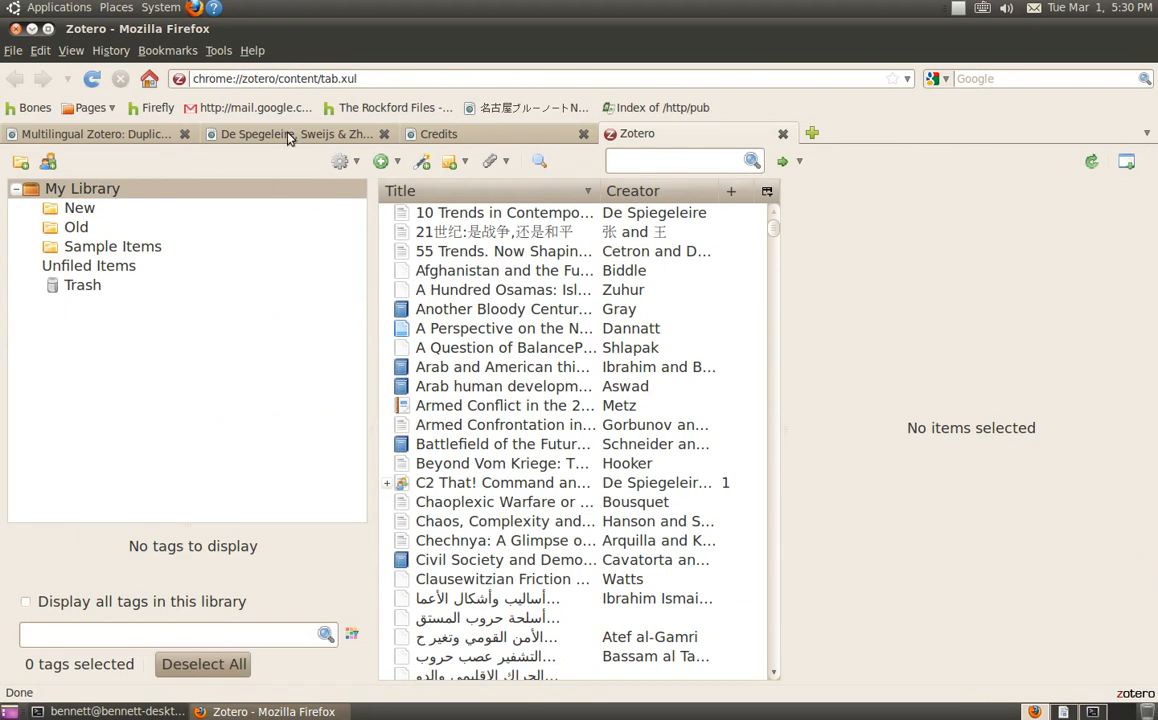
pyautogui.moveTo(290, 134)
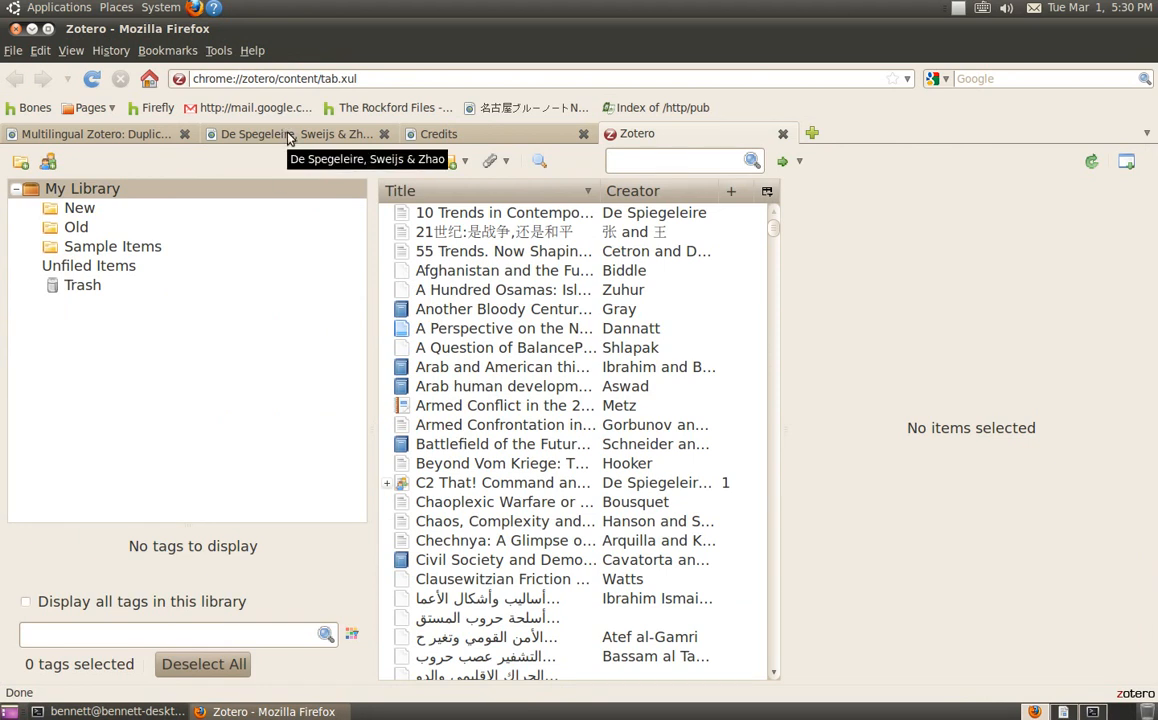
# View the De Spiegeleire and Credits tabs, then return to the Duplicates Management tab.
pyautogui.click(290, 133)
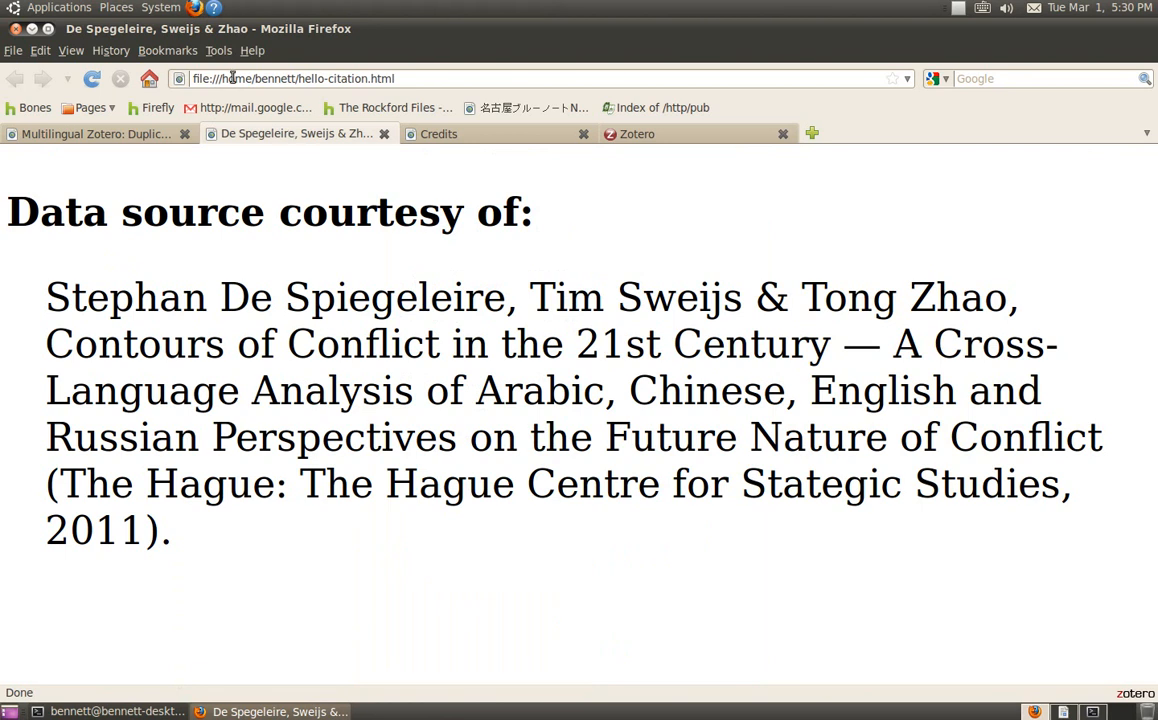
pyautogui.click(438, 133)
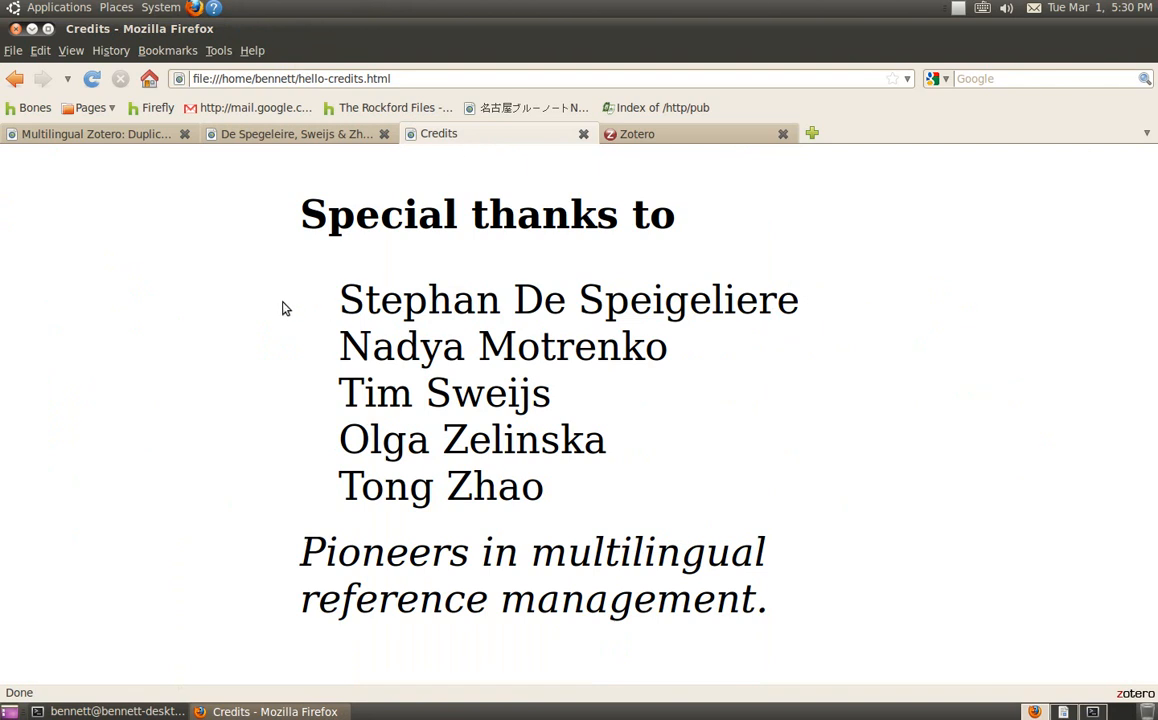
pyautogui.moveTo(273, 317)
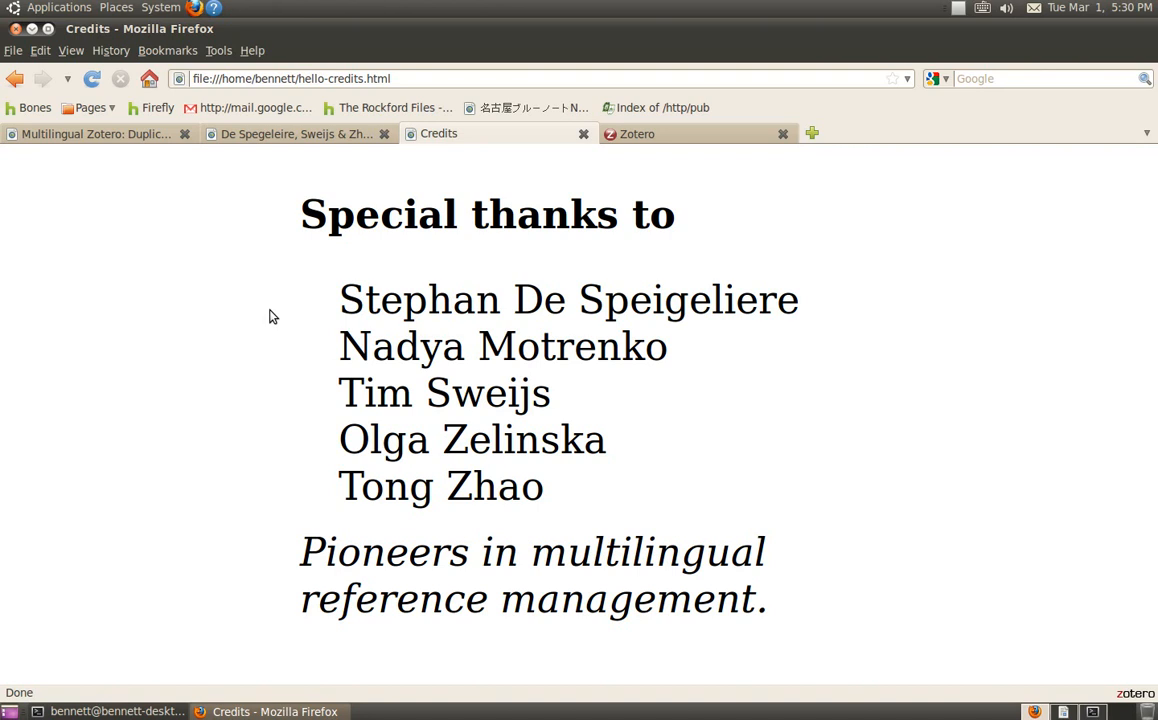
pyautogui.moveTo(344, 278)
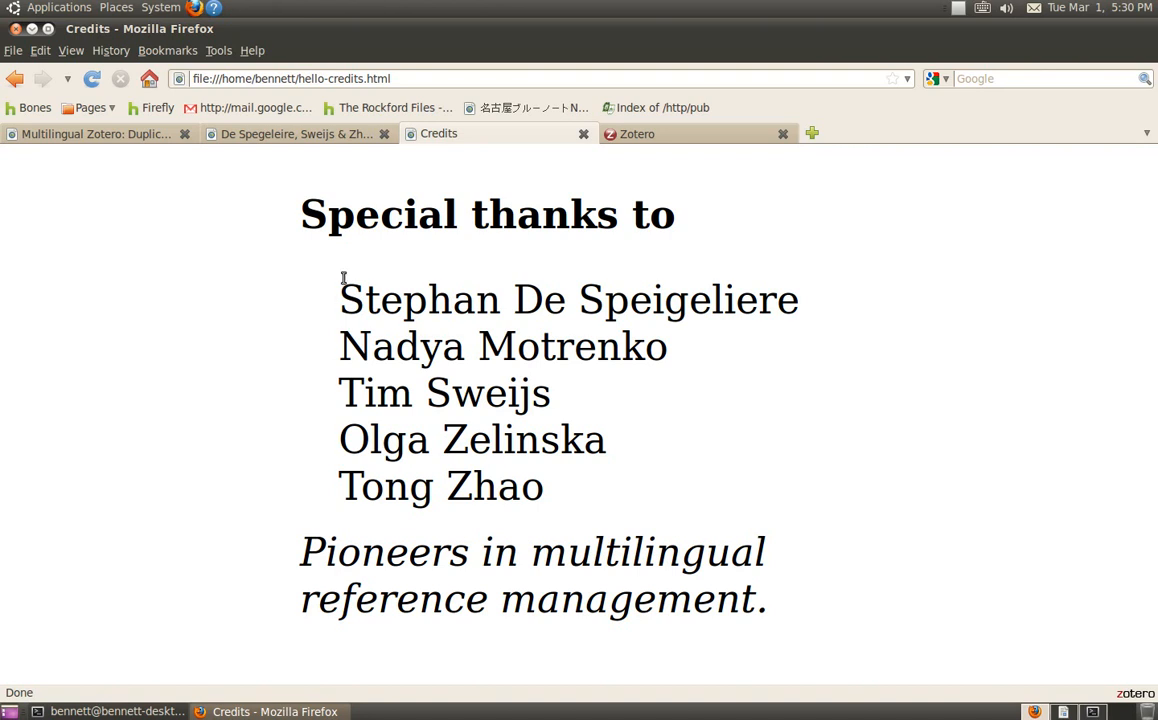
pyautogui.click(95, 133)
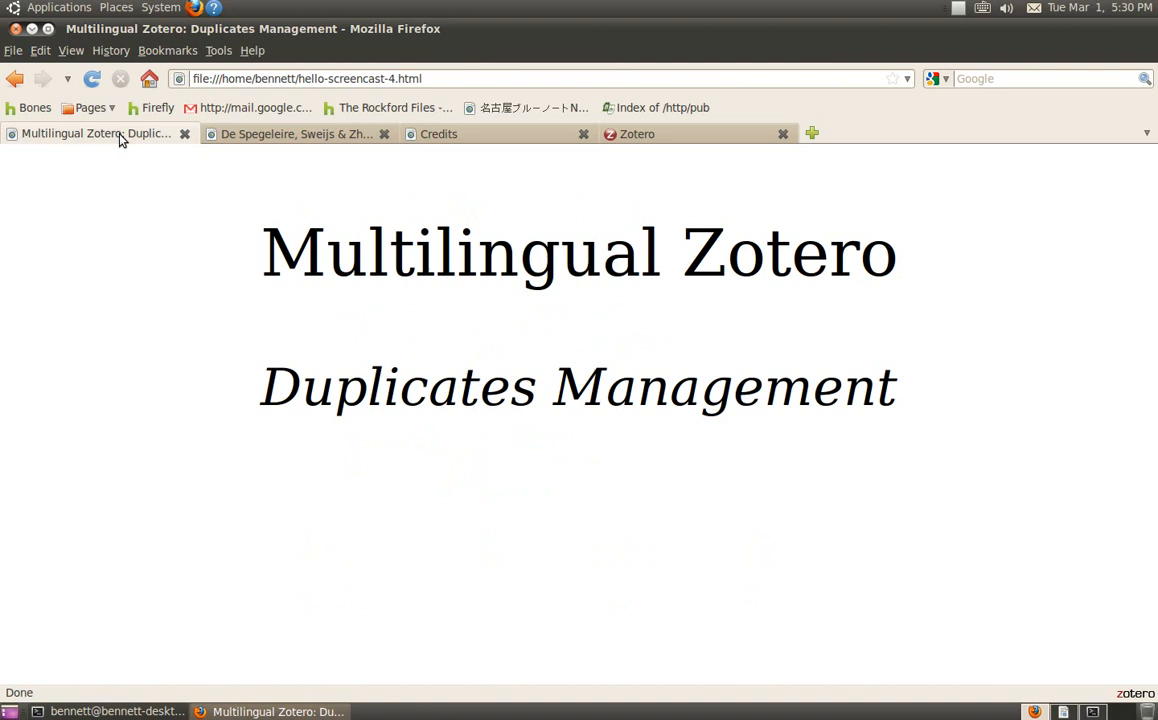